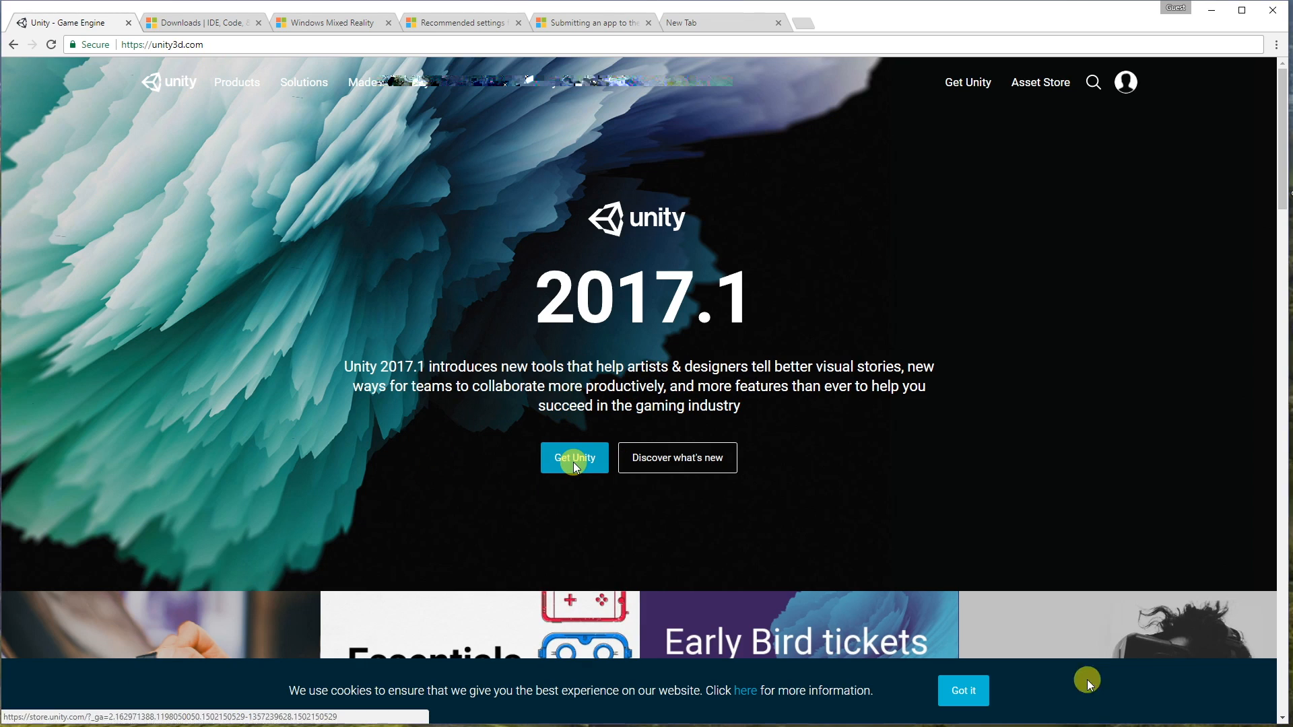
Go to the Unity store plans via Get Unity, then switch to the Visual Studio Downloads page
click(574, 458)
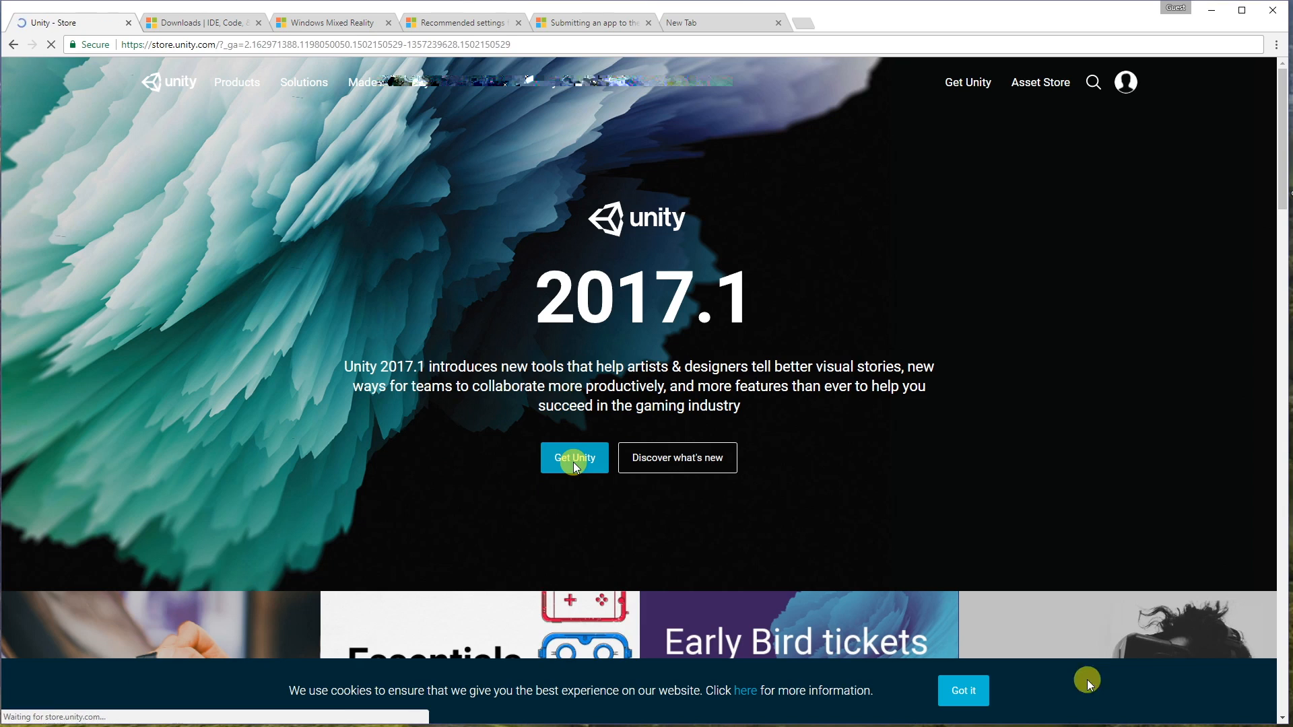
click(573, 458)
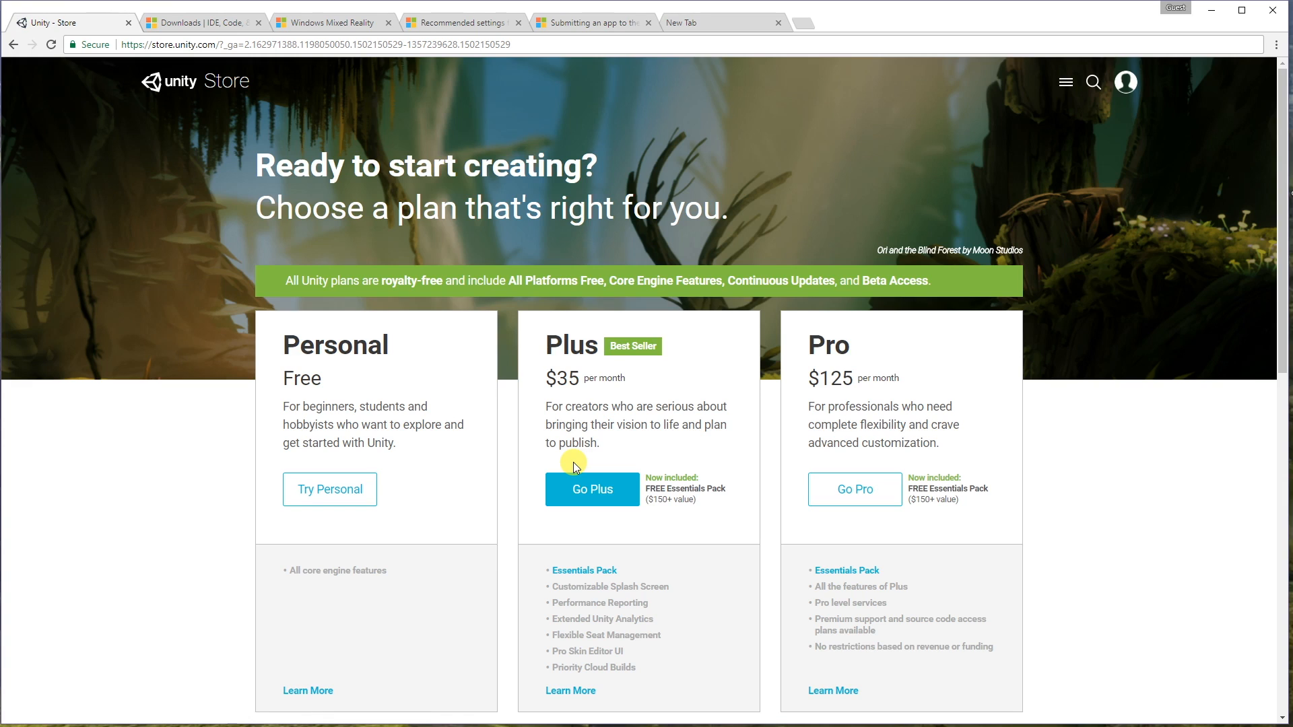
mouse_move(465, 293)
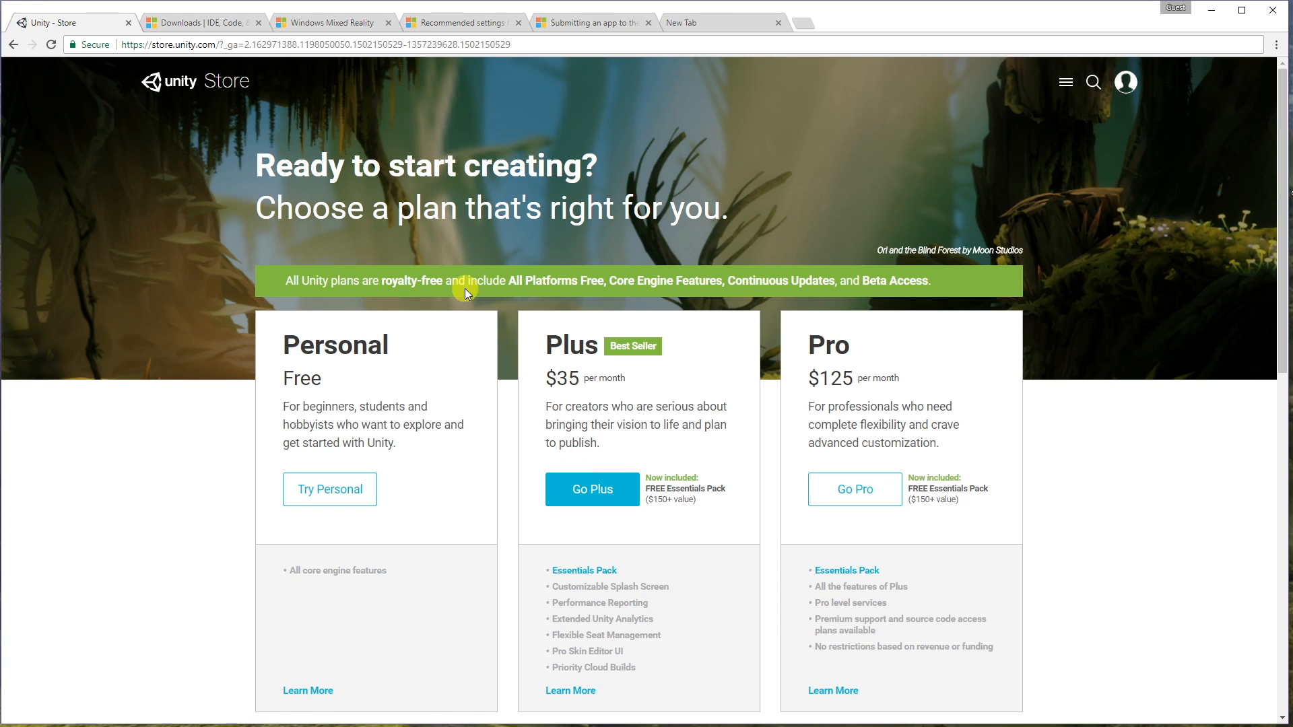
click(202, 22)
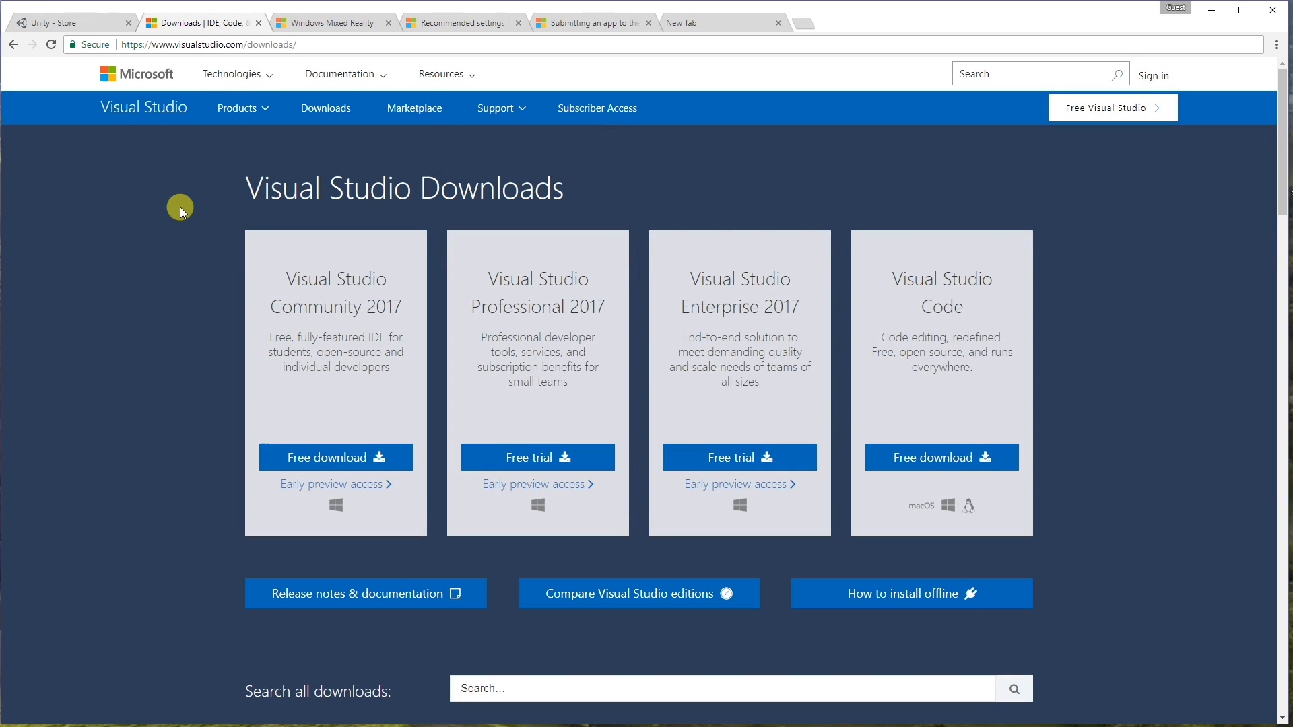
mouse_move(334, 456)
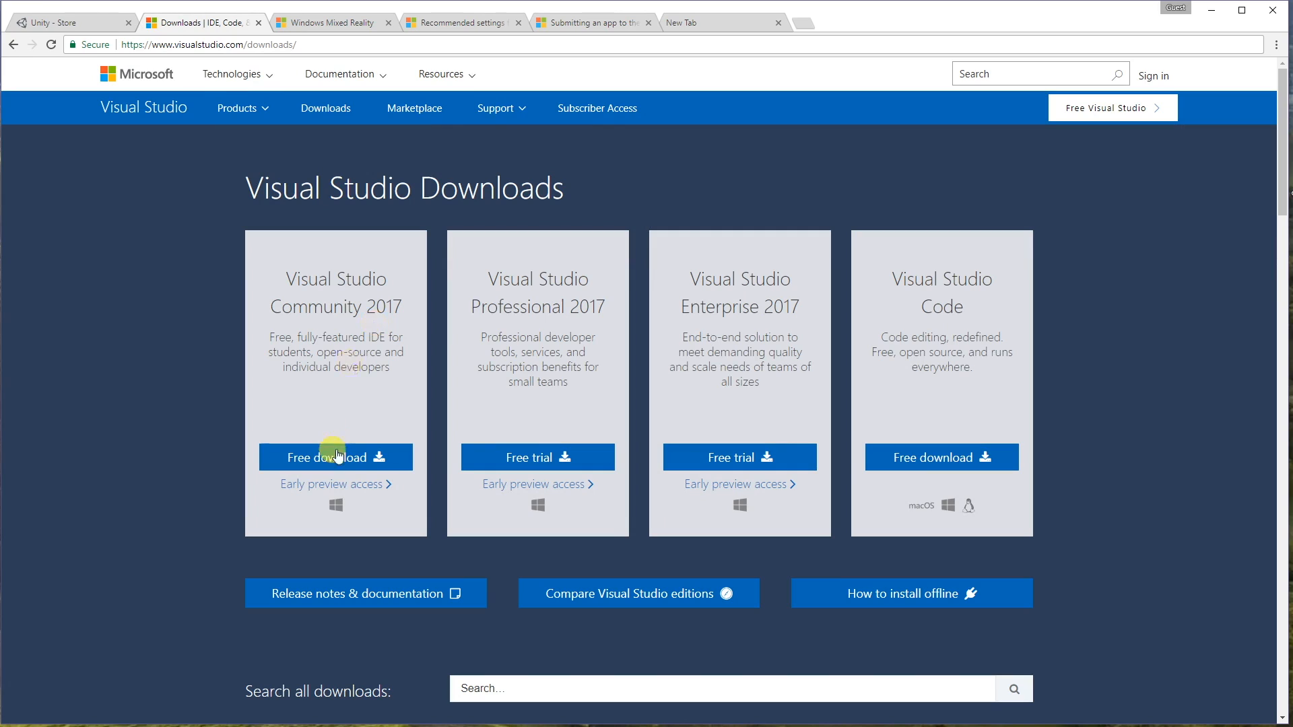
mouse_move(335, 456)
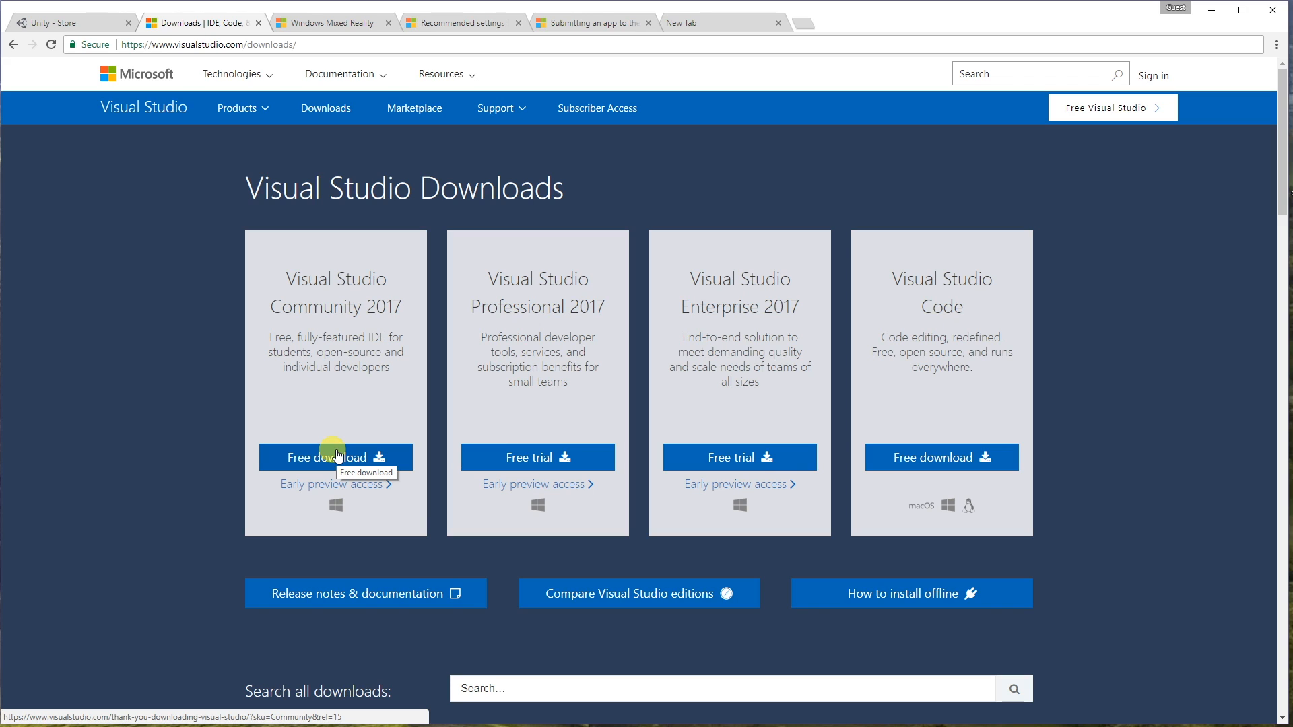
mouse_move(414, 108)
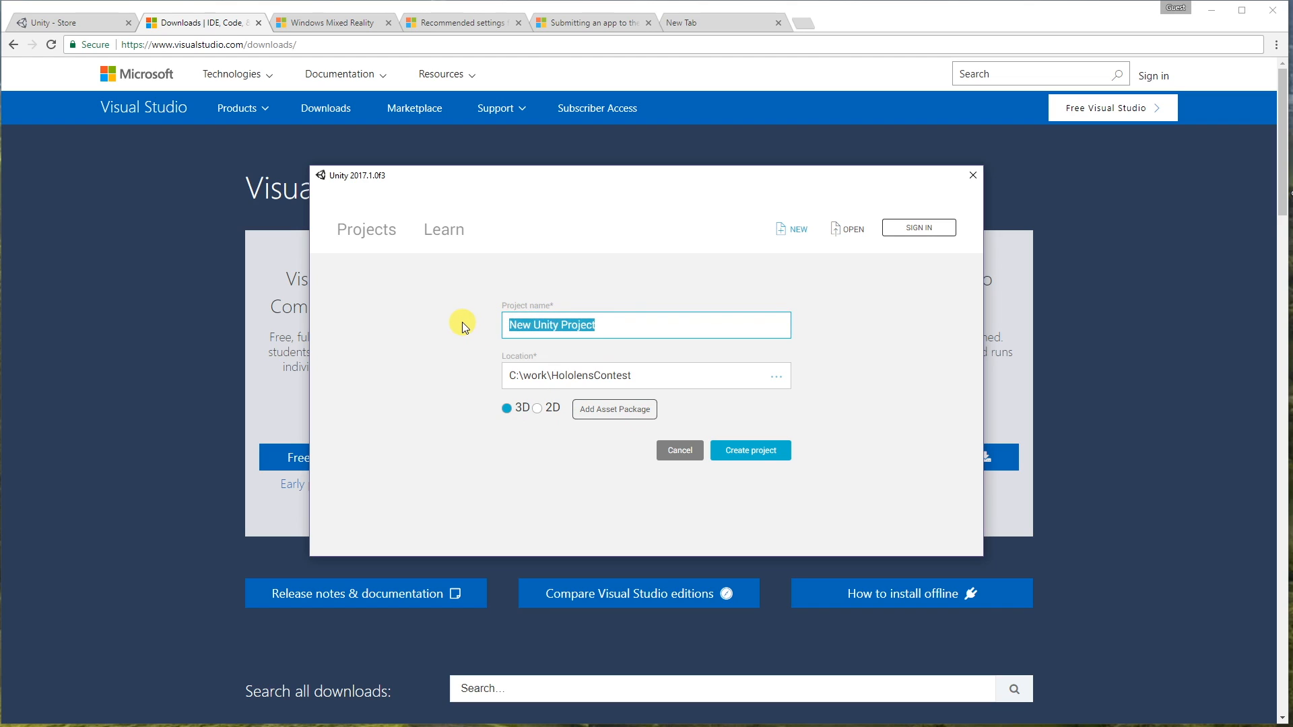
Name the new 3D project HolloWorld and create it
text(HolloWorld)
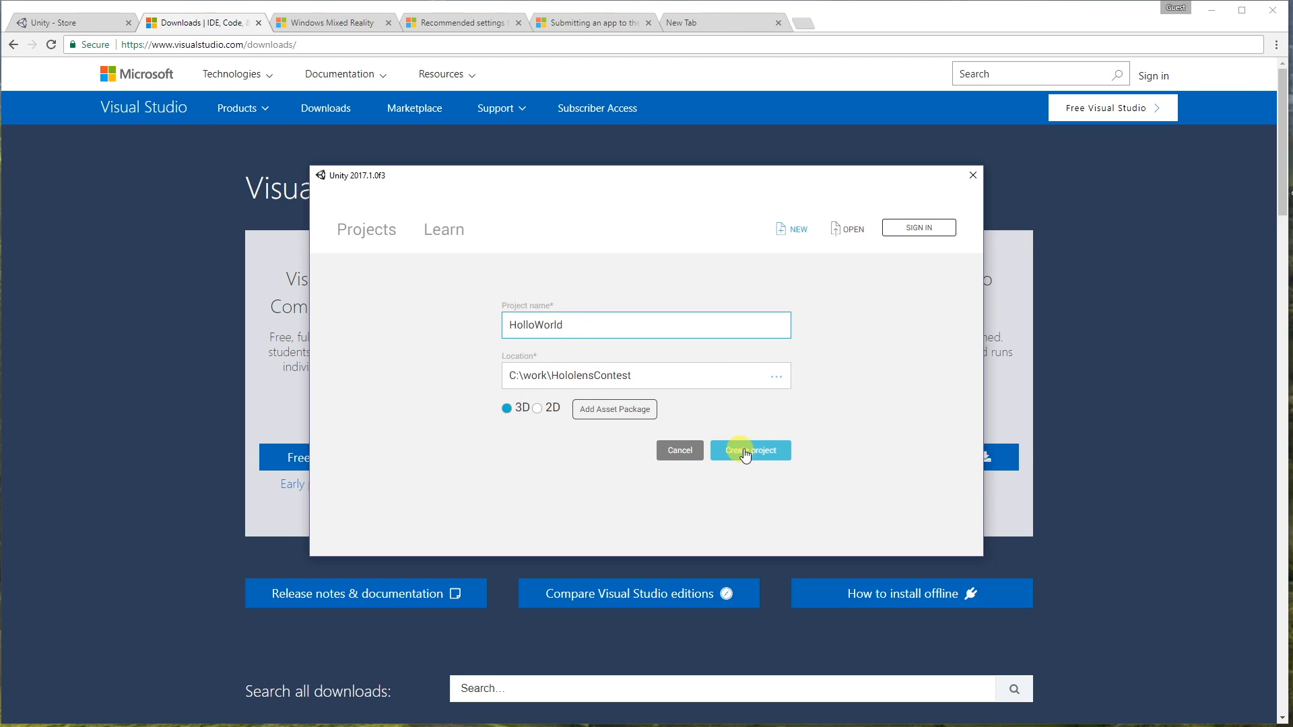
click(748, 450)
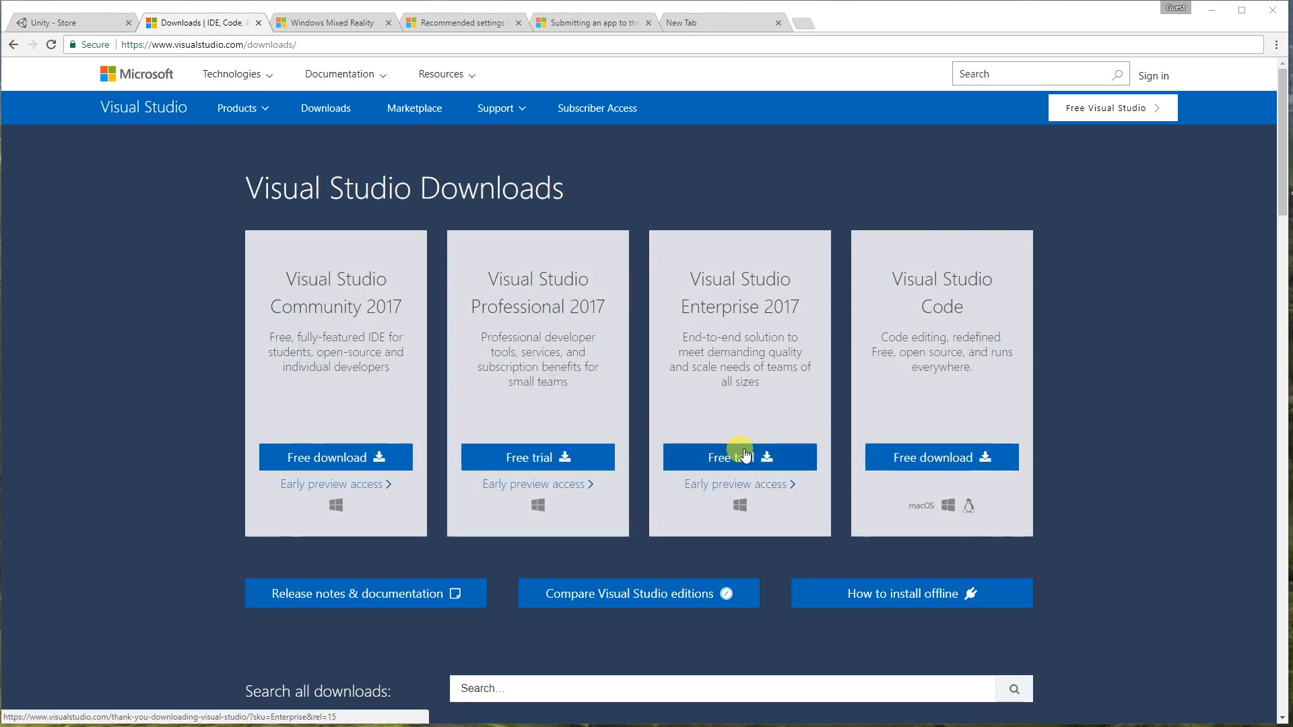
mouse_move(739, 457)
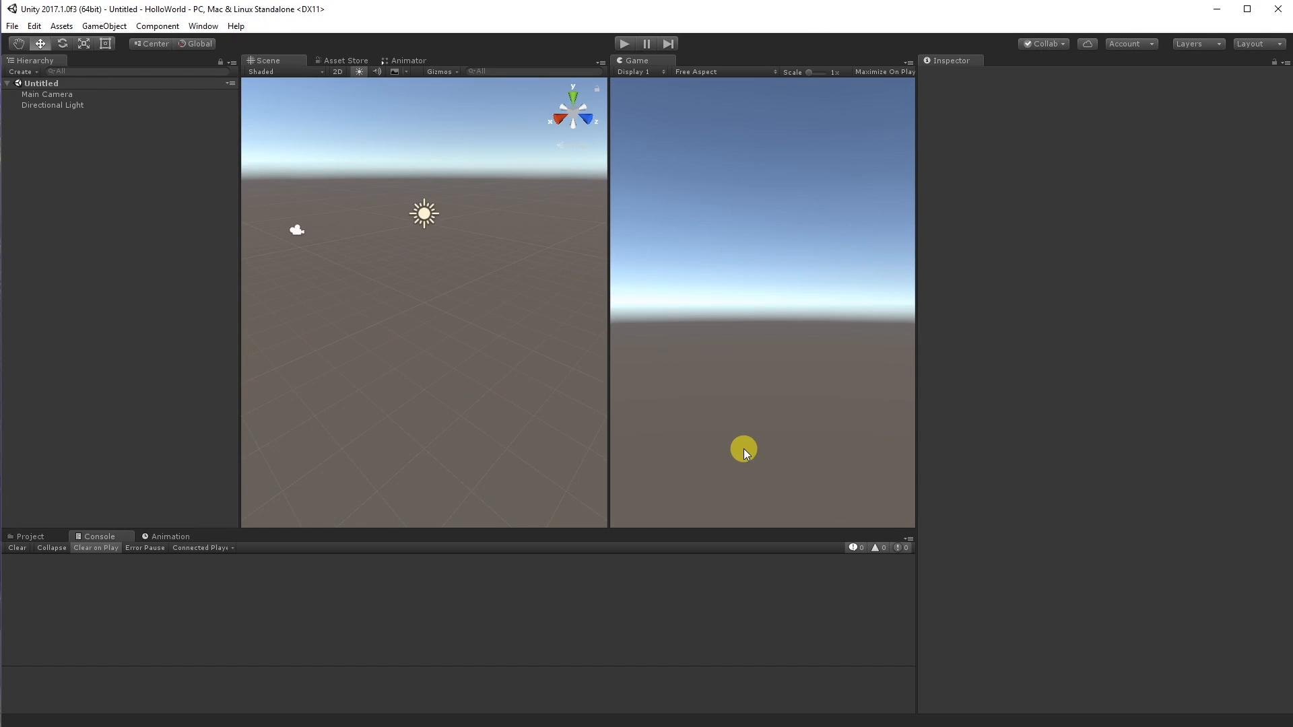
mouse_move(172, 230)
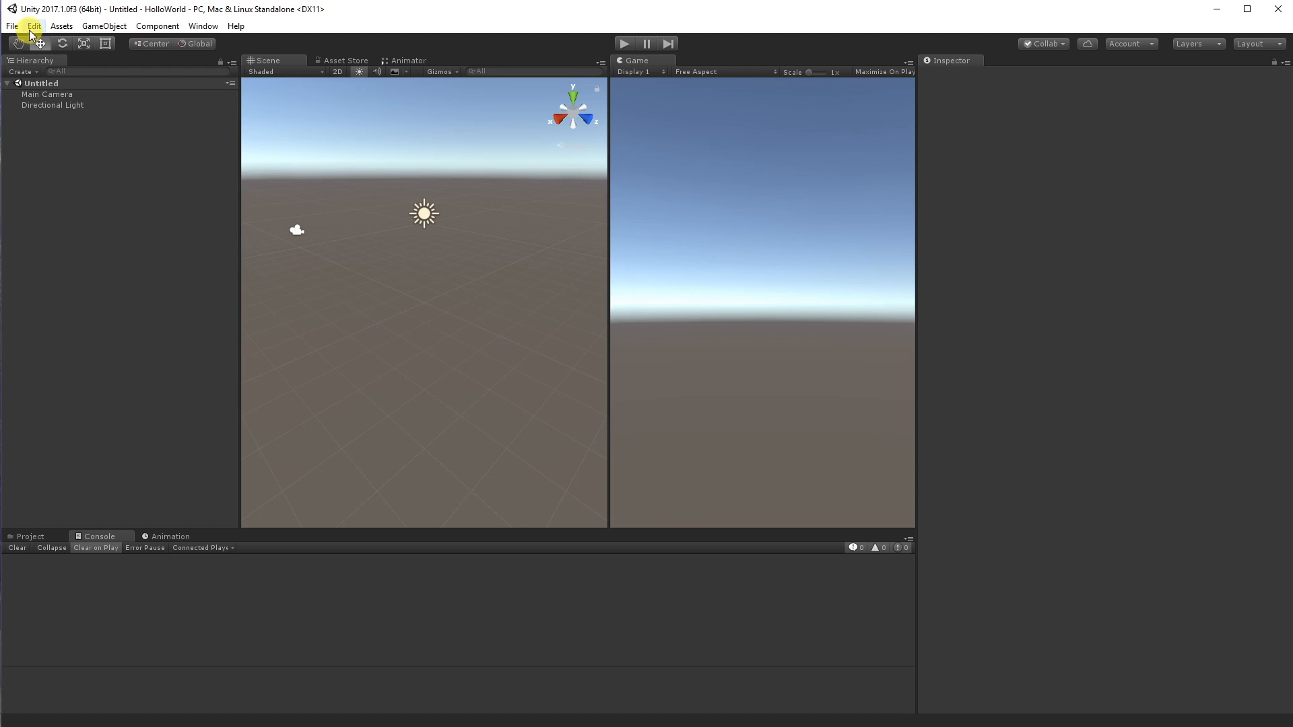
Browse the Edit menu of the freshly opened HolloWorld project
click(33, 26)
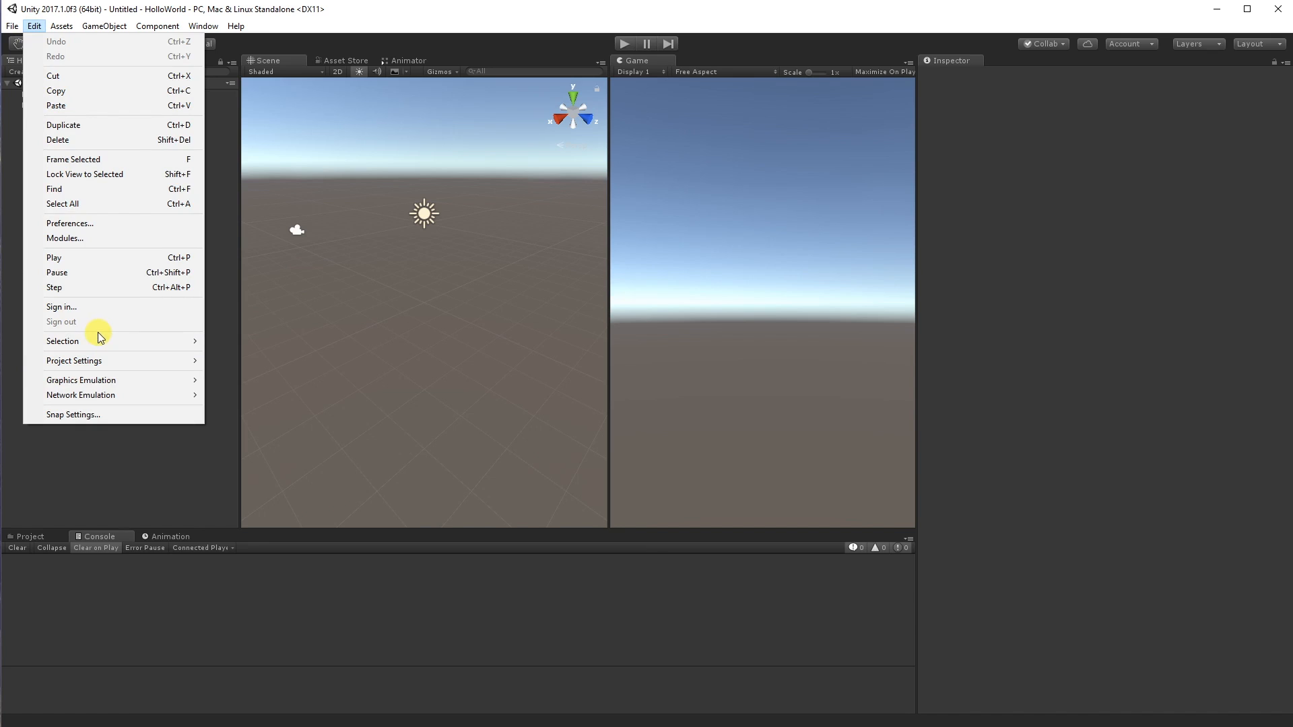
mouse_move(74, 360)
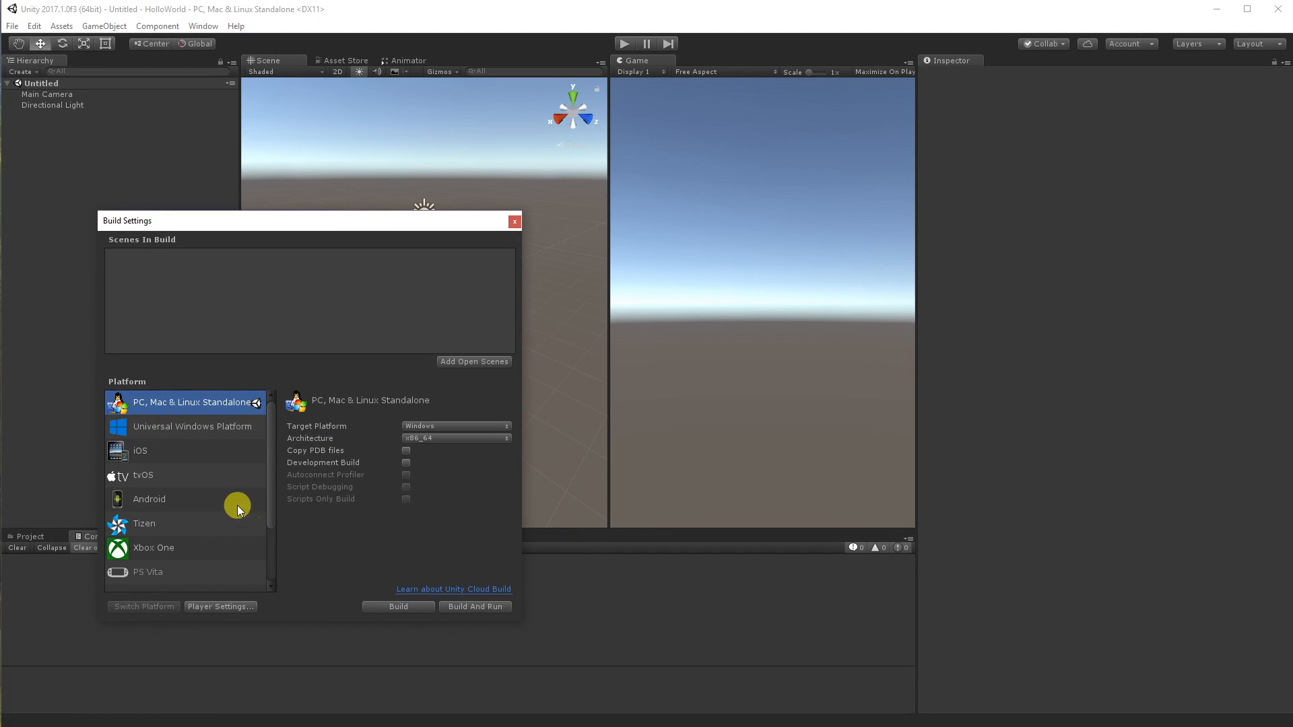
Switch the build target to Universal Windows Platform
click(192, 427)
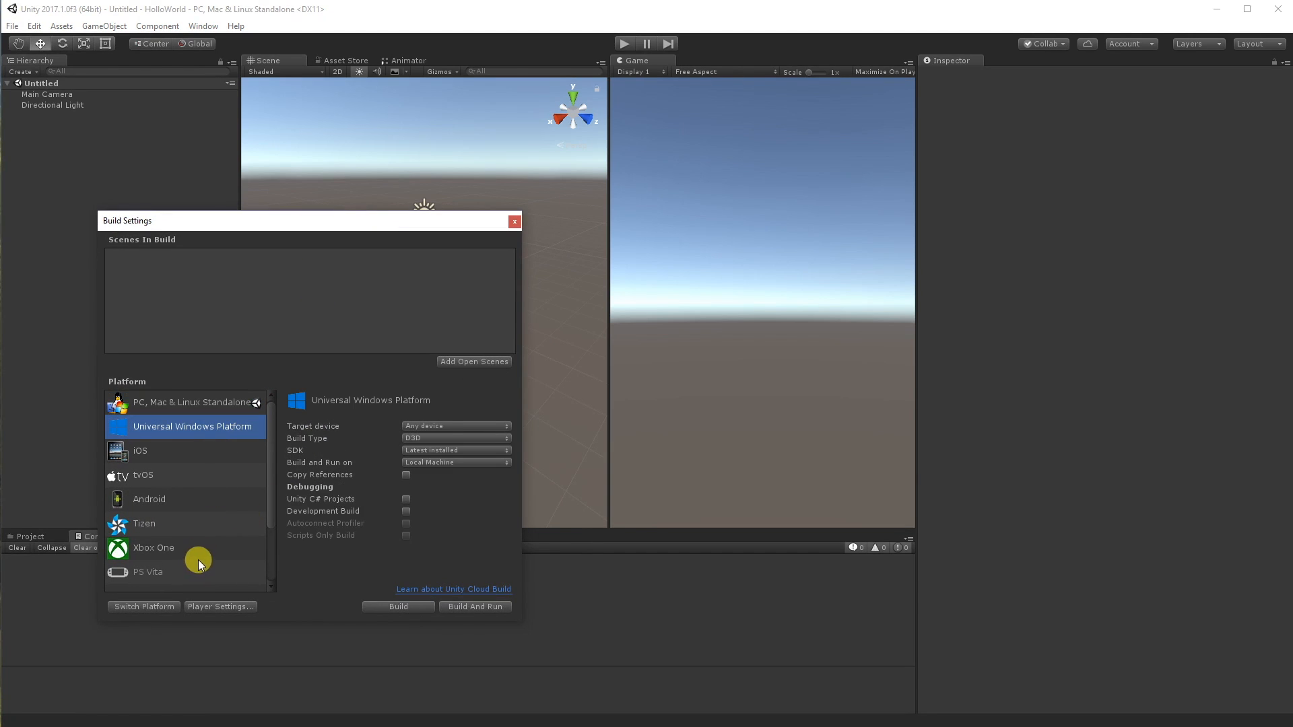
click(143, 606)
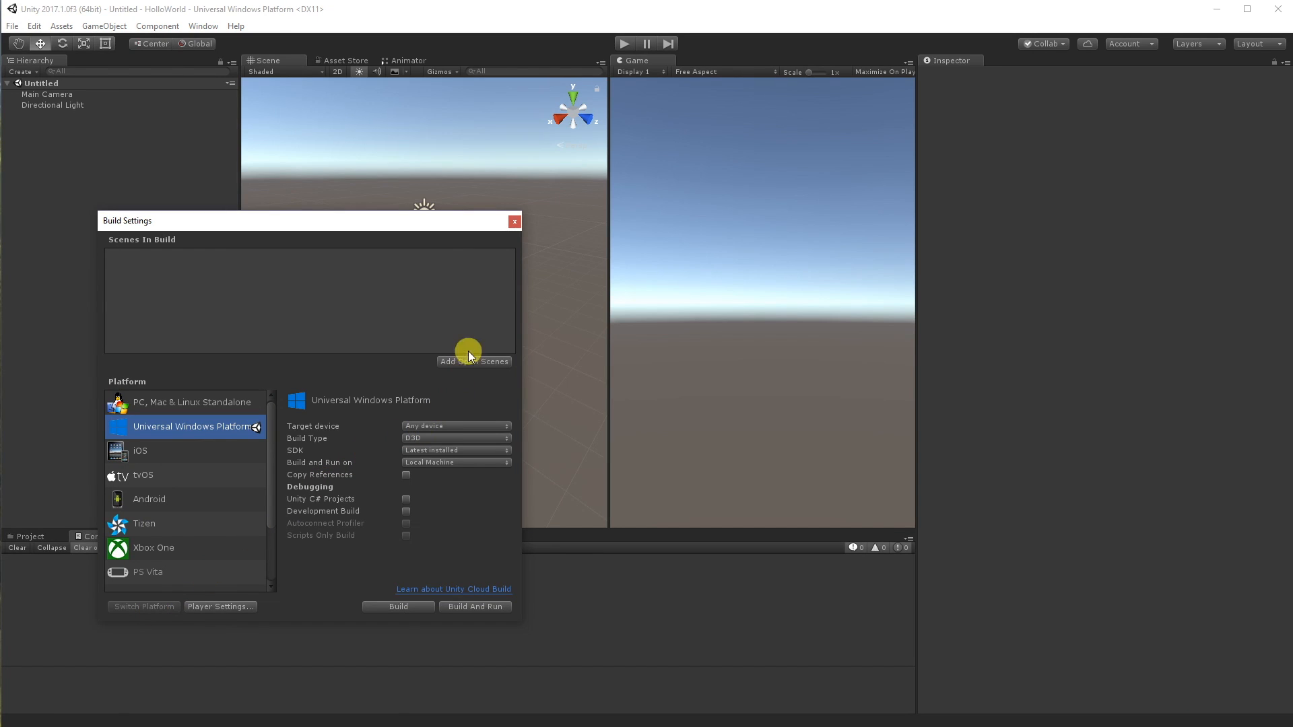
mouse_move(451, 346)
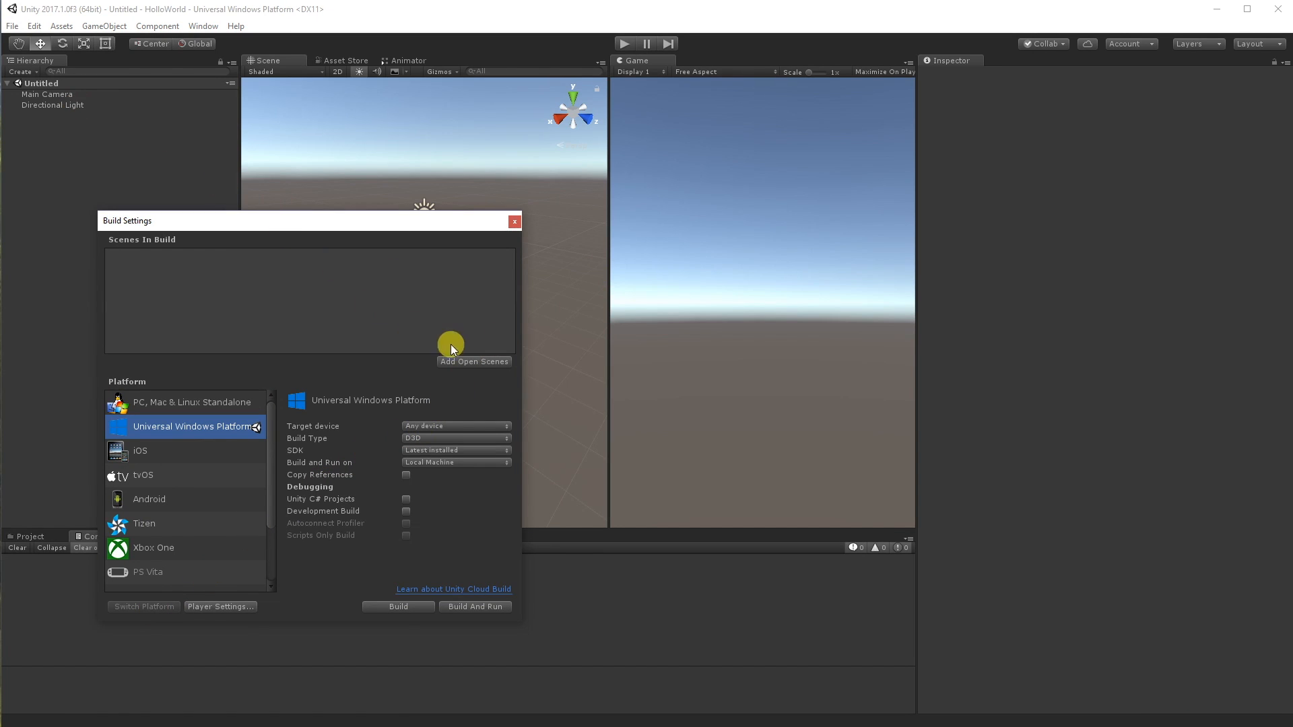
Add the open scene to the build, saving it as Main in Assets
click(473, 361)
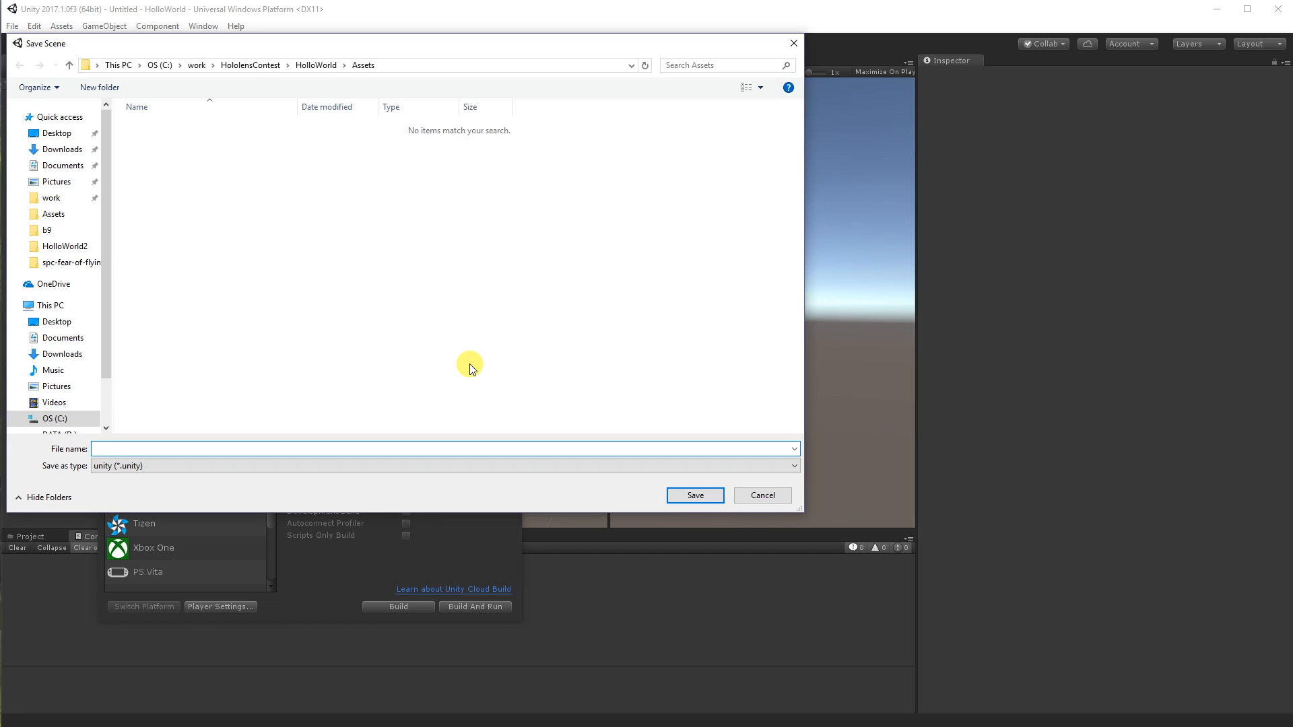
text(Main)
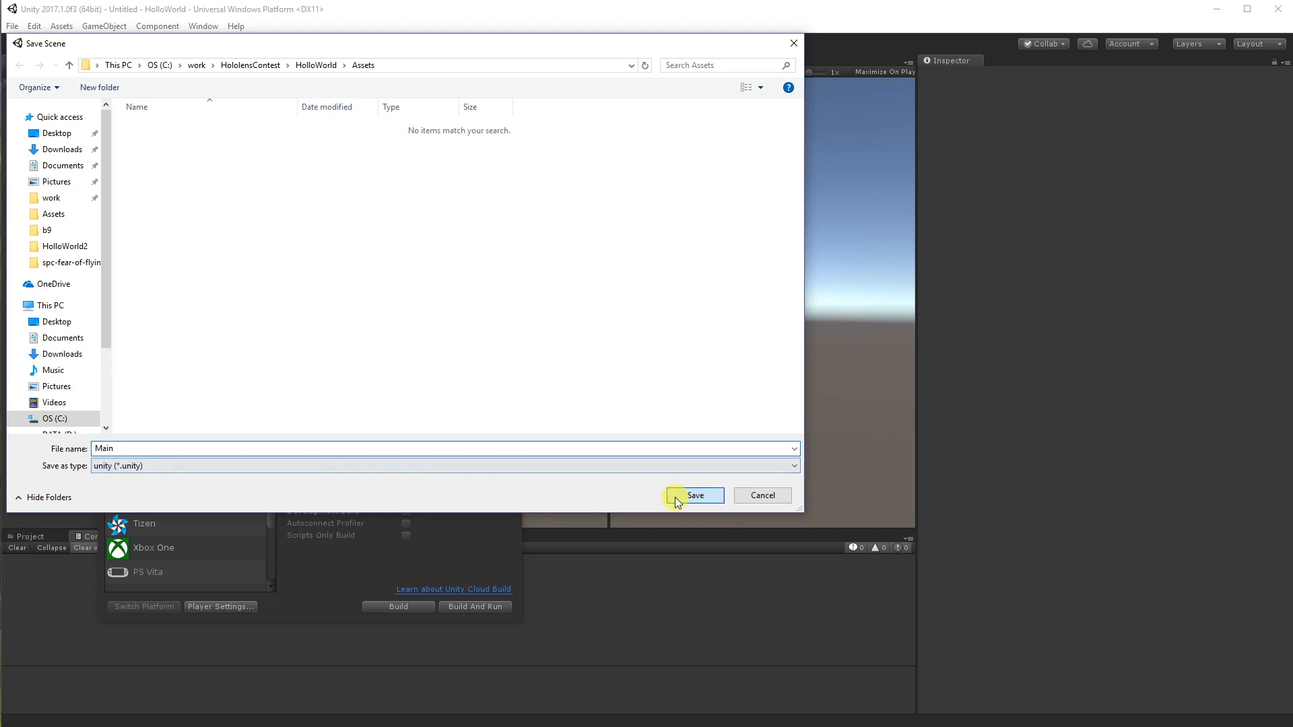
click(695, 495)
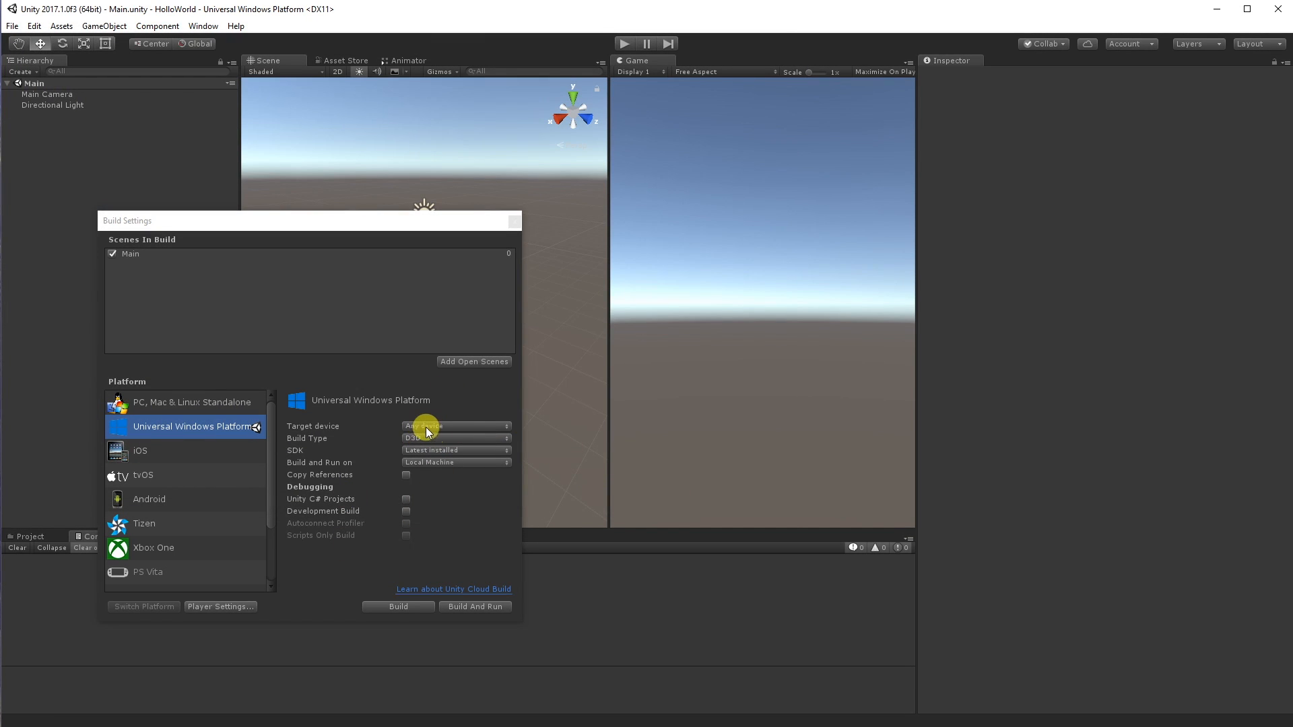
Set the UWP target device to HoloLens, check the SDK, and close Build Settings
click(455, 426)
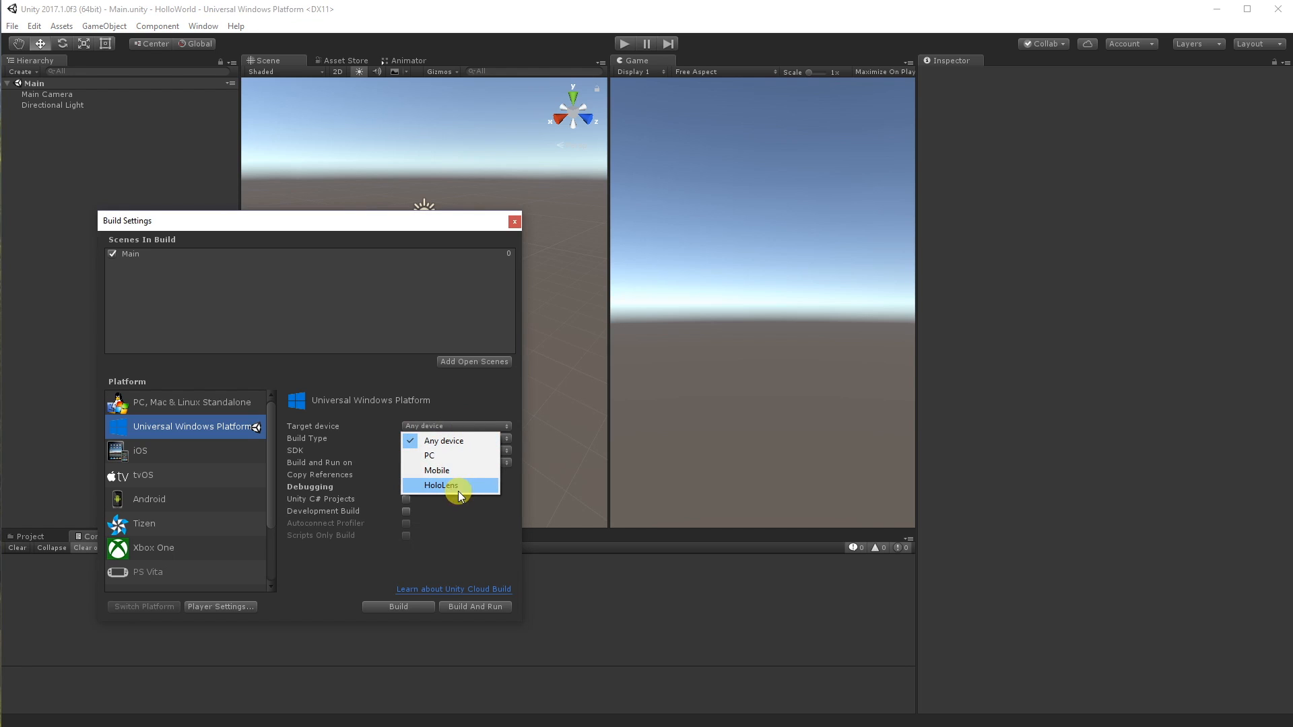
click(439, 485)
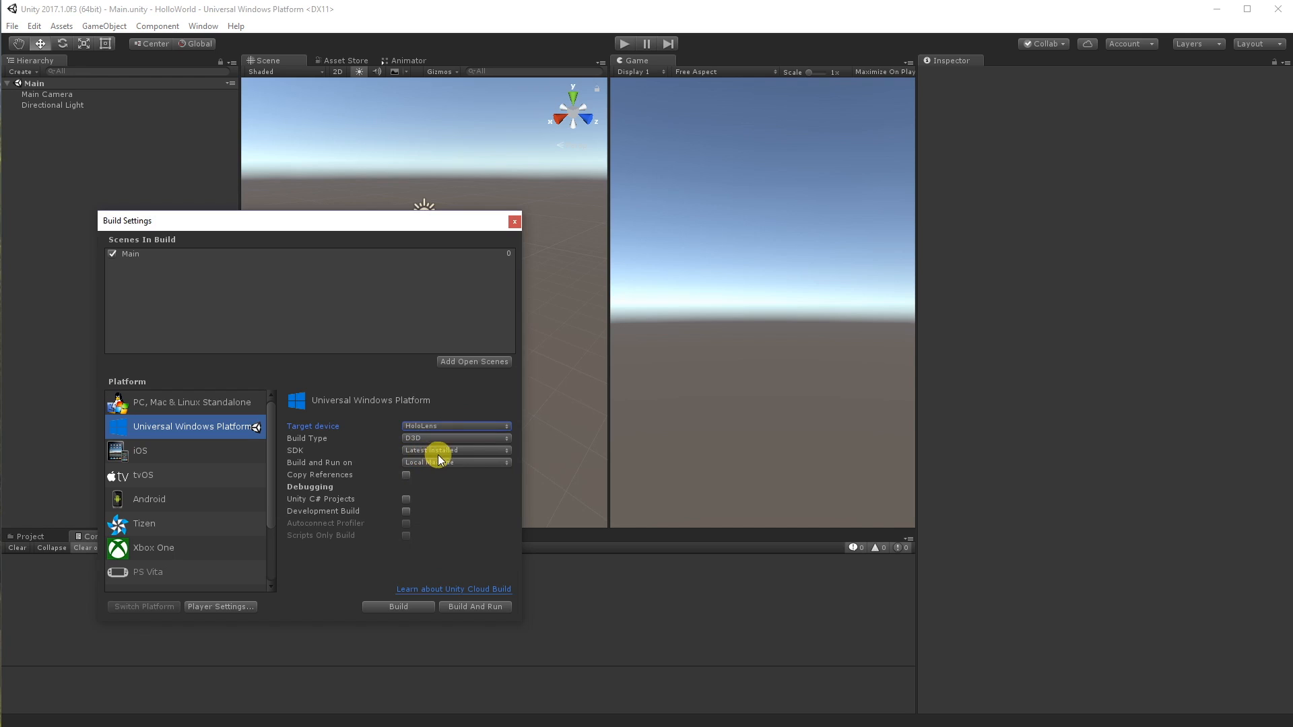
click(455, 451)
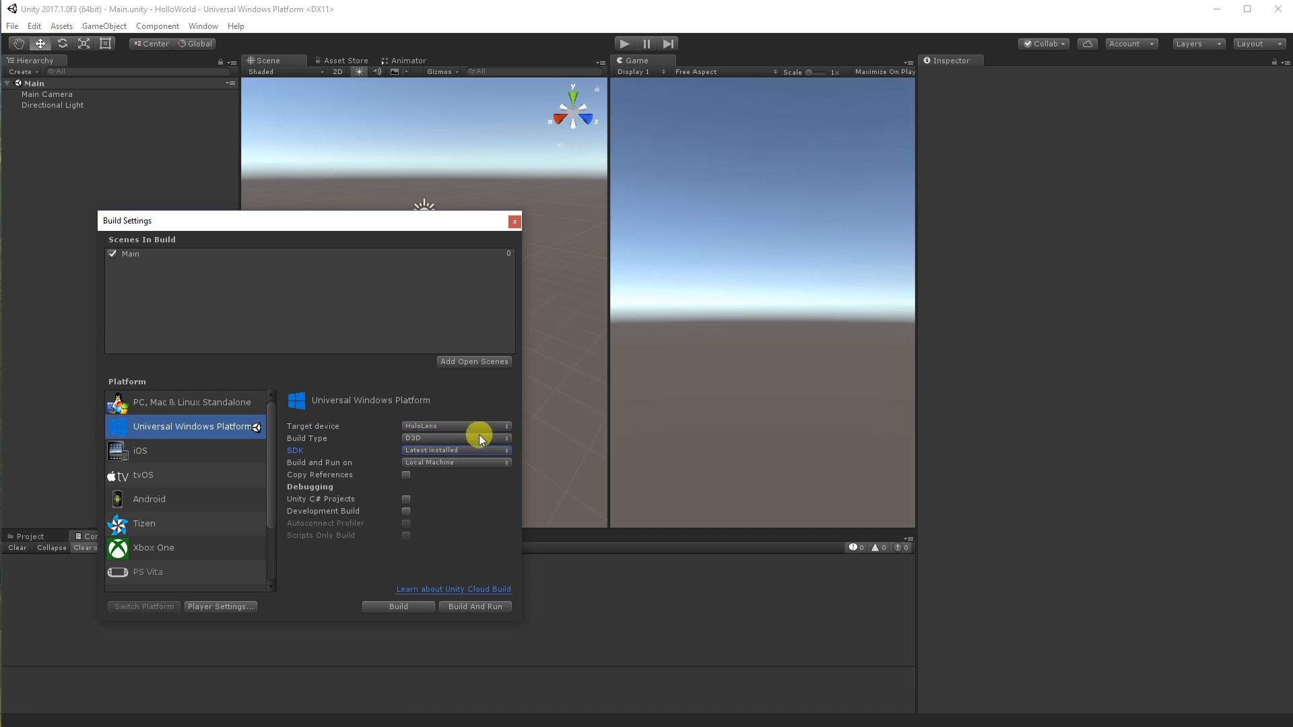
click(514, 221)
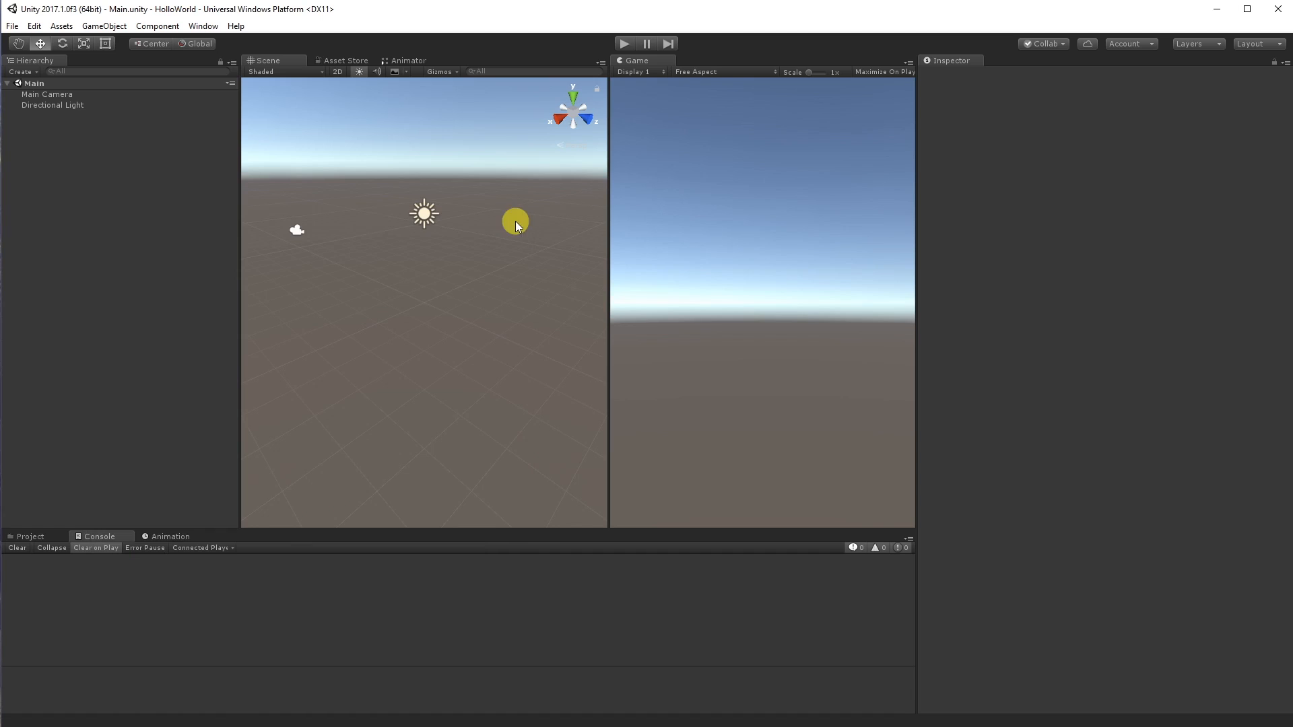
Select Main Camera to show its transform and camera components in the Inspector
click(47, 94)
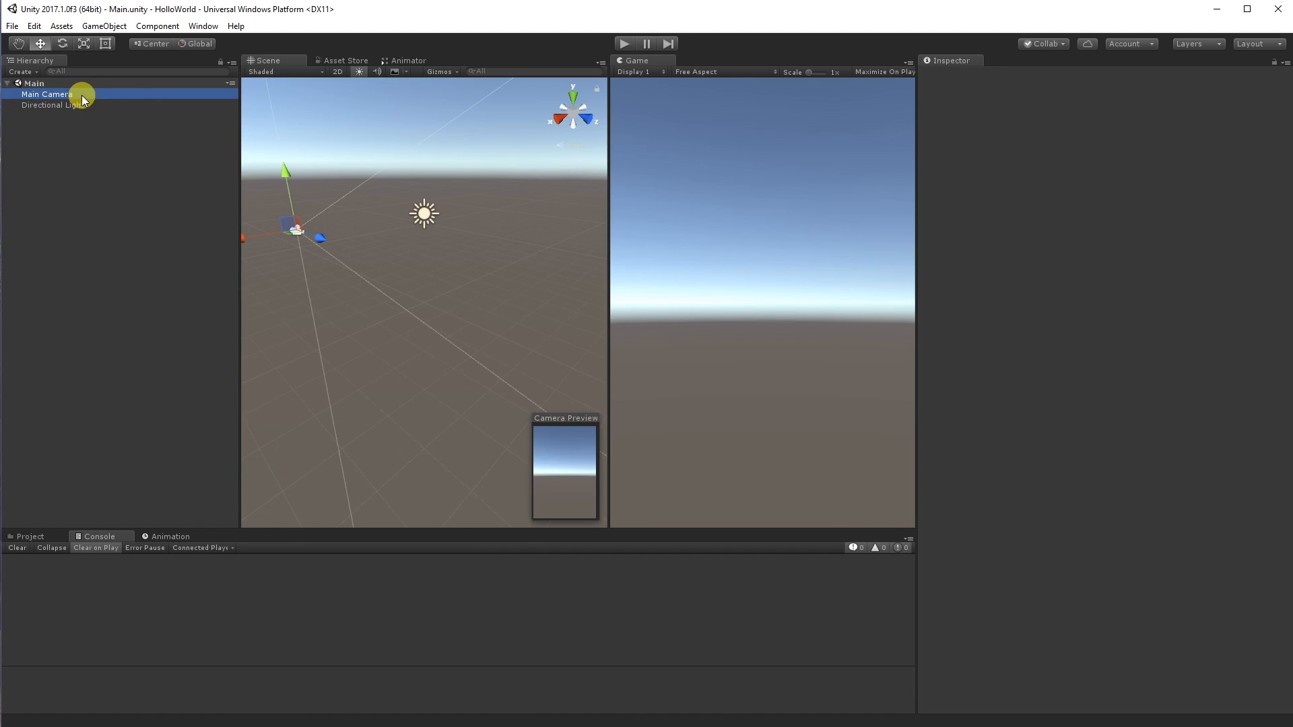
click(47, 94)
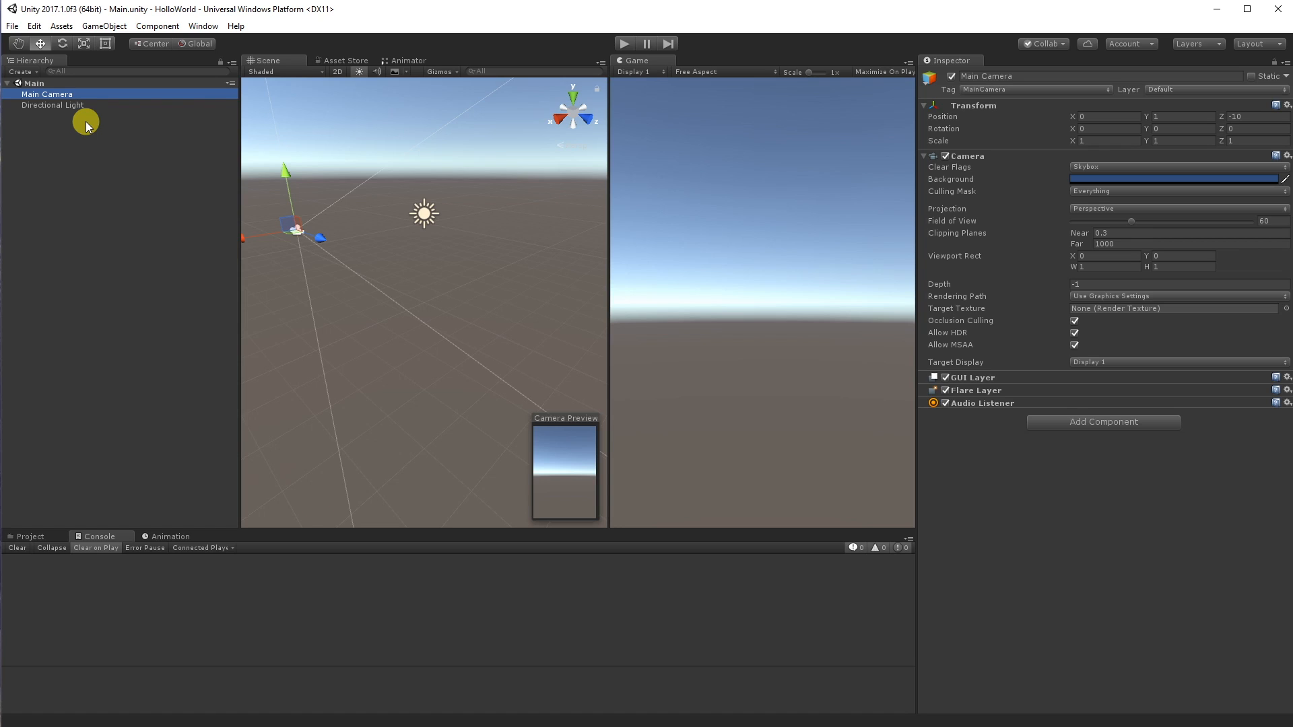
mouse_move(119, 105)
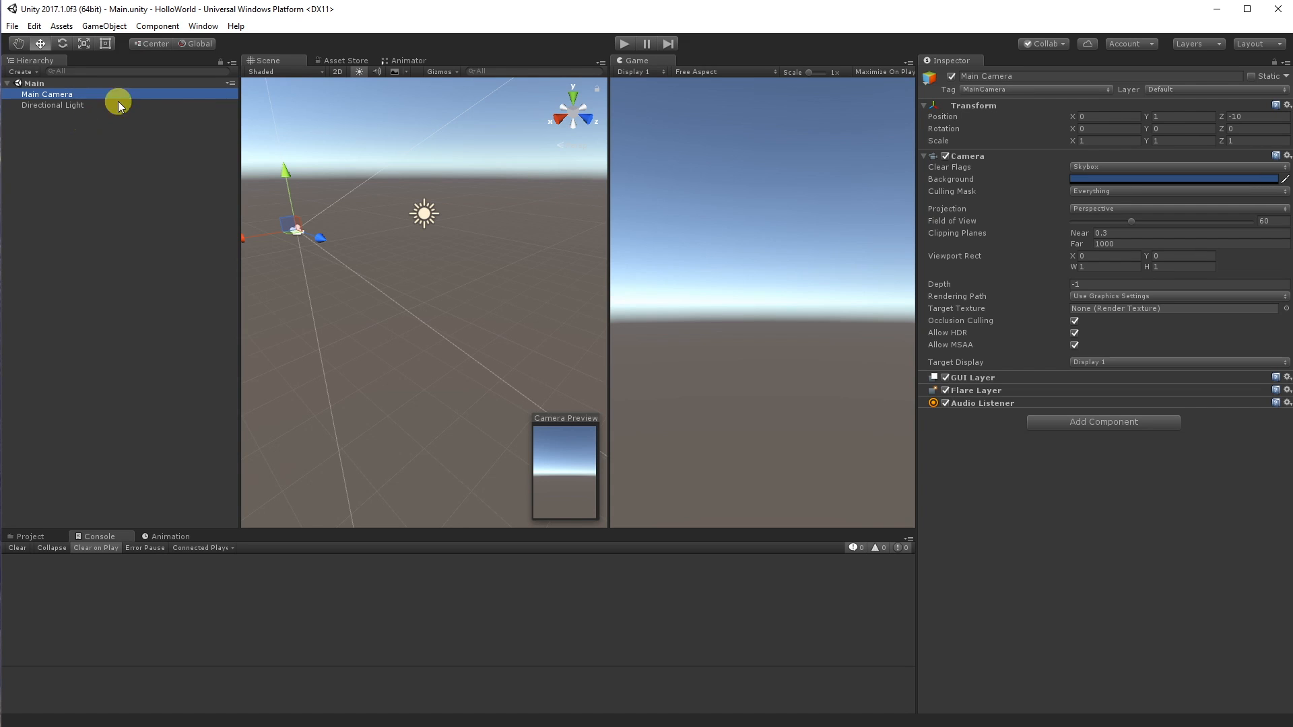
Reopen Build Settings and open the Player Settings for the UWP build
click(11, 26)
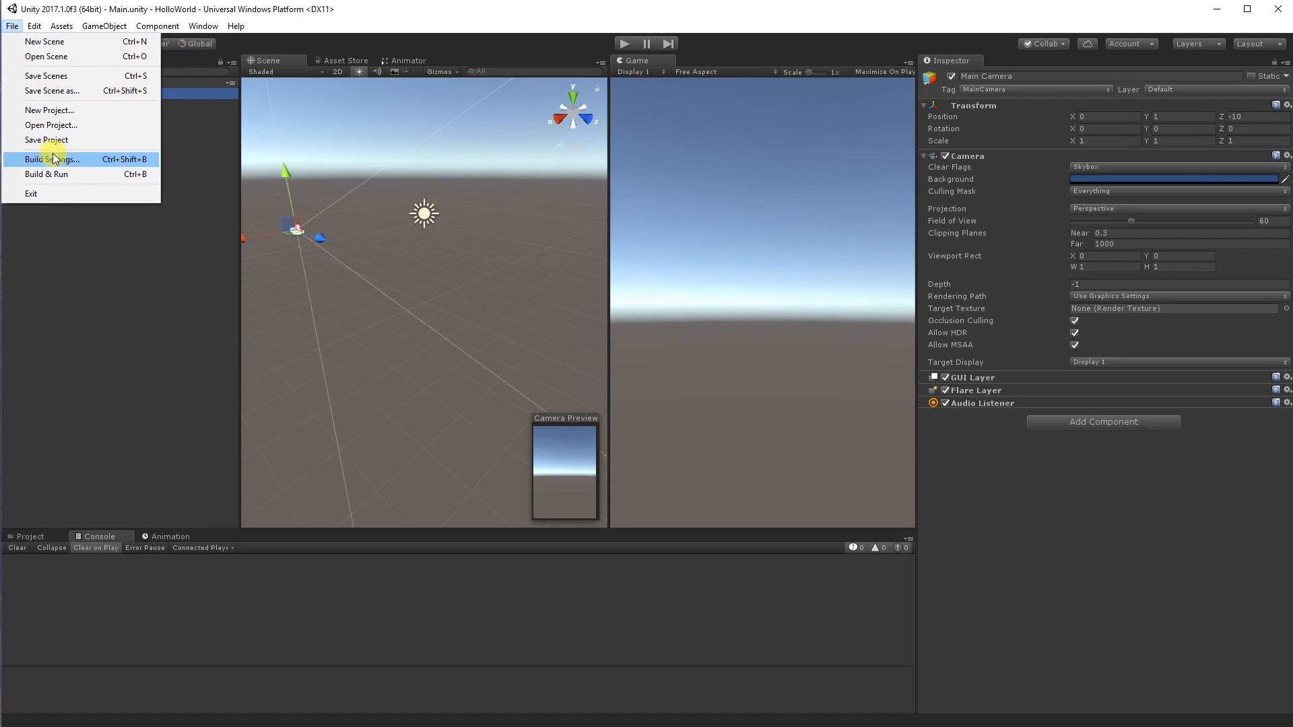
click(33, 25)
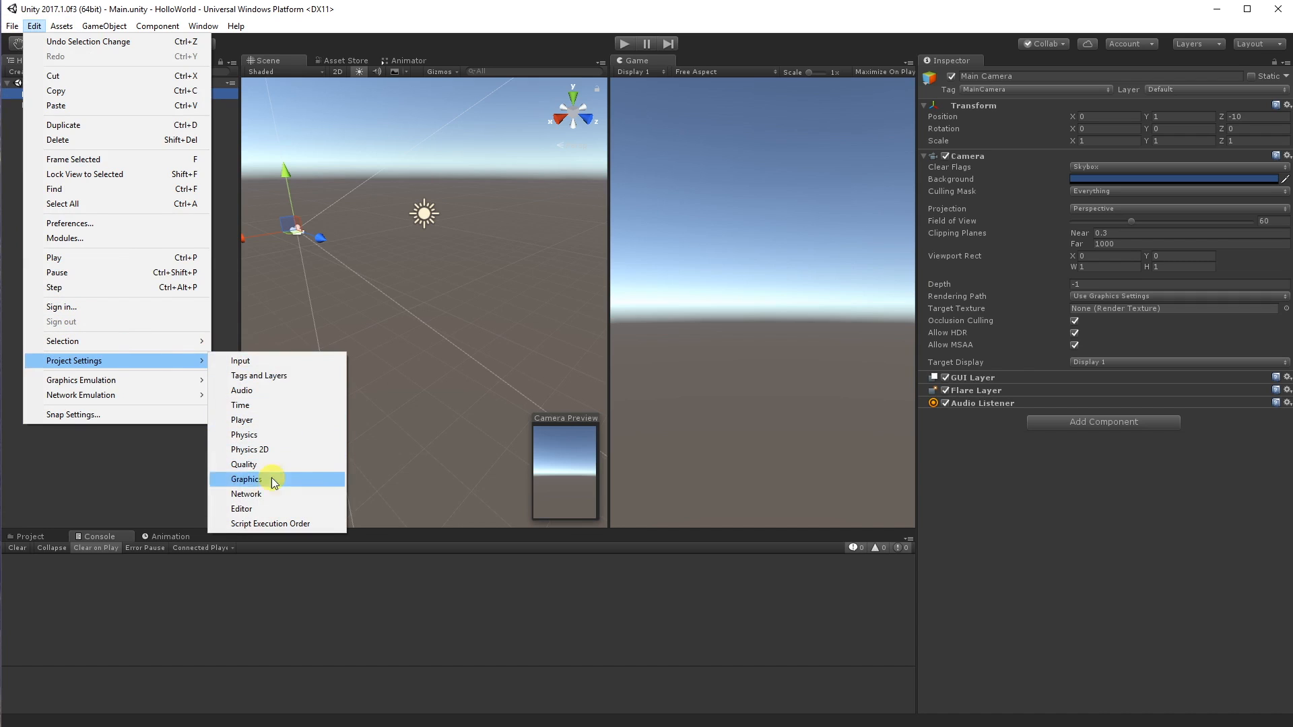
mouse_move(275, 440)
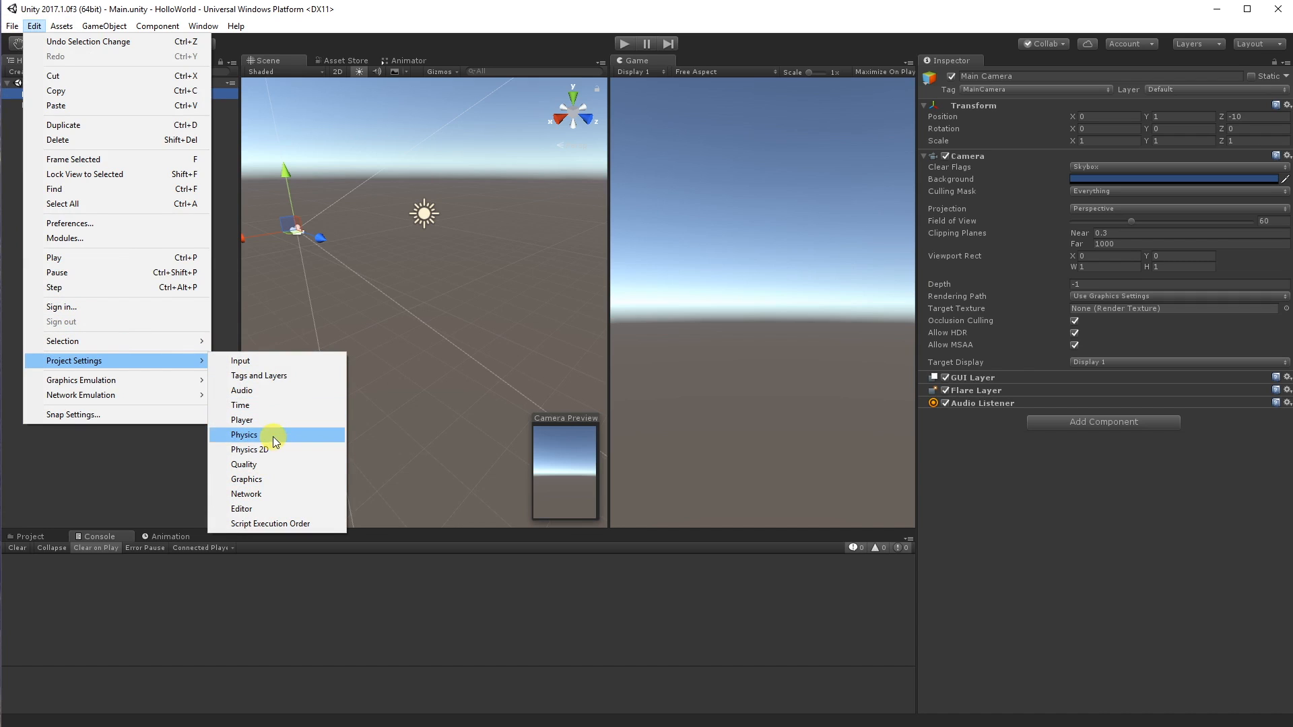
click(242, 420)
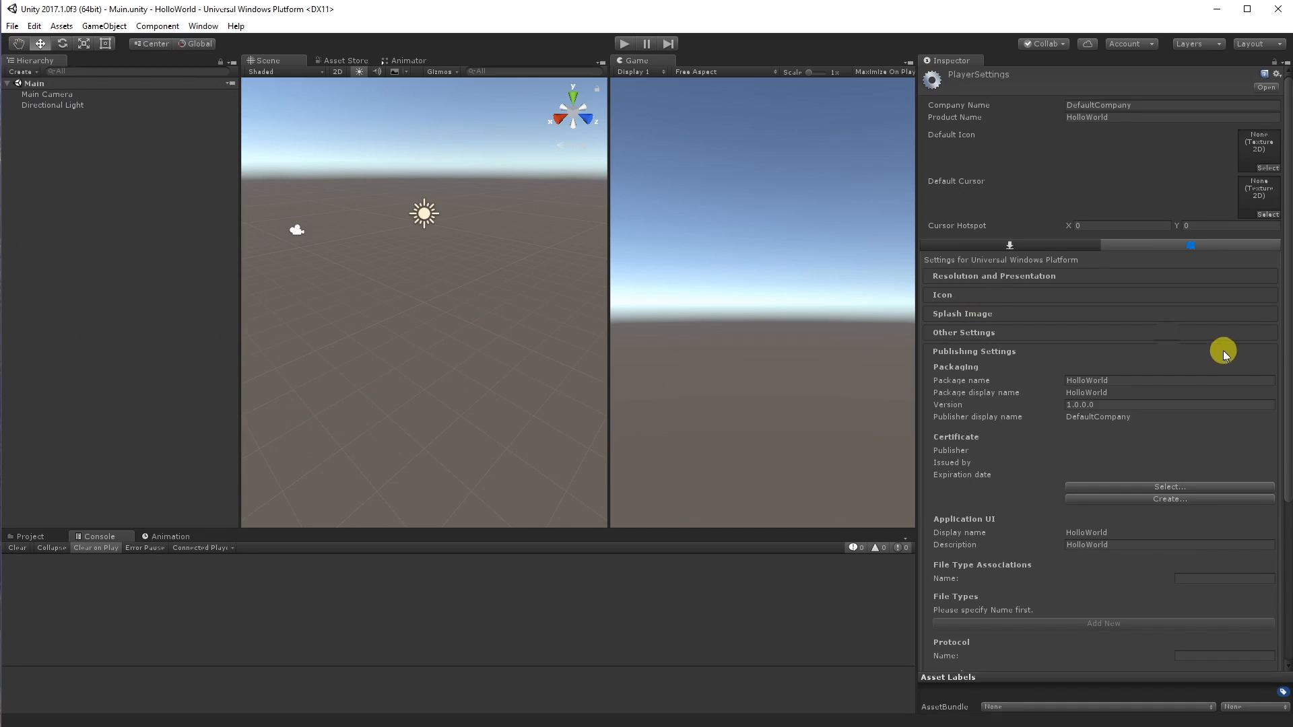
mouse_move(1067, 396)
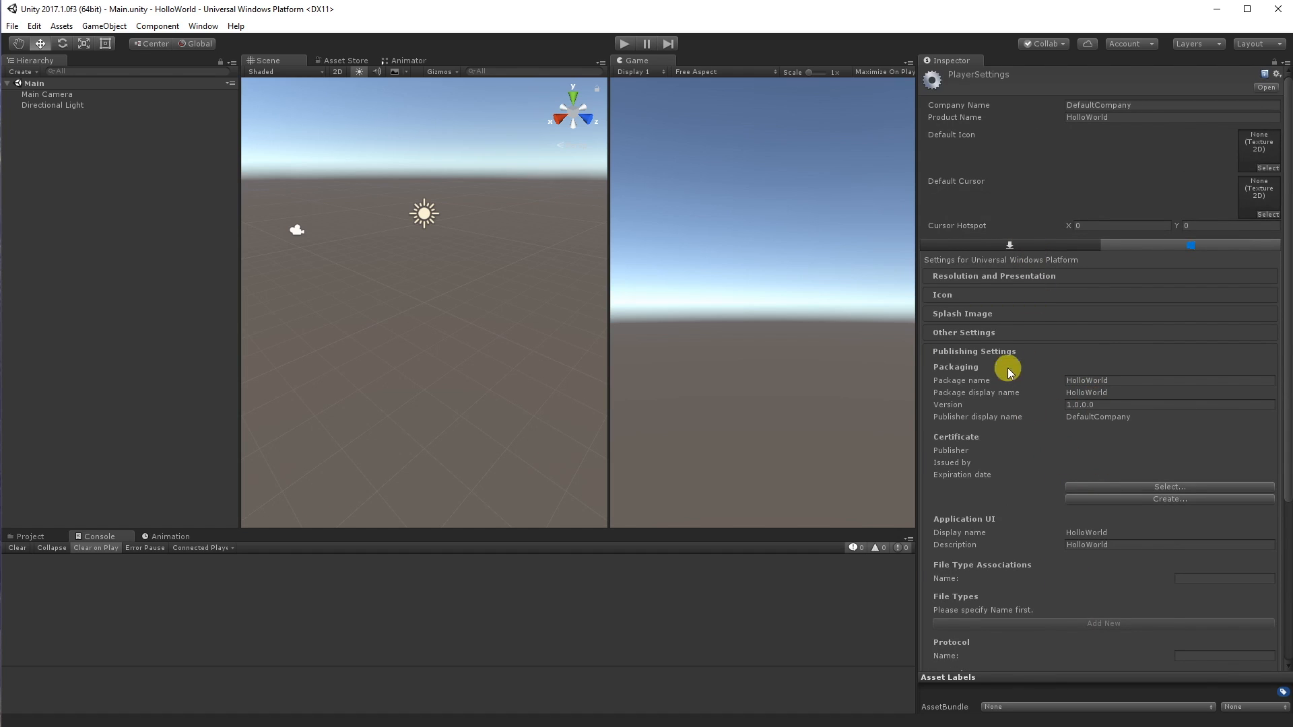
Expand Other Settings and enable Virtual Reality Supported with Windows Holographic SDK
click(963, 331)
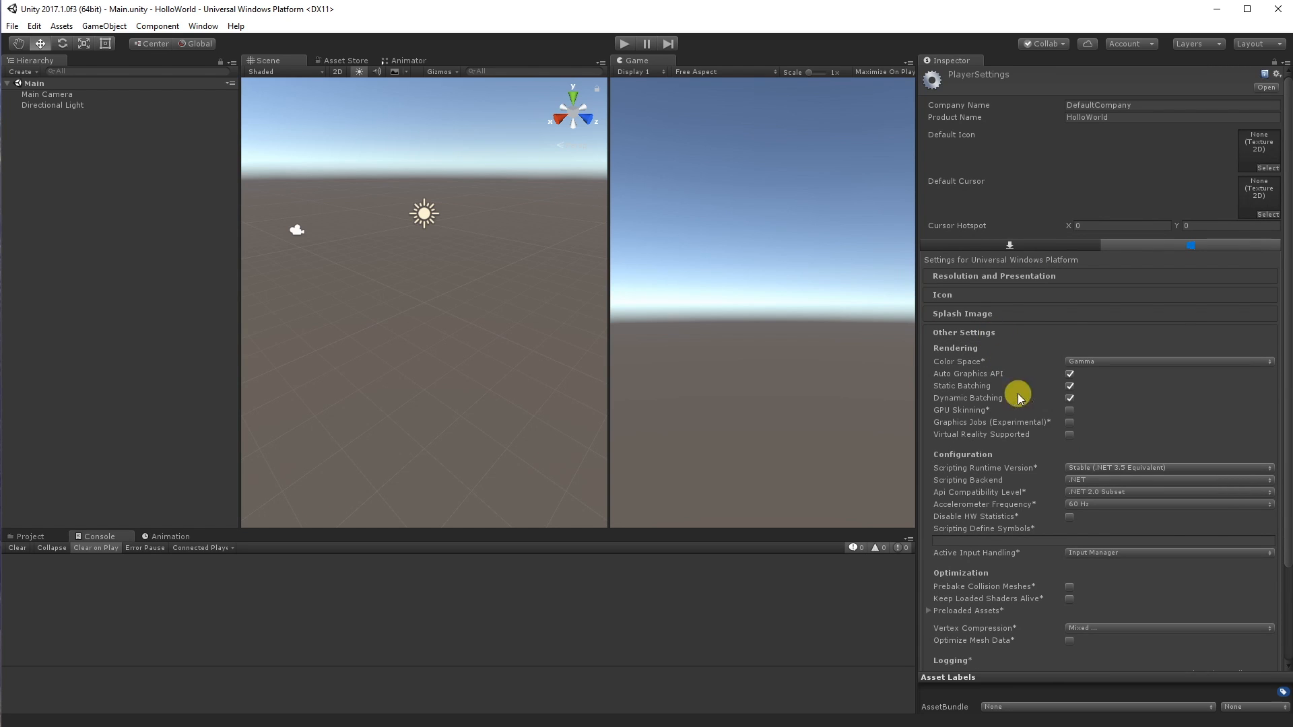
mouse_move(1098, 484)
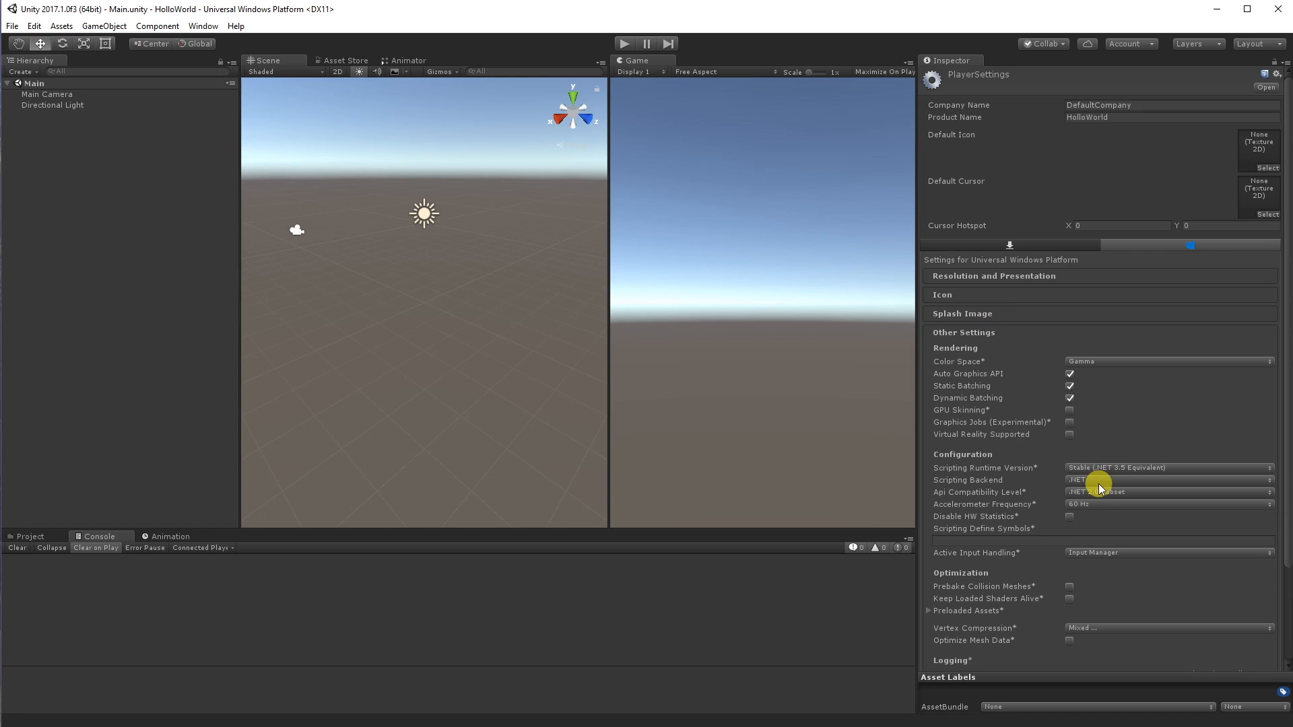
mouse_move(992, 340)
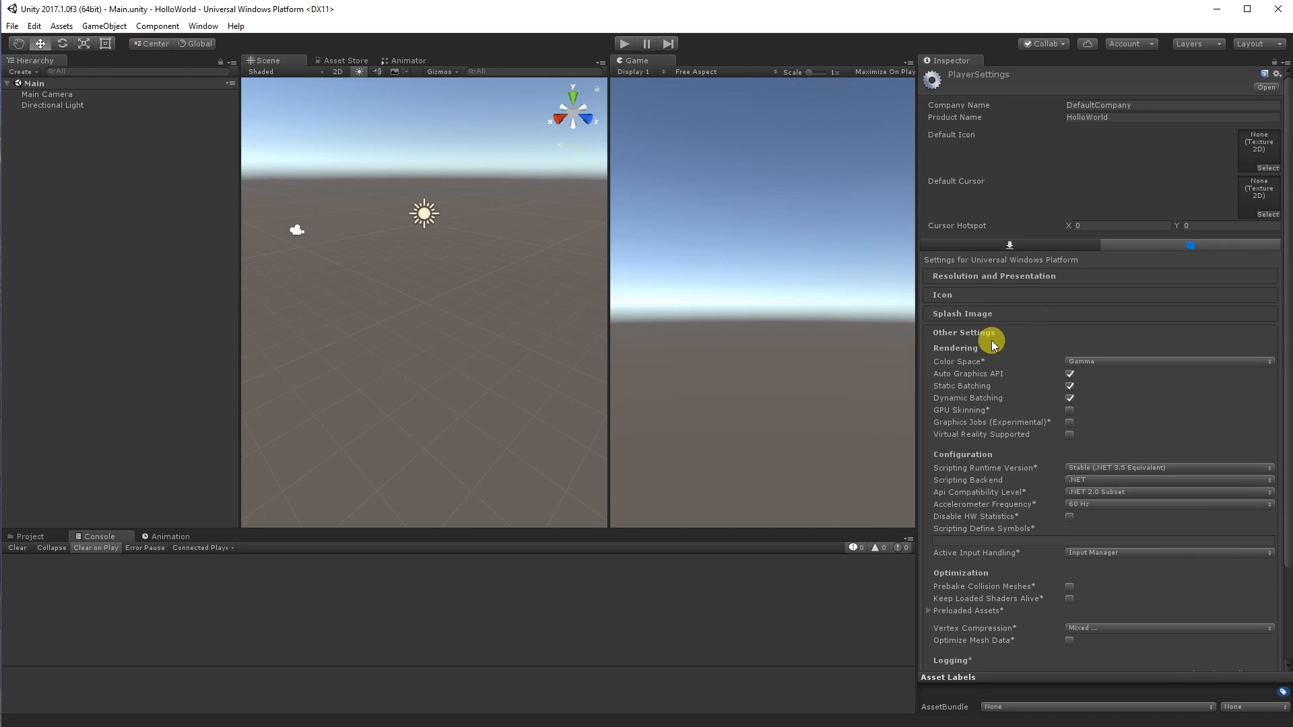
click(1070, 434)
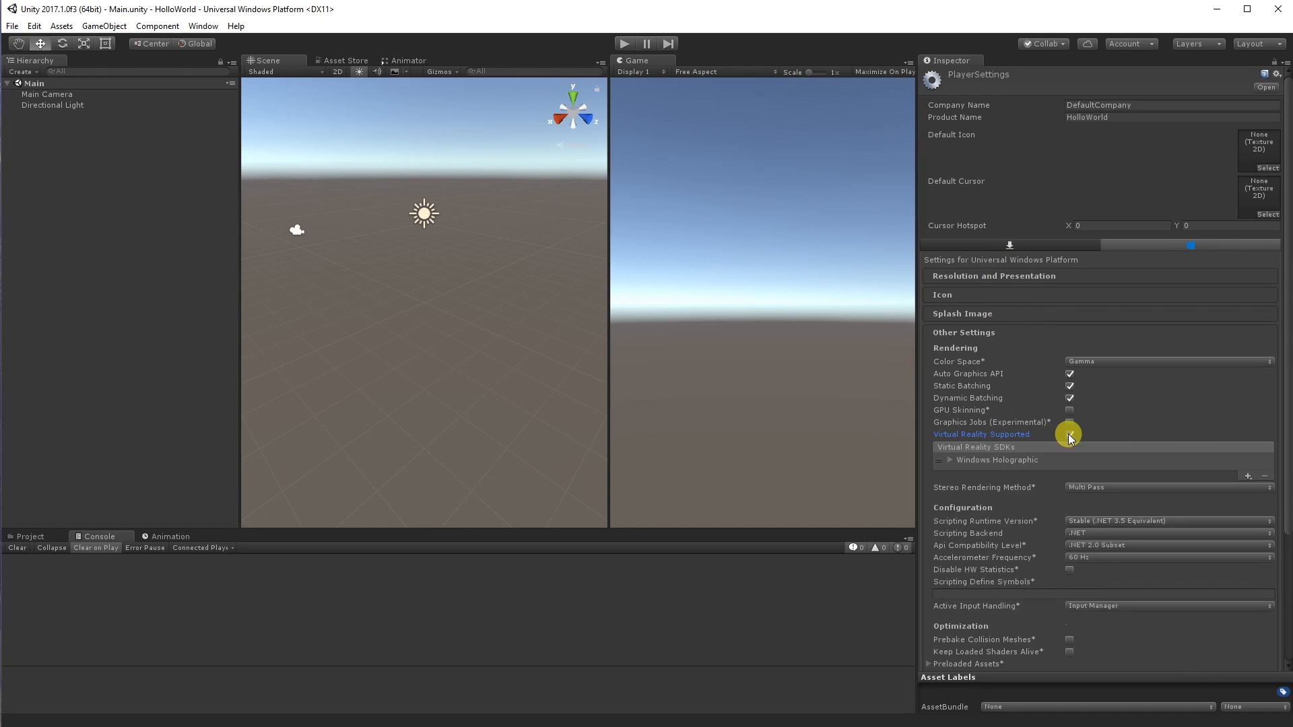
click(1069, 435)
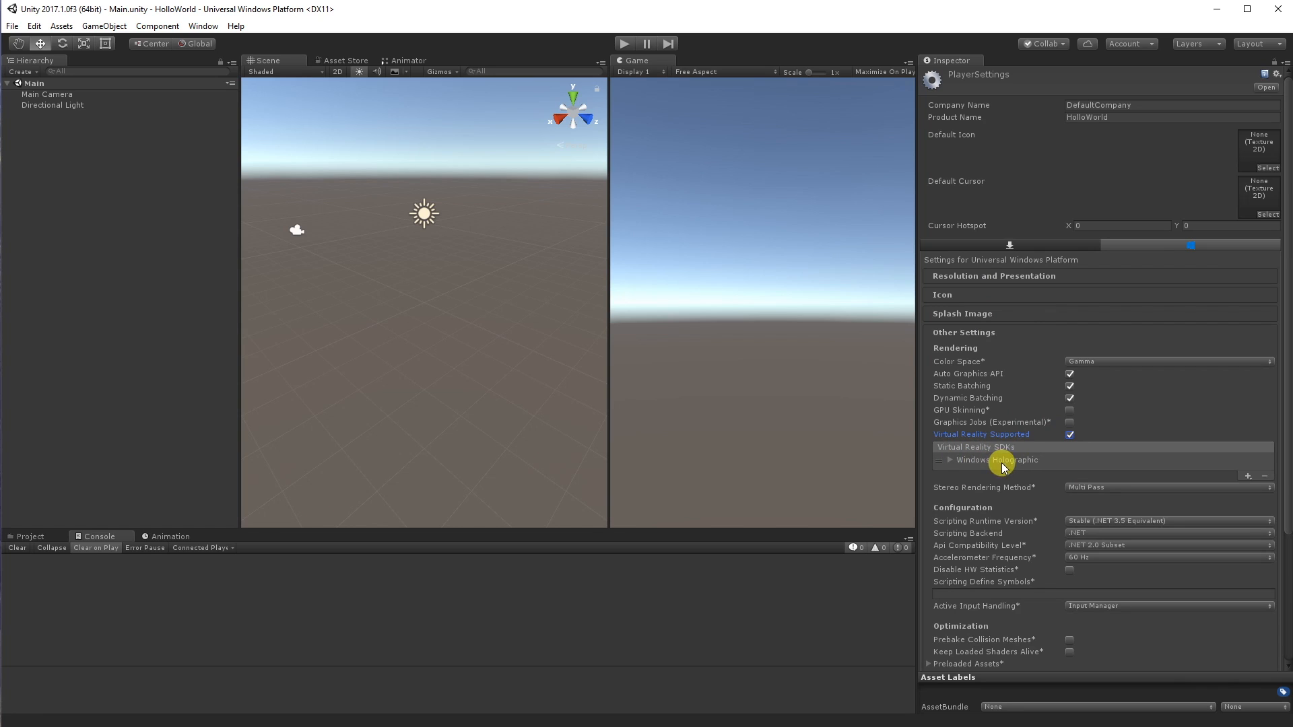
mouse_move(987, 470)
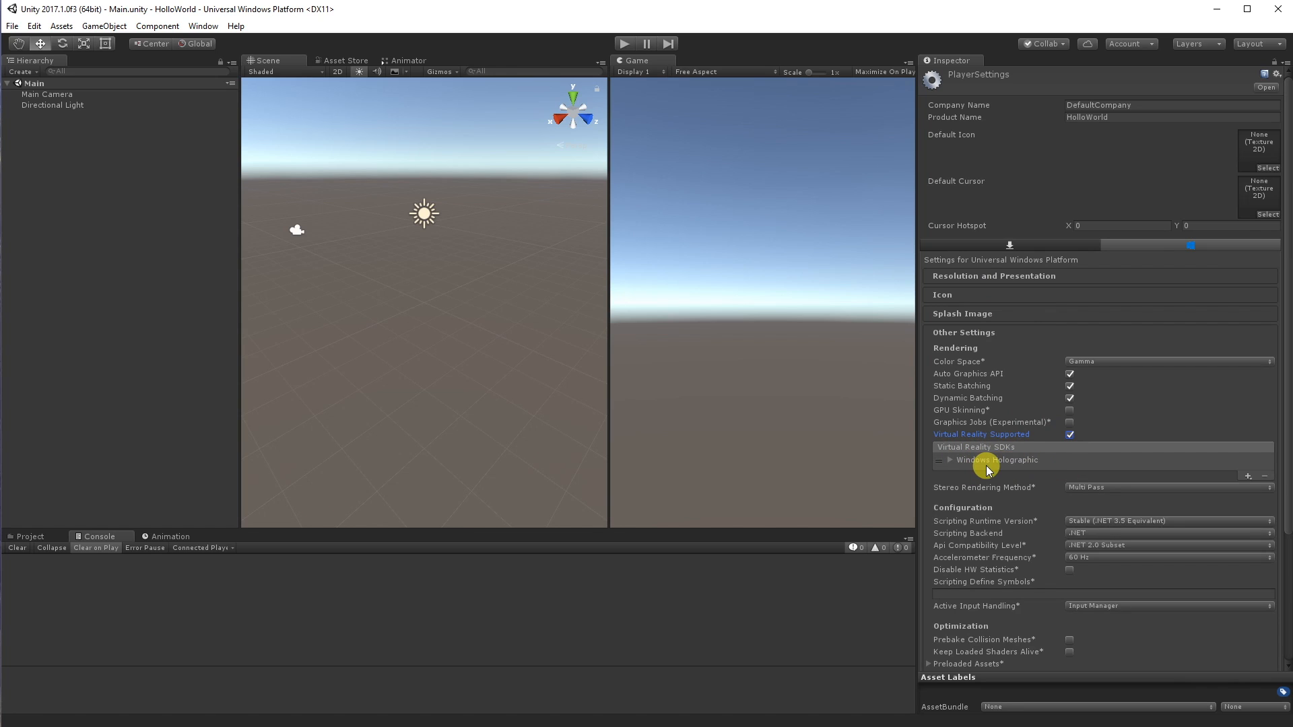
mouse_move(1187, 268)
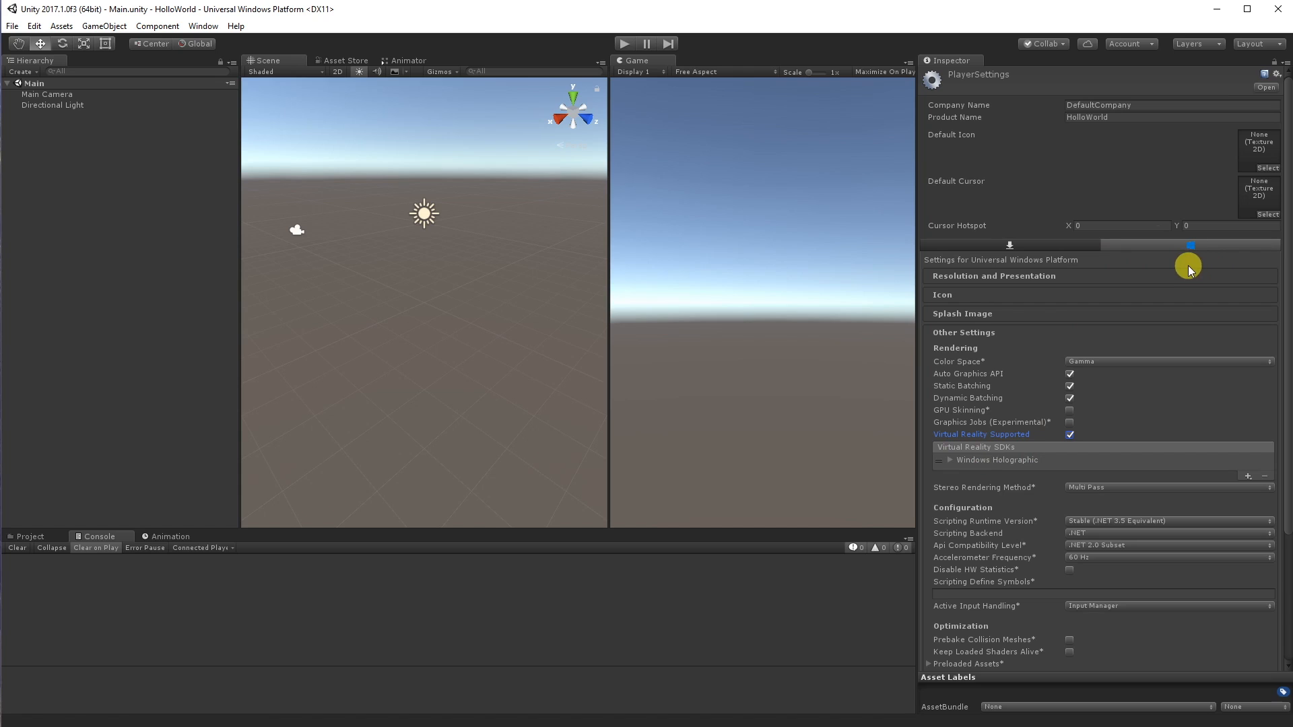
mouse_move(1073, 312)
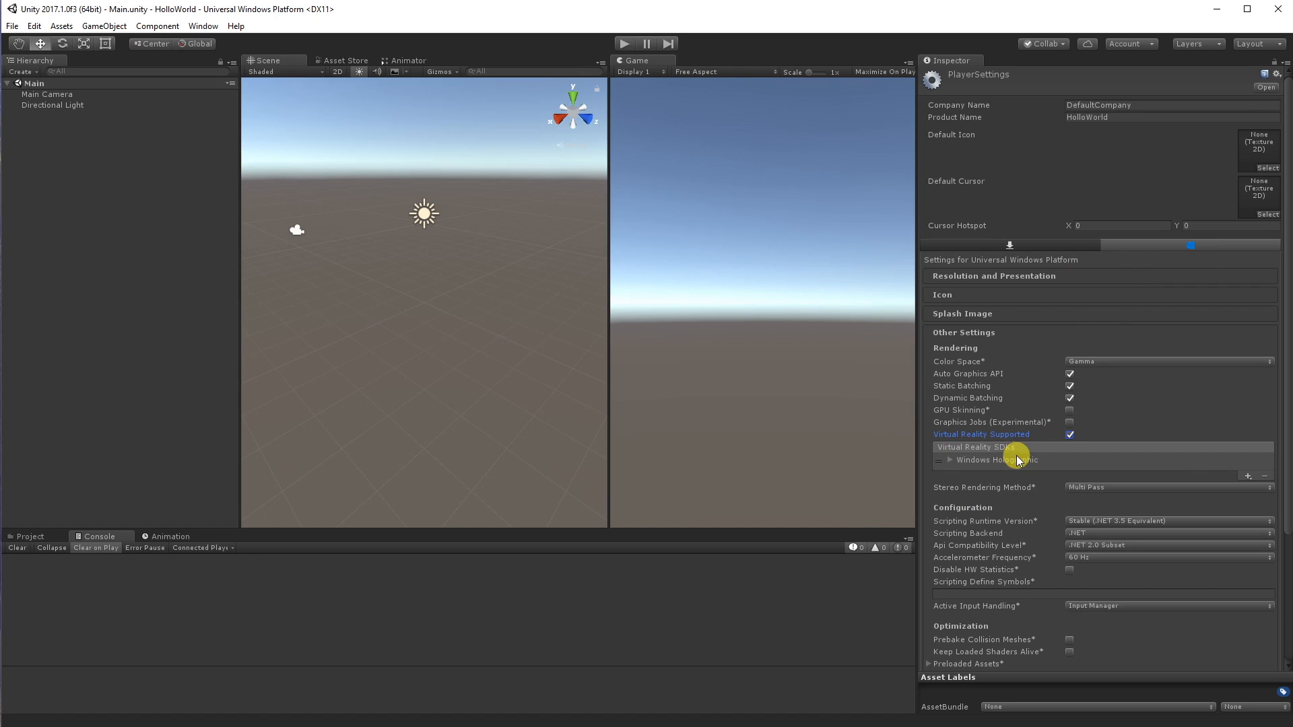
mouse_move(1110, 459)
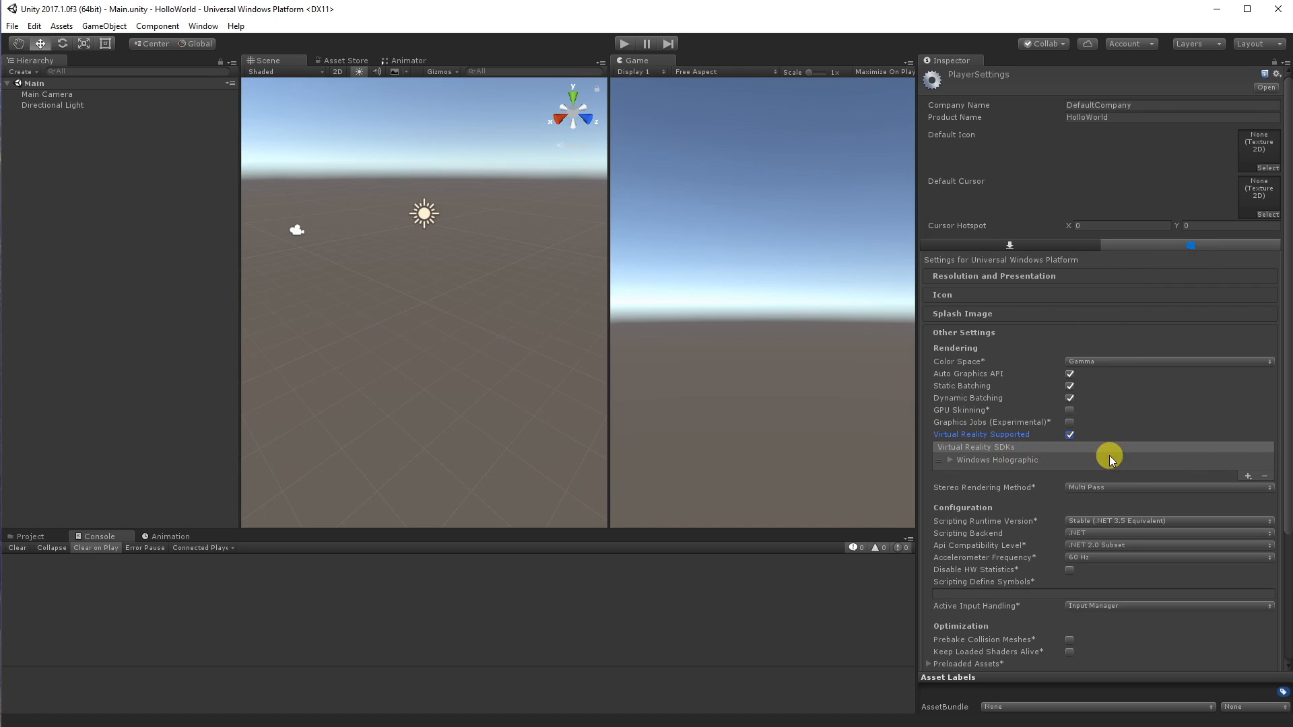
mouse_move(1087, 480)
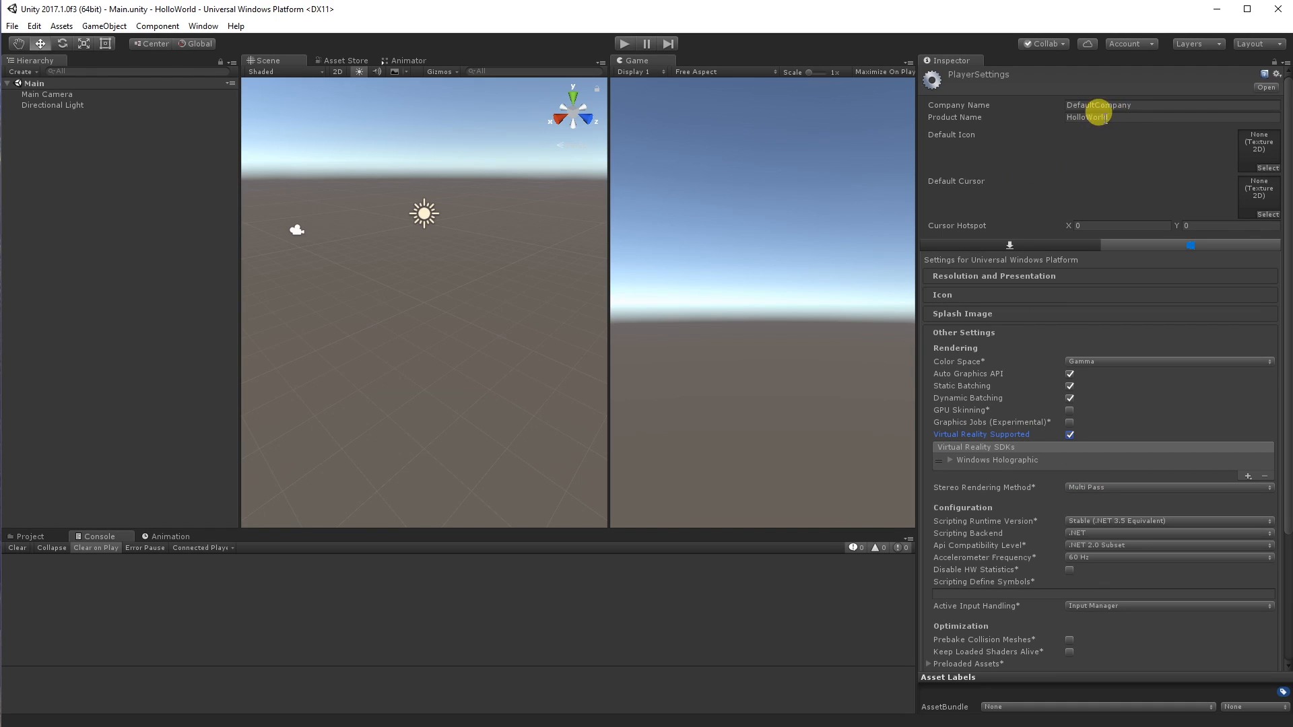
mouse_move(1027, 372)
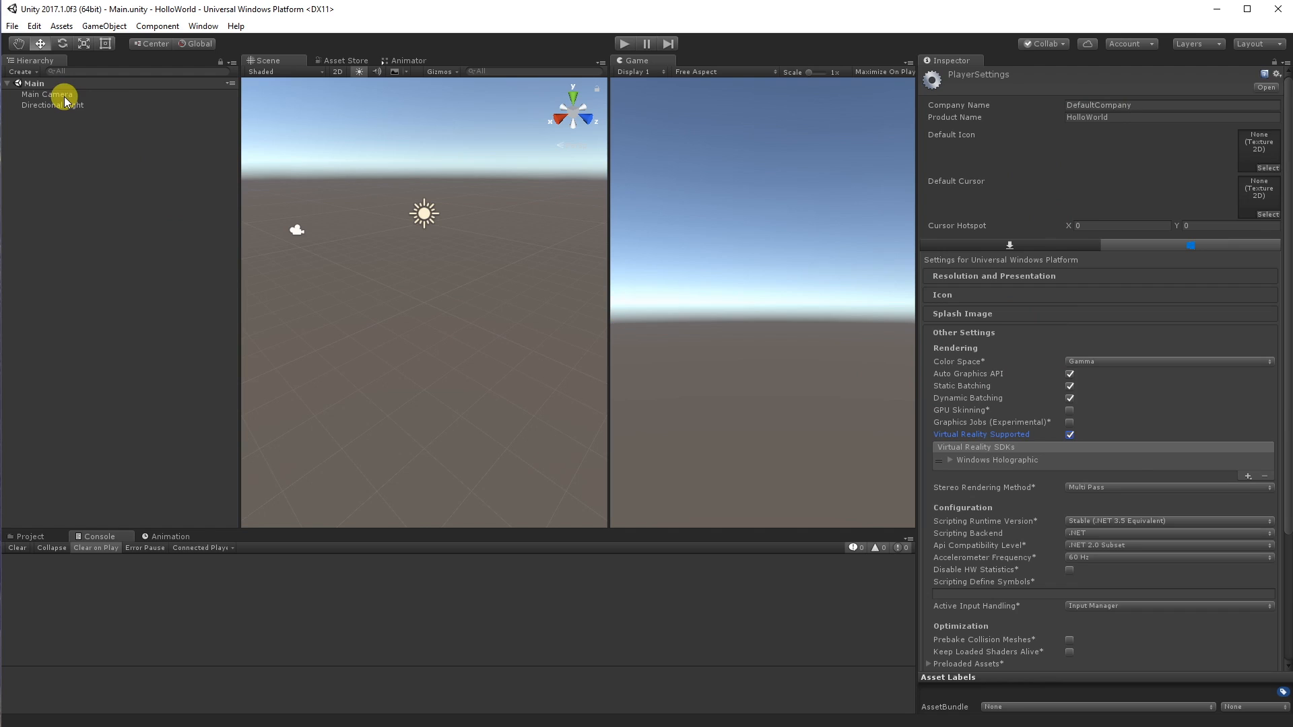
Set Main Camera to clear to solid black and near clipping plane 0.8
click(47, 94)
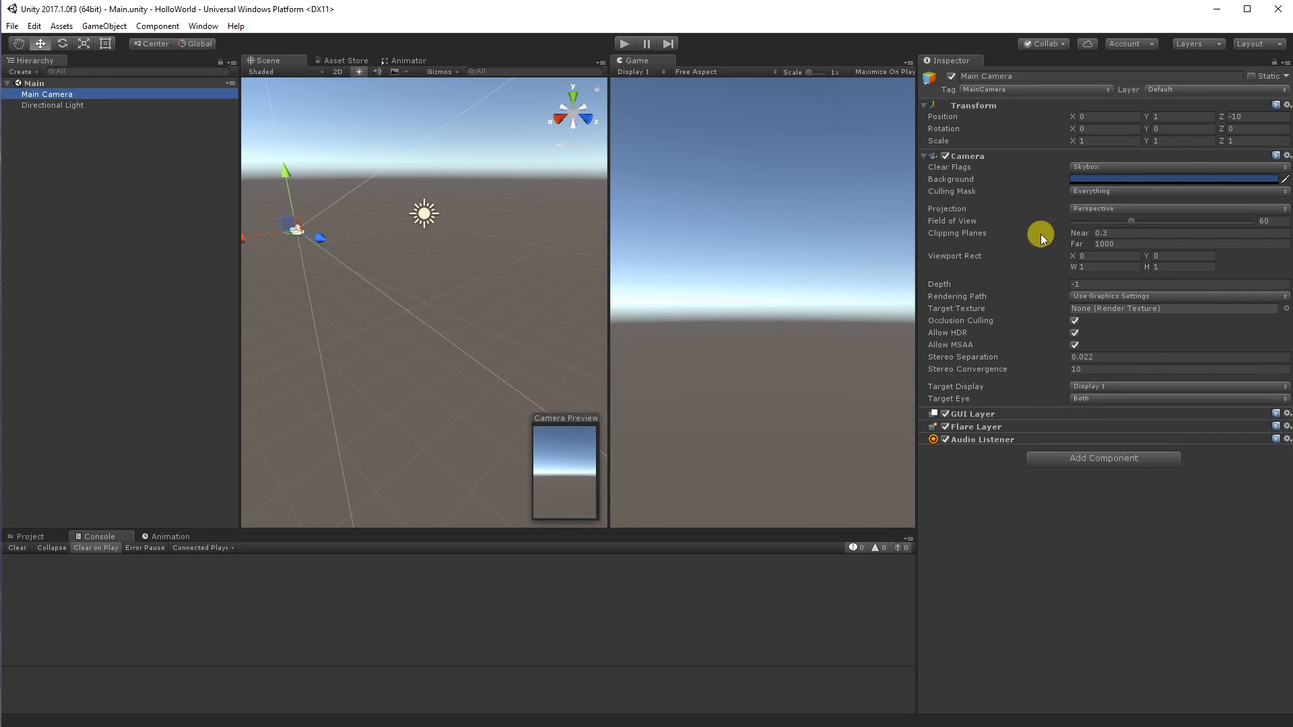
mouse_move(105, 108)
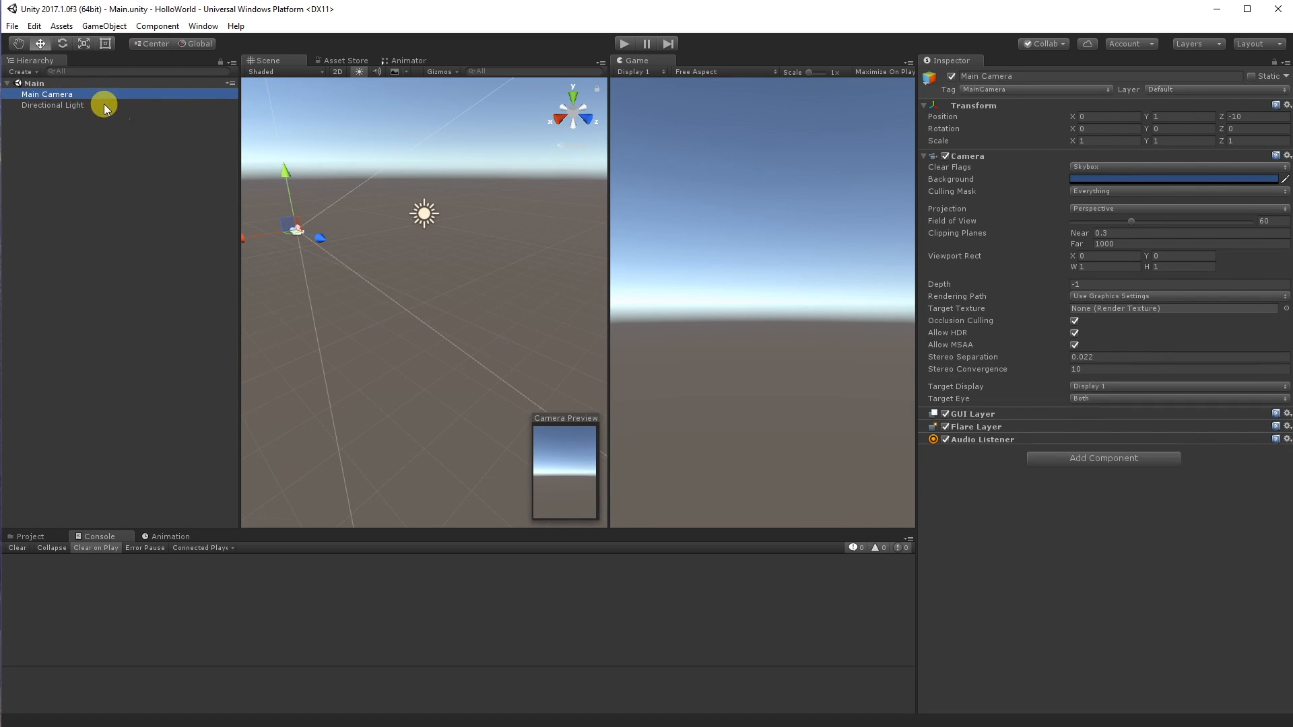
mouse_move(109, 105)
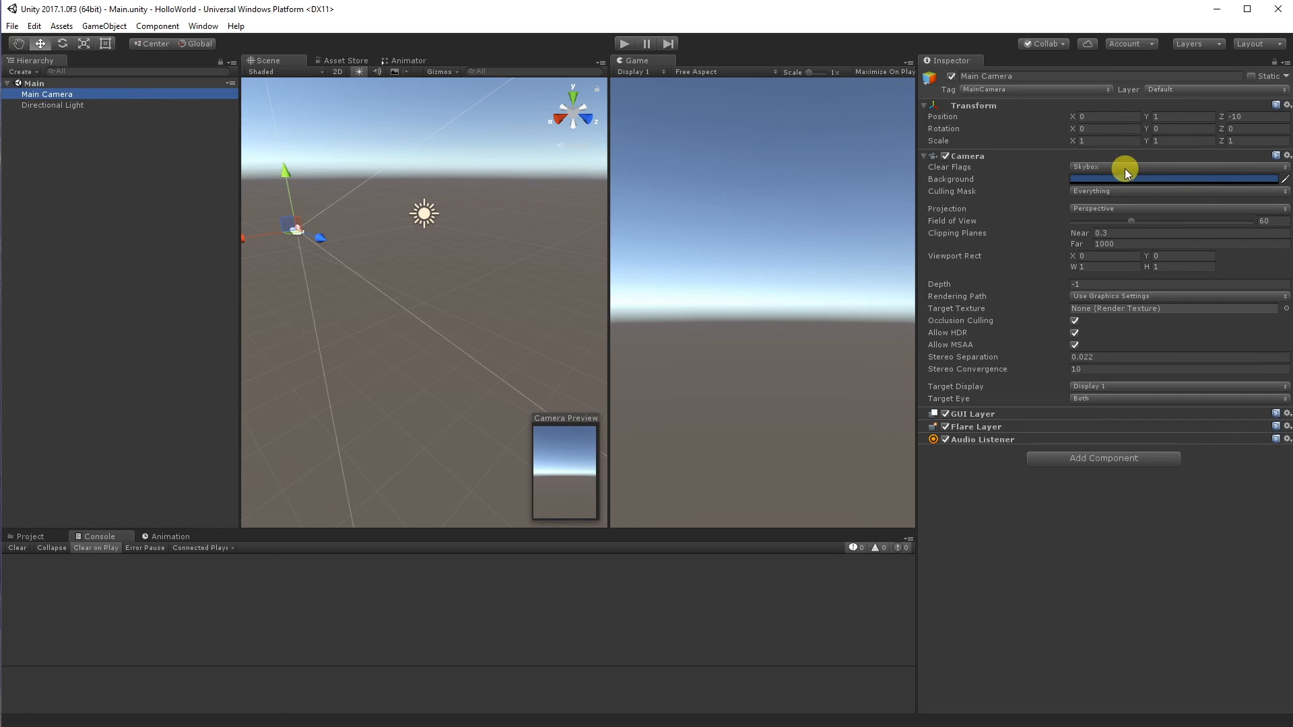
click(1123, 167)
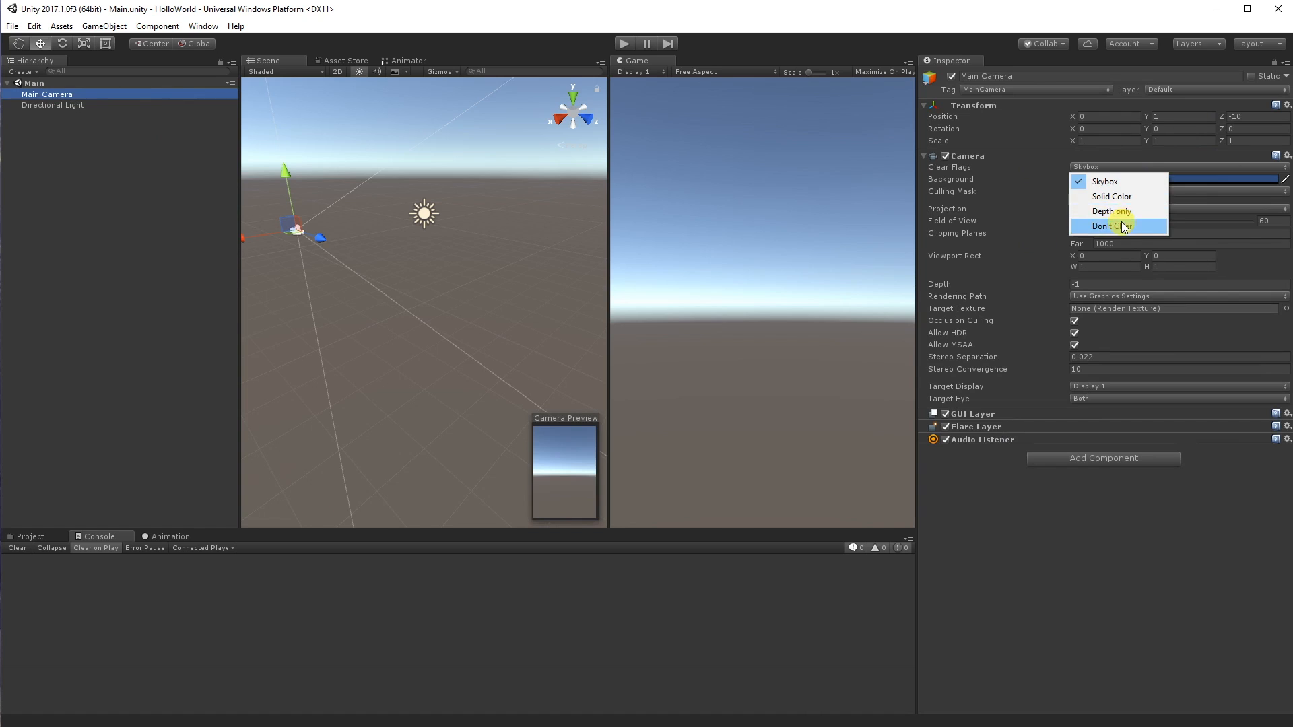
click(1111, 196)
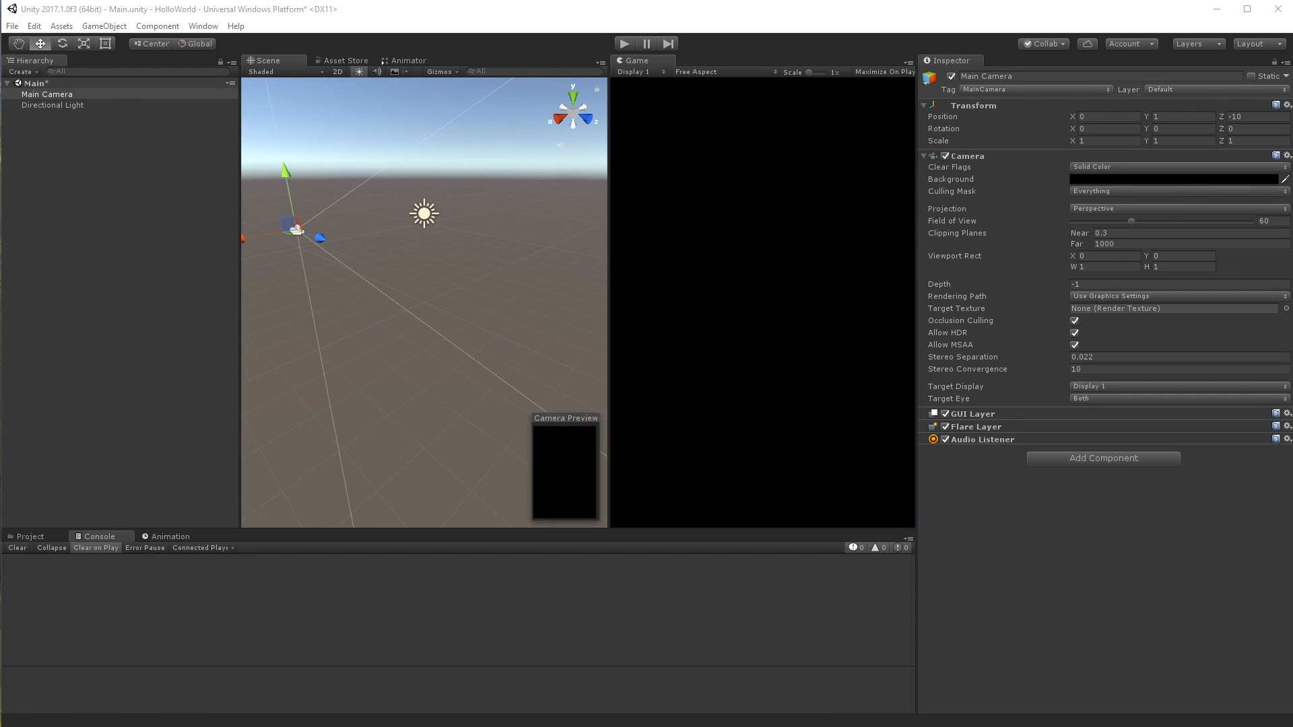
click(1175, 179)
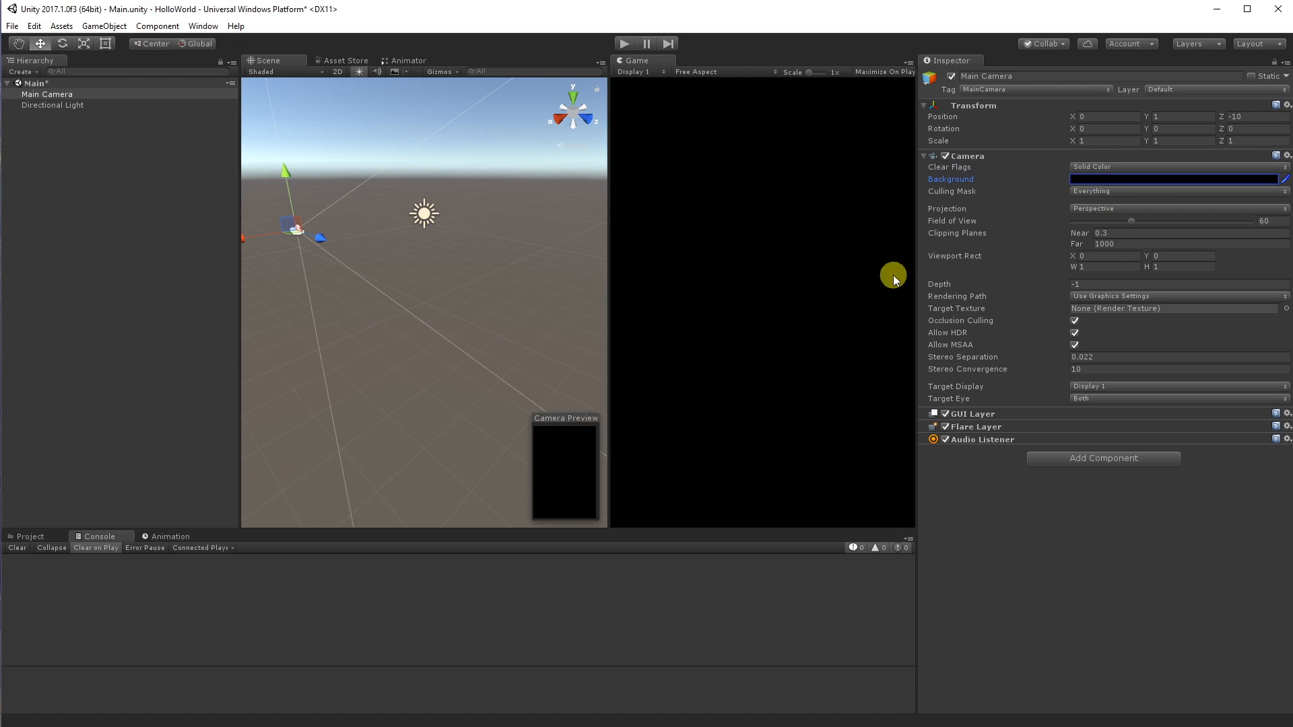
mouse_move(829, 318)
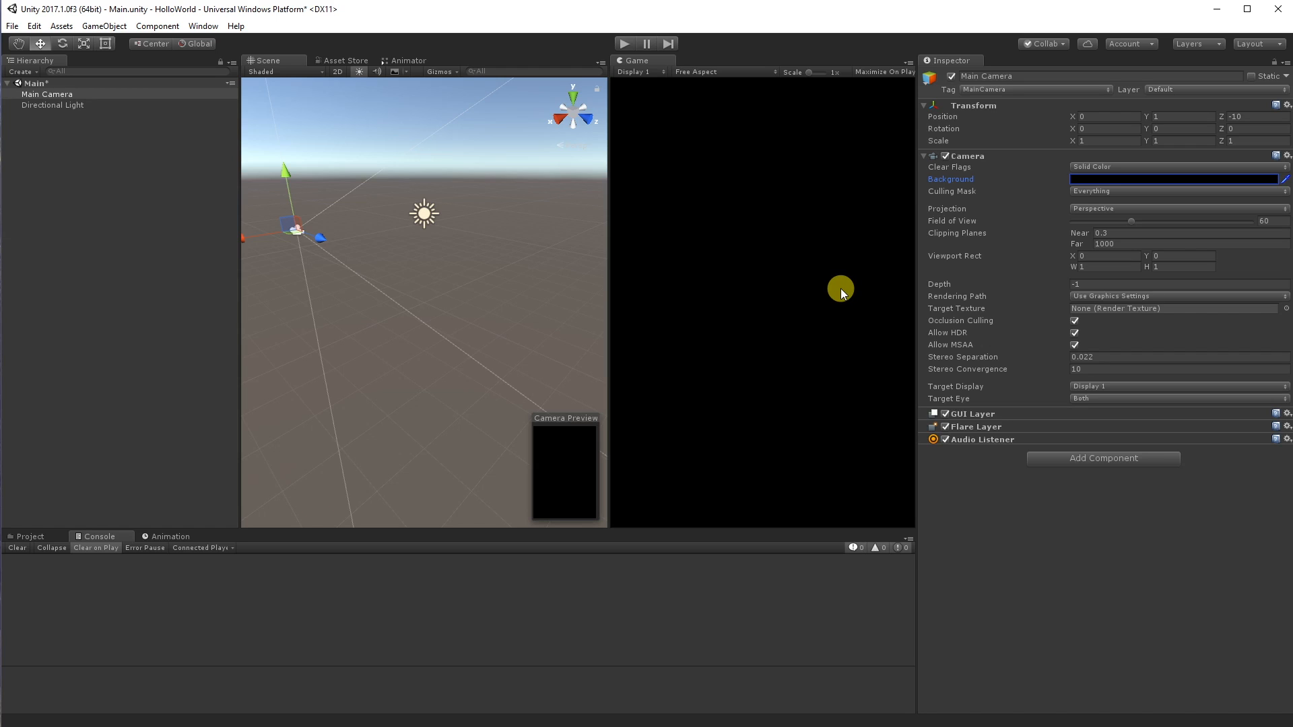
mouse_move(826, 284)
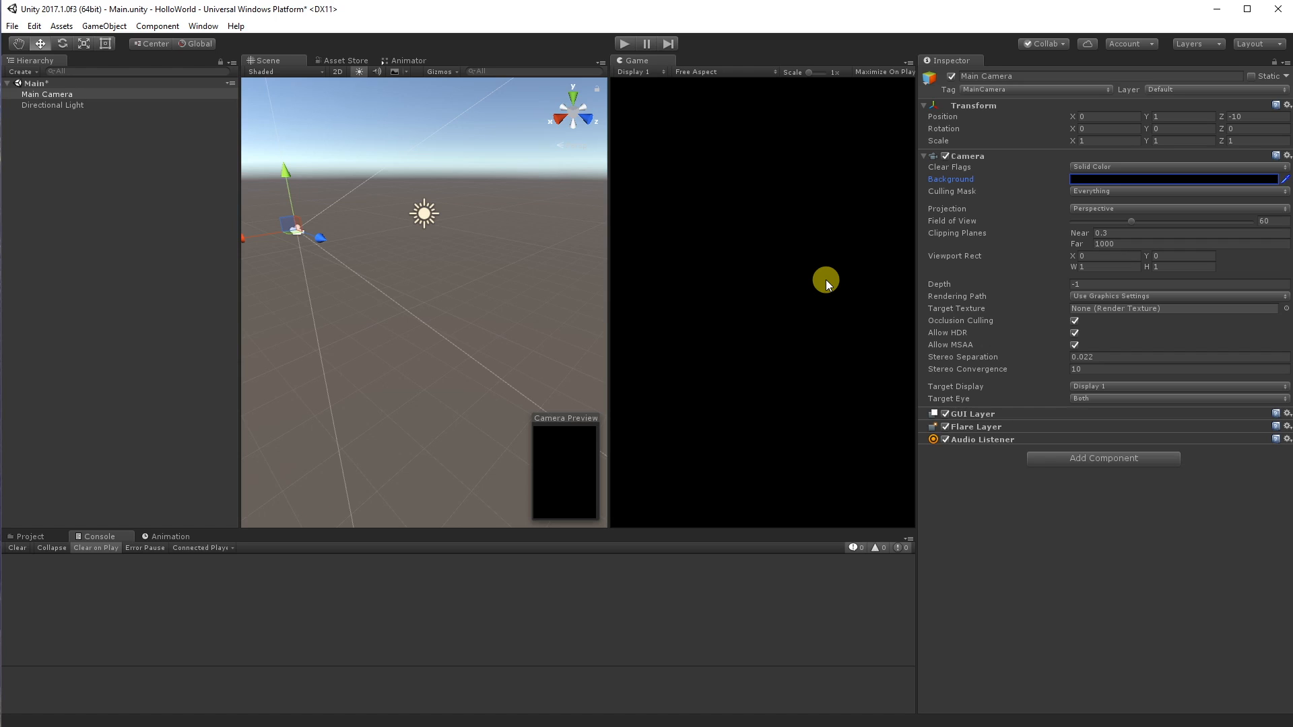
mouse_move(1051, 278)
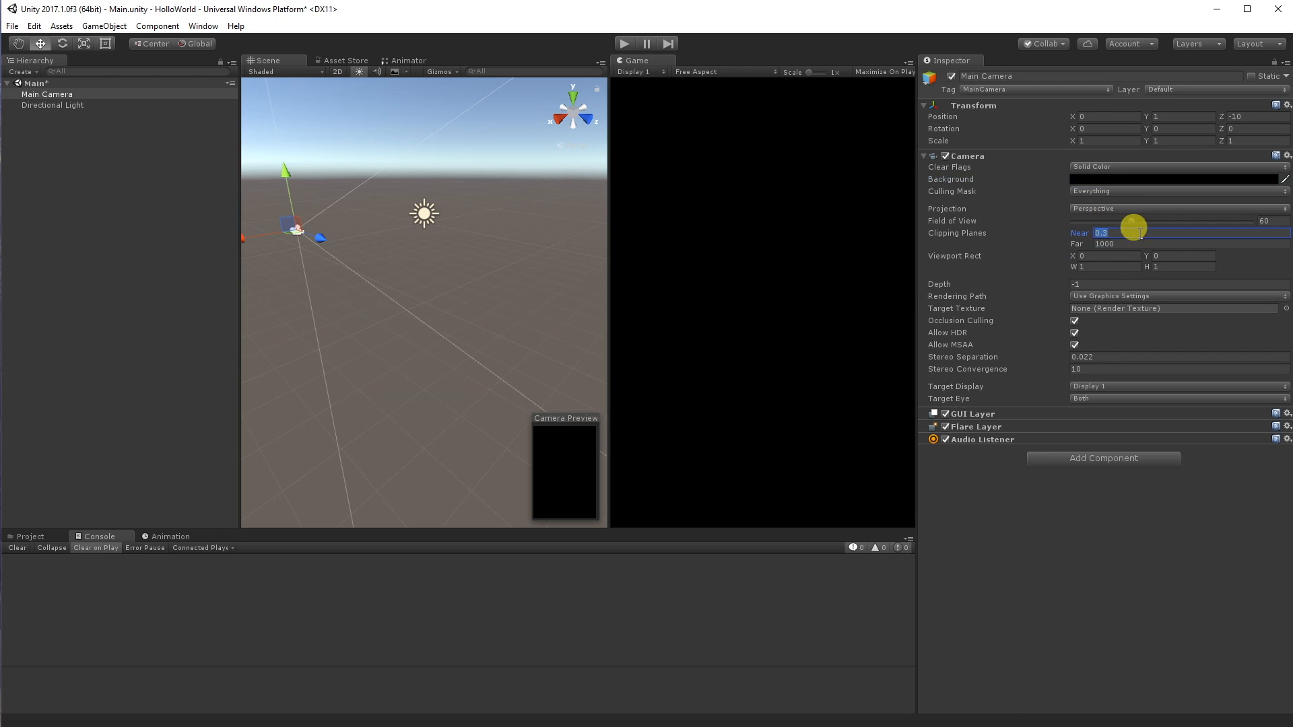
text(0.8)
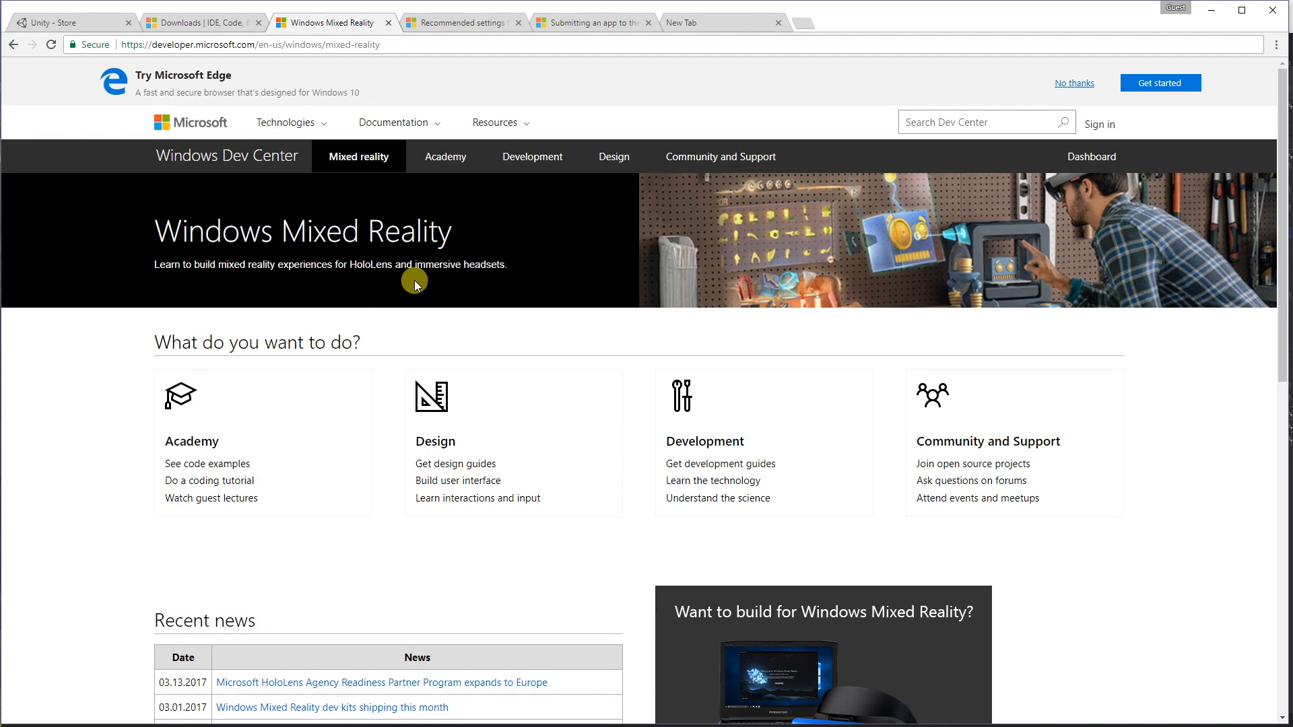
mouse_move(363, 201)
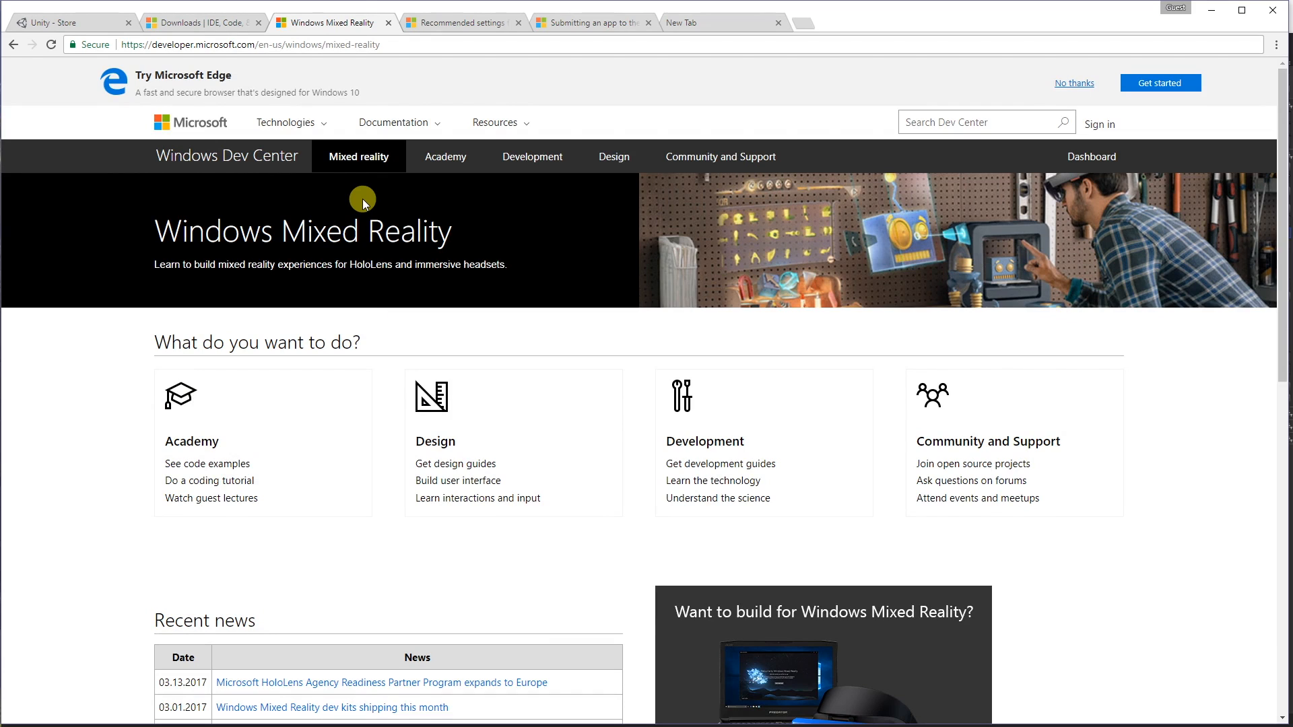
mouse_move(229, 22)
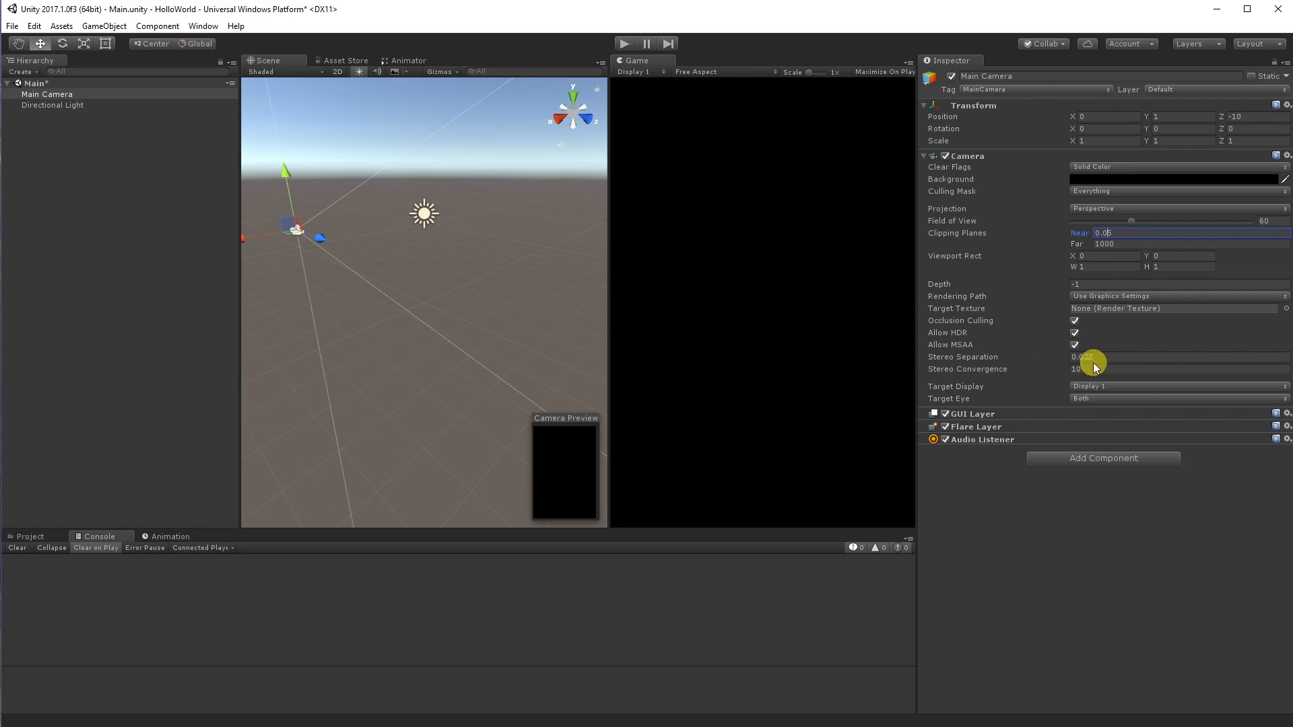
mouse_move(1150, 295)
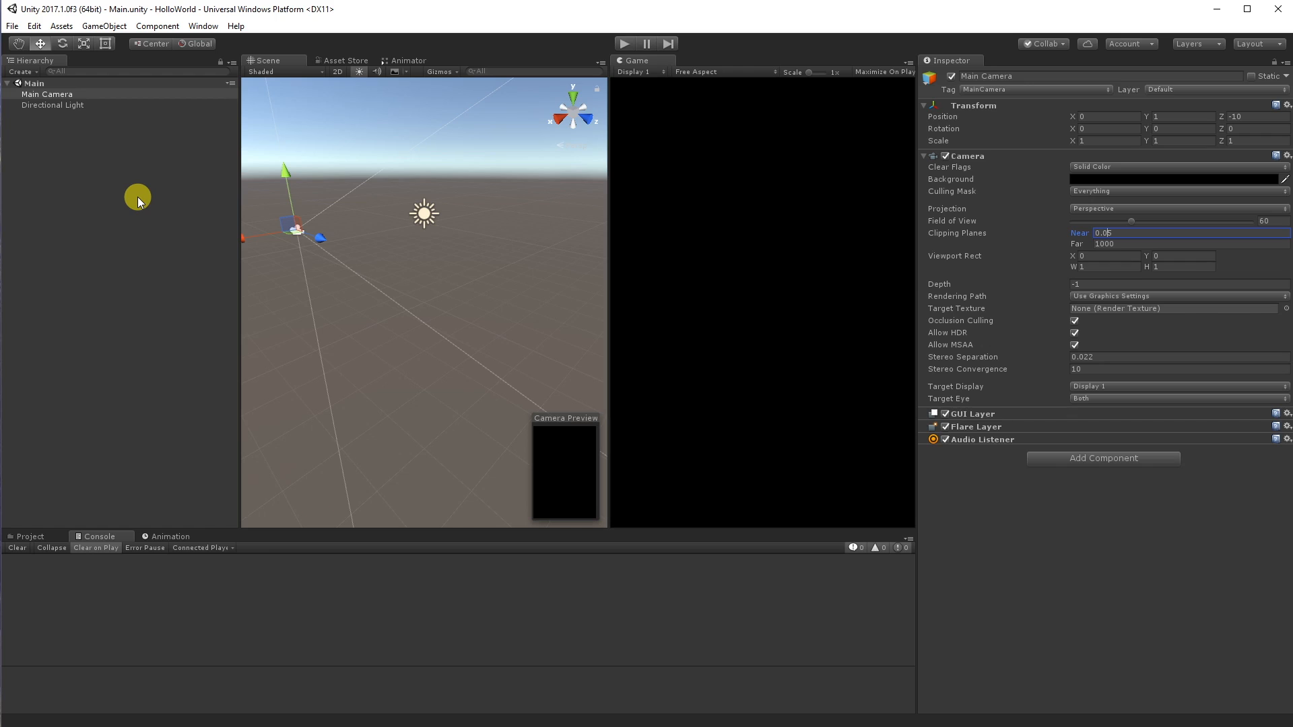
mouse_move(124, 167)
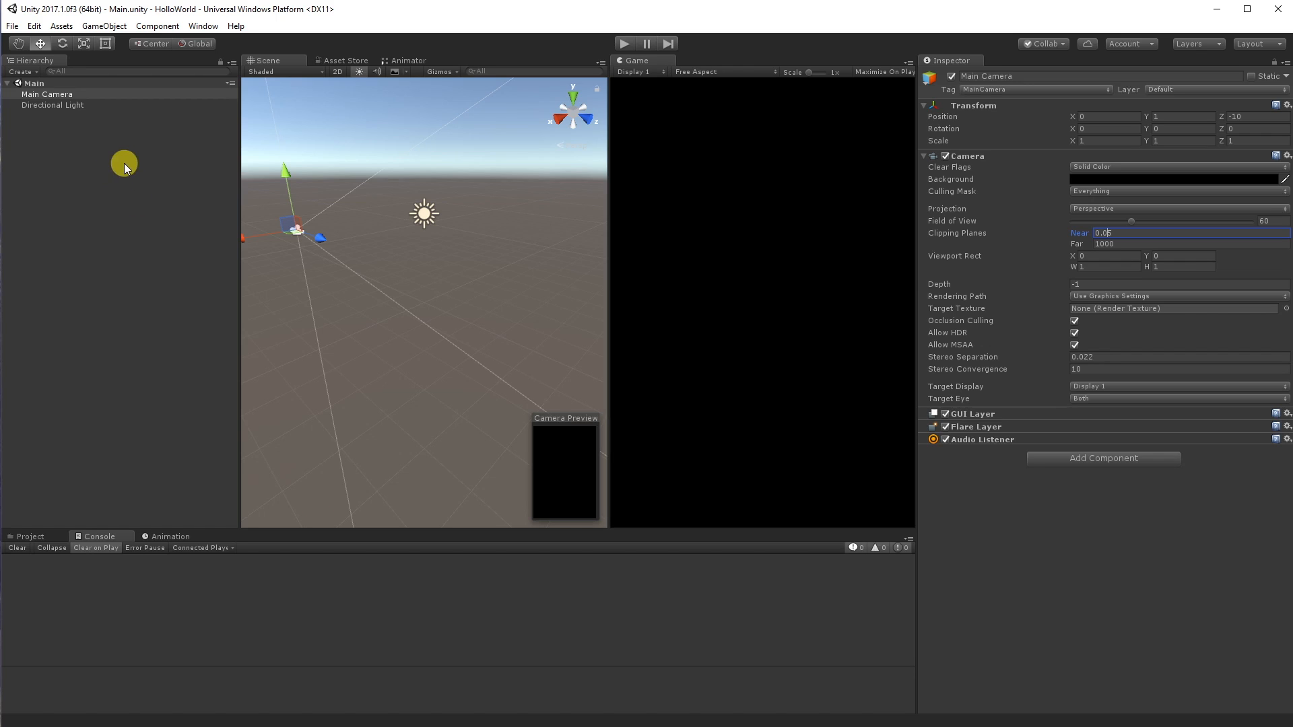
mouse_move(162, 132)
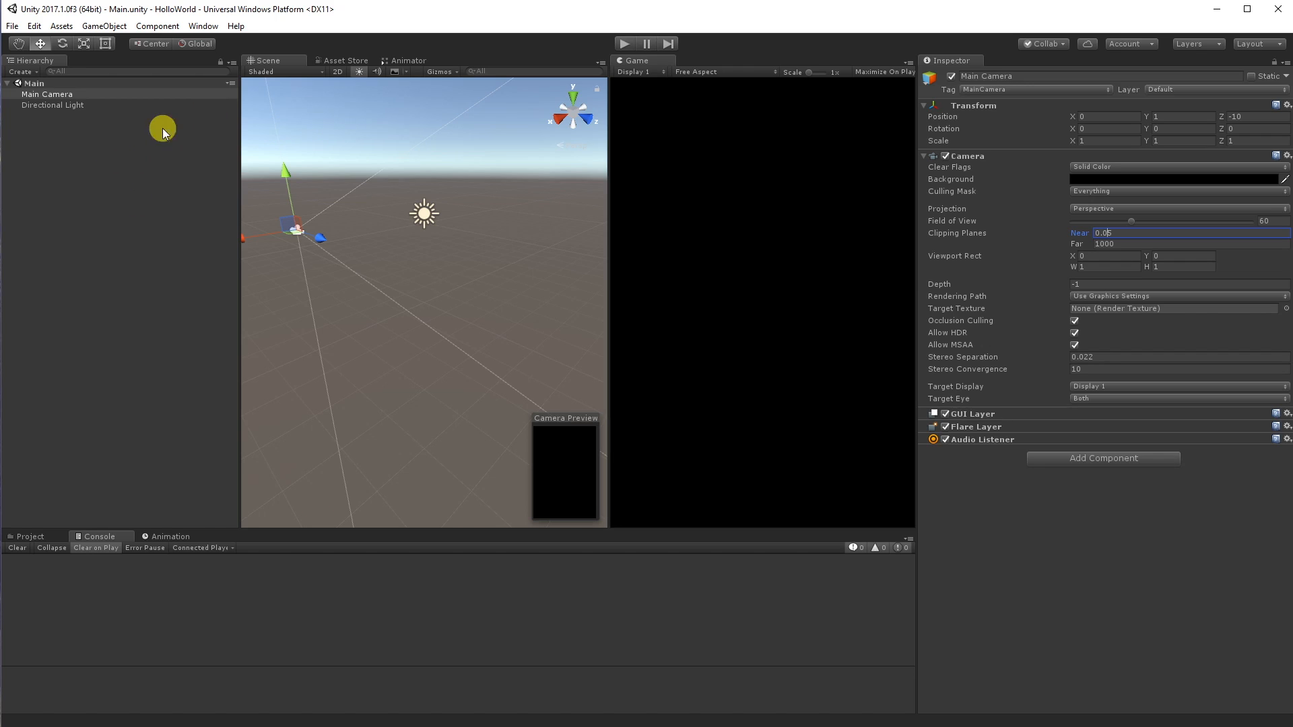
mouse_move(367, 65)
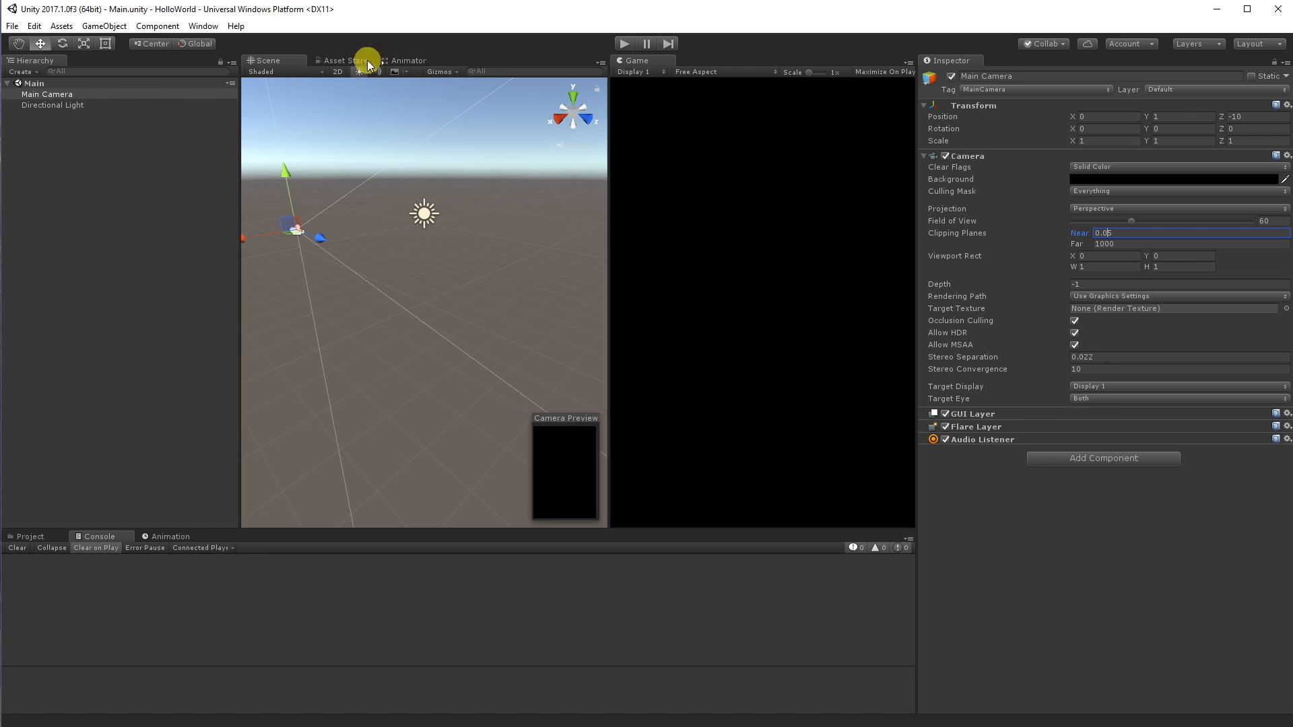
mouse_move(97, 141)
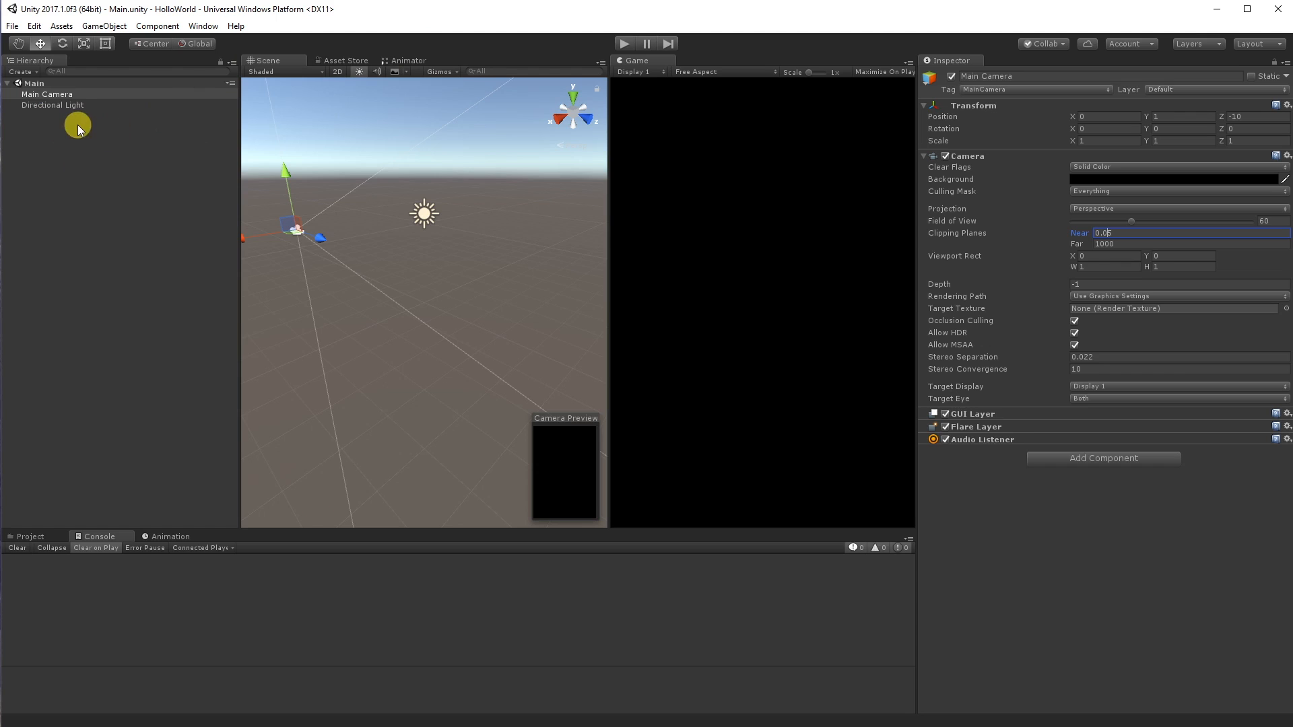
Create a Cube and move the Main Camera to position 0,0,0
right_click(47, 94)
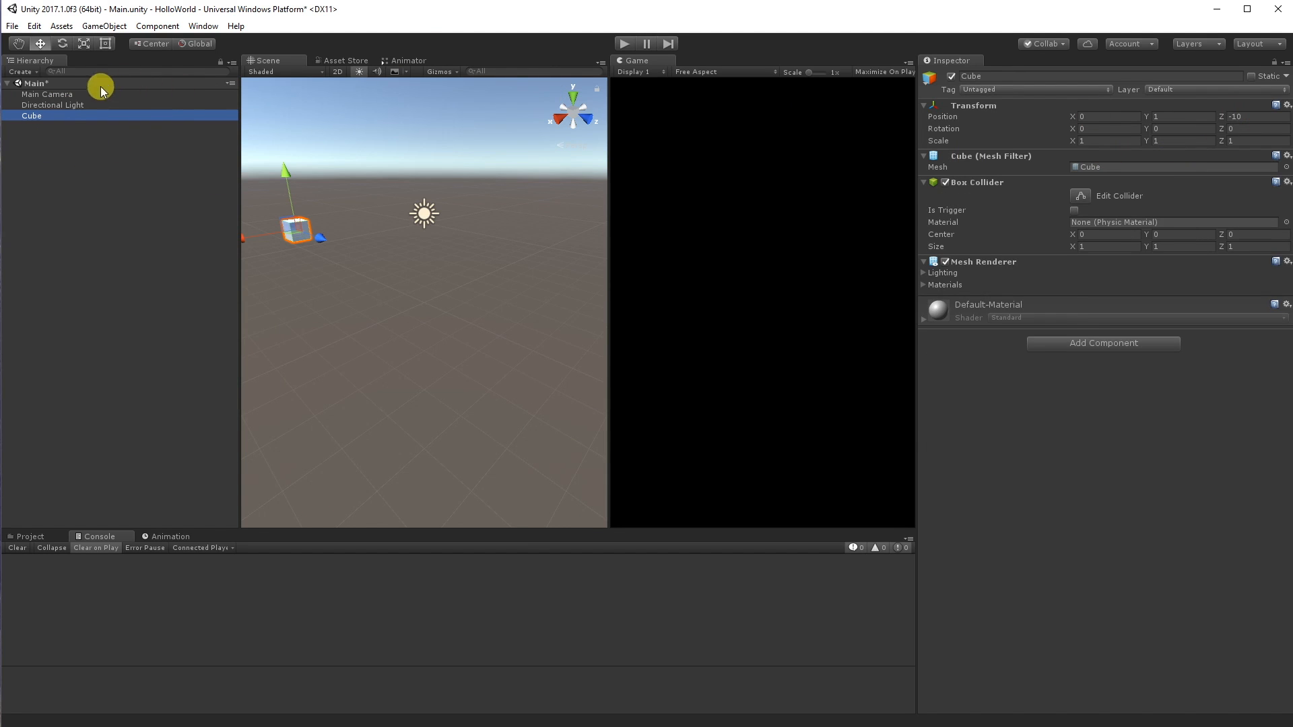
click(47, 94)
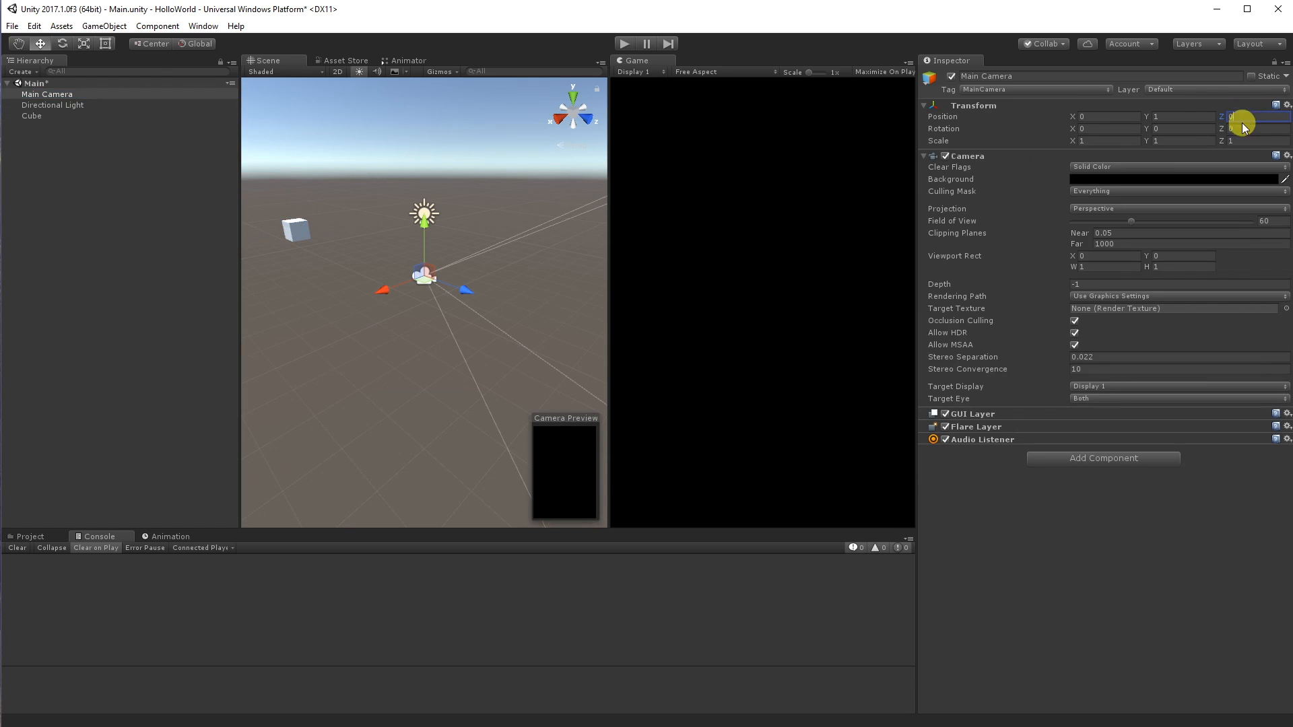
click(1179, 116)
text(0)
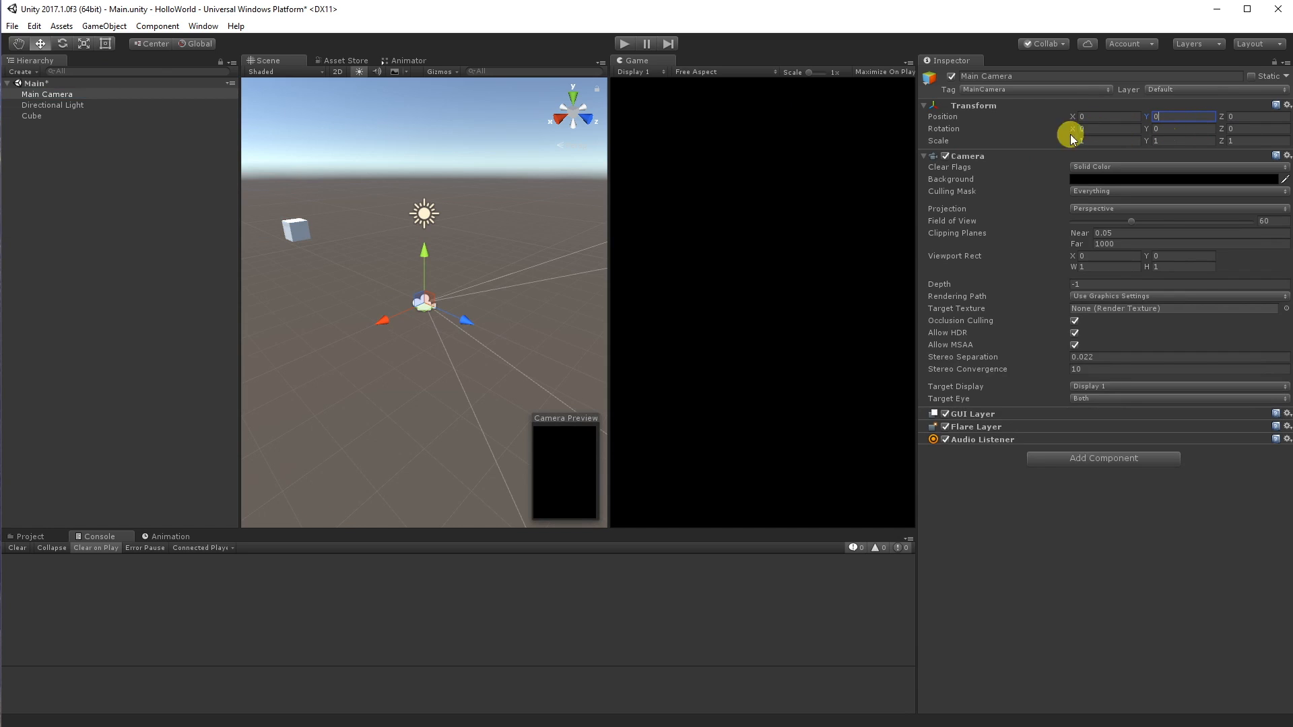
click(33, 116)
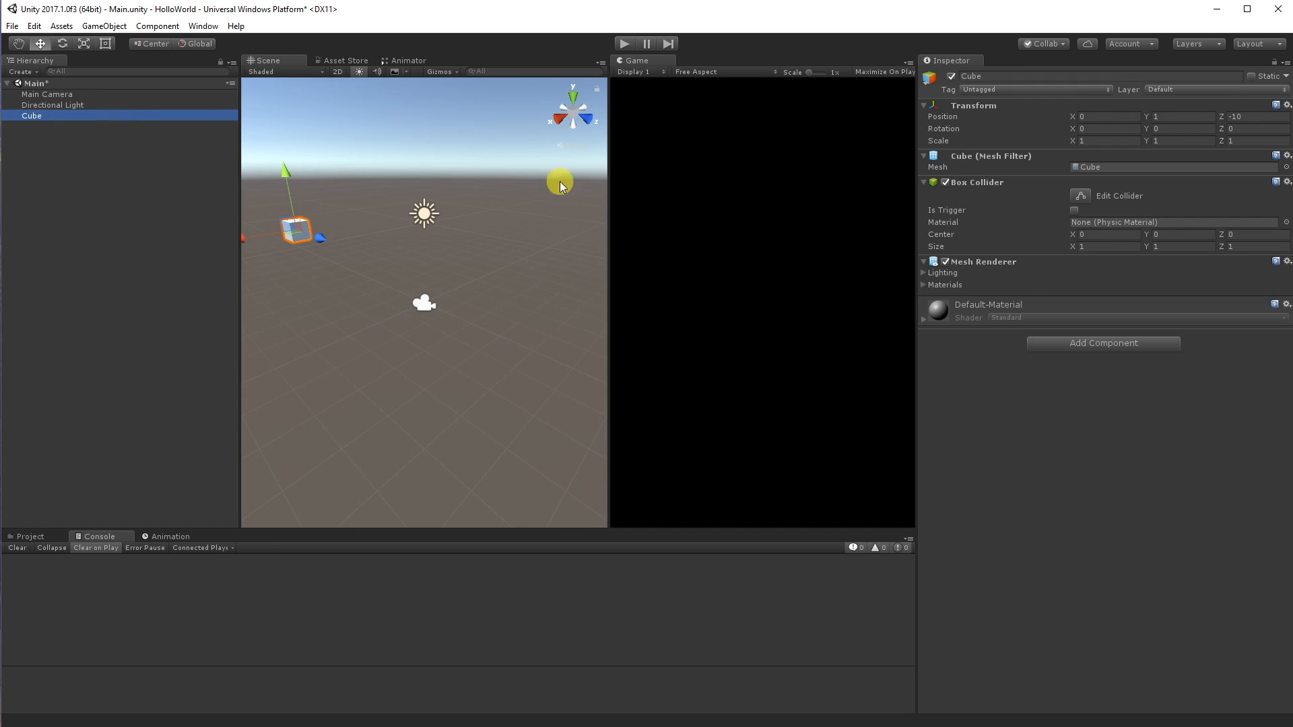
Place the Cube at Z 2 and scale it to 0.1
click(1174, 117)
text(2)
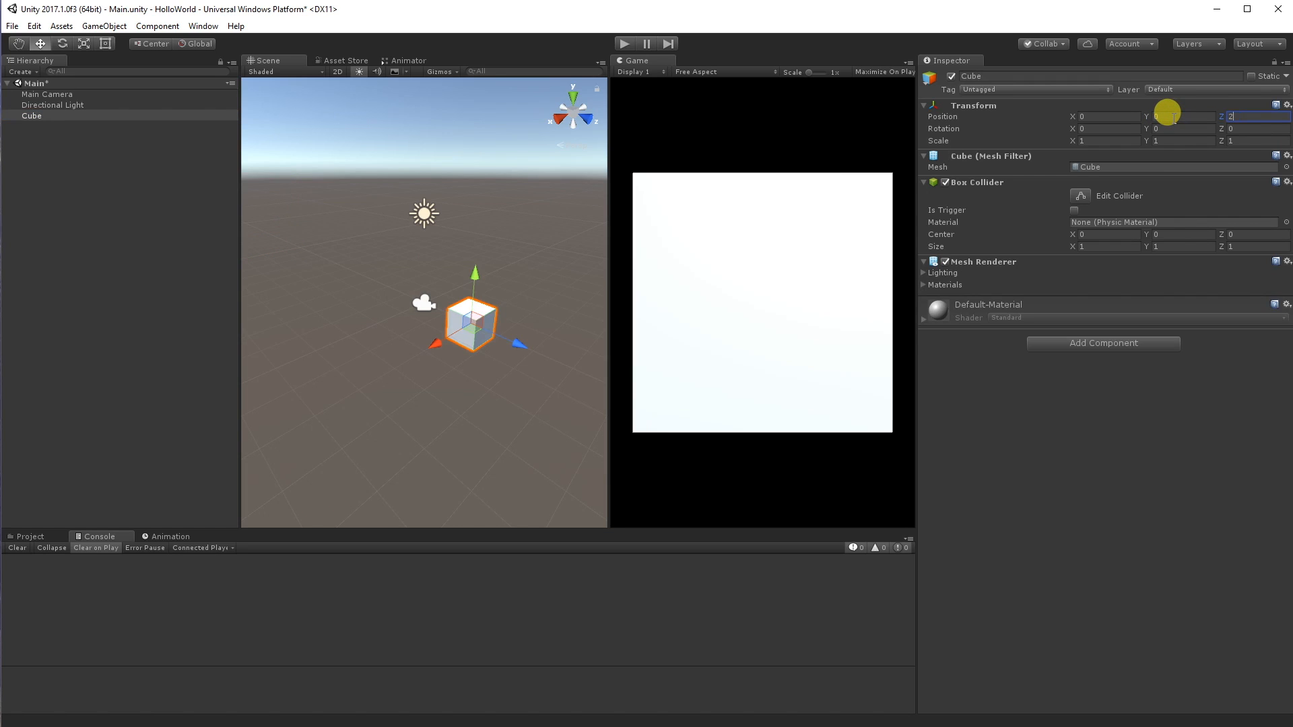
mouse_move(832, 319)
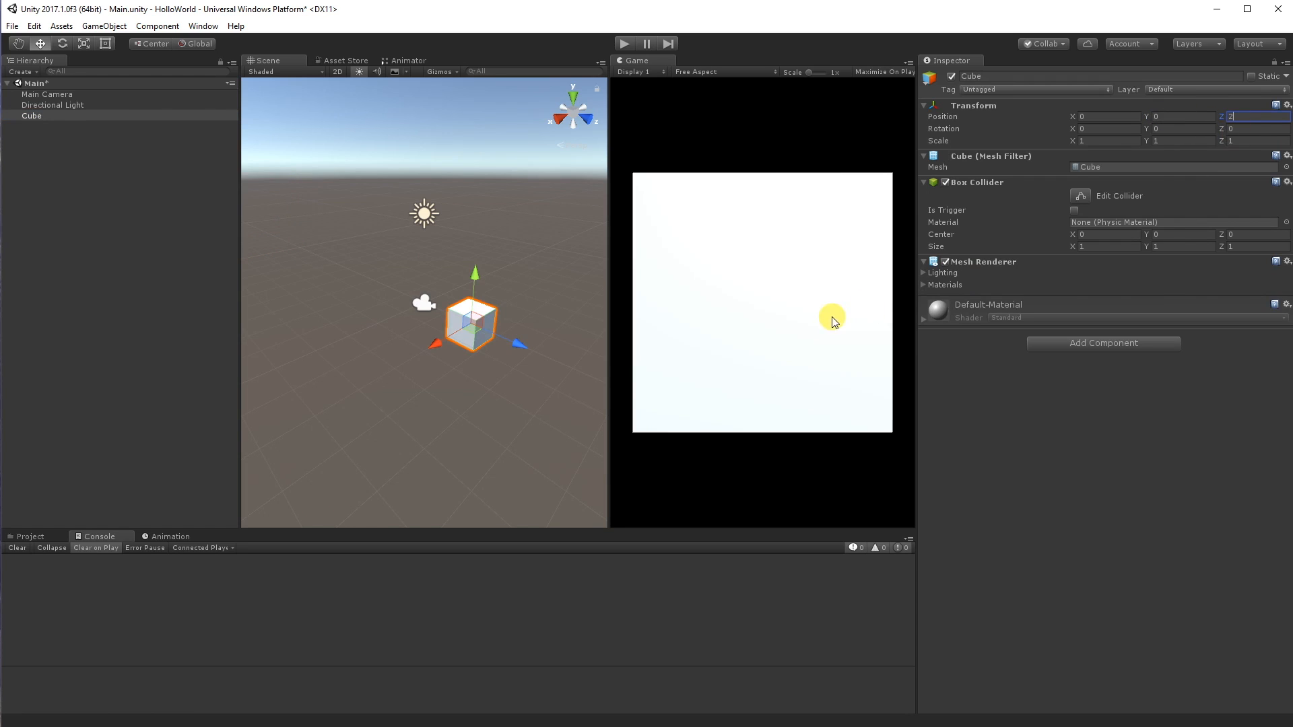
click(1097, 140)
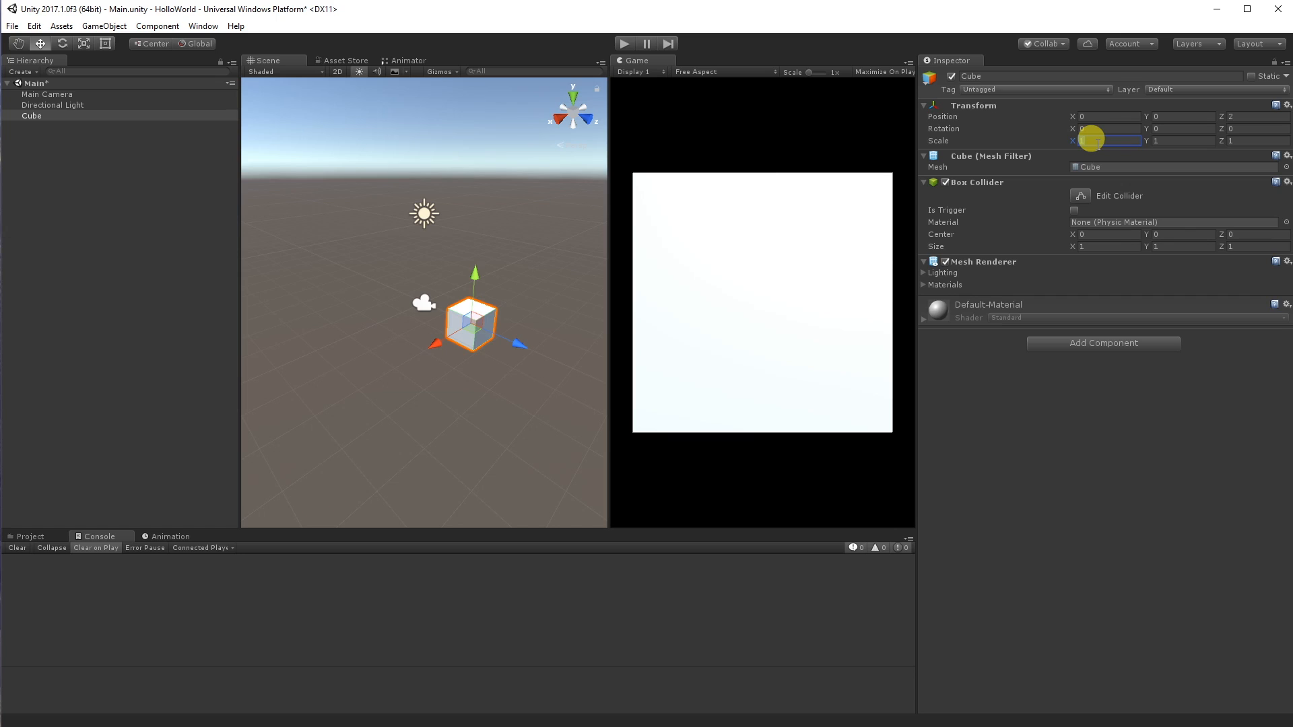
text(0.1)
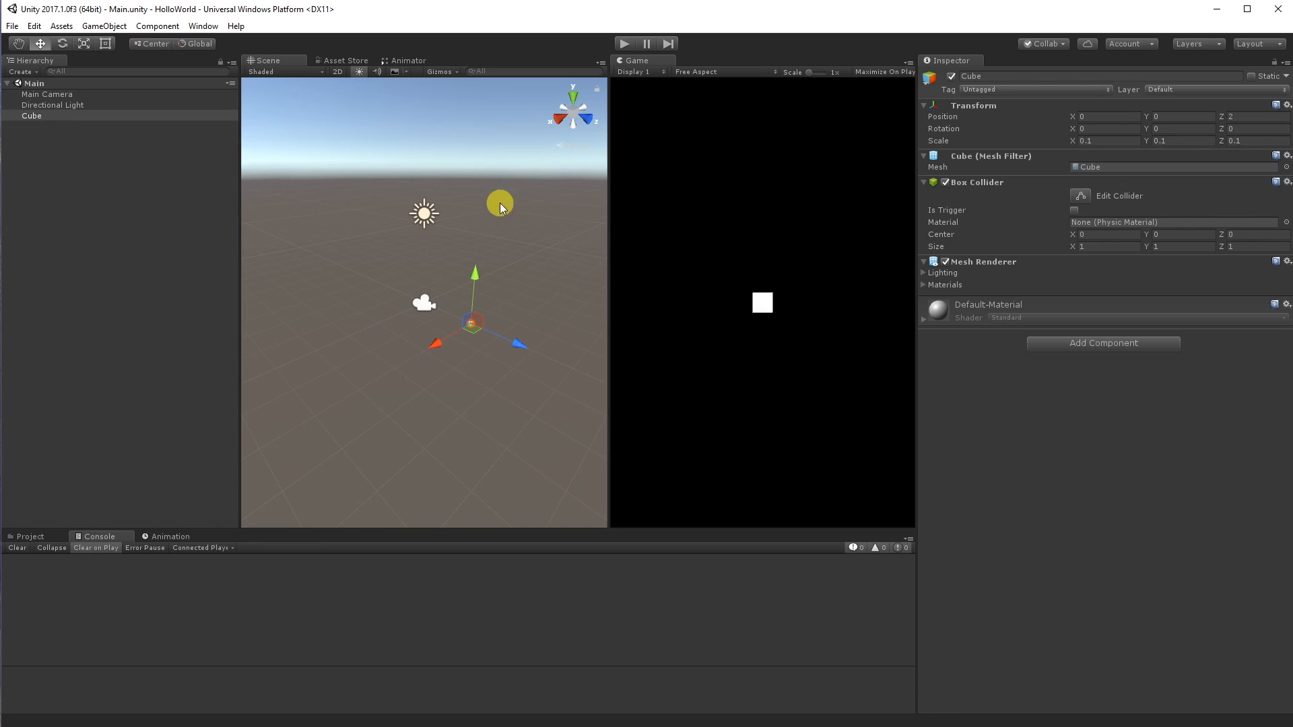
click(344, 60)
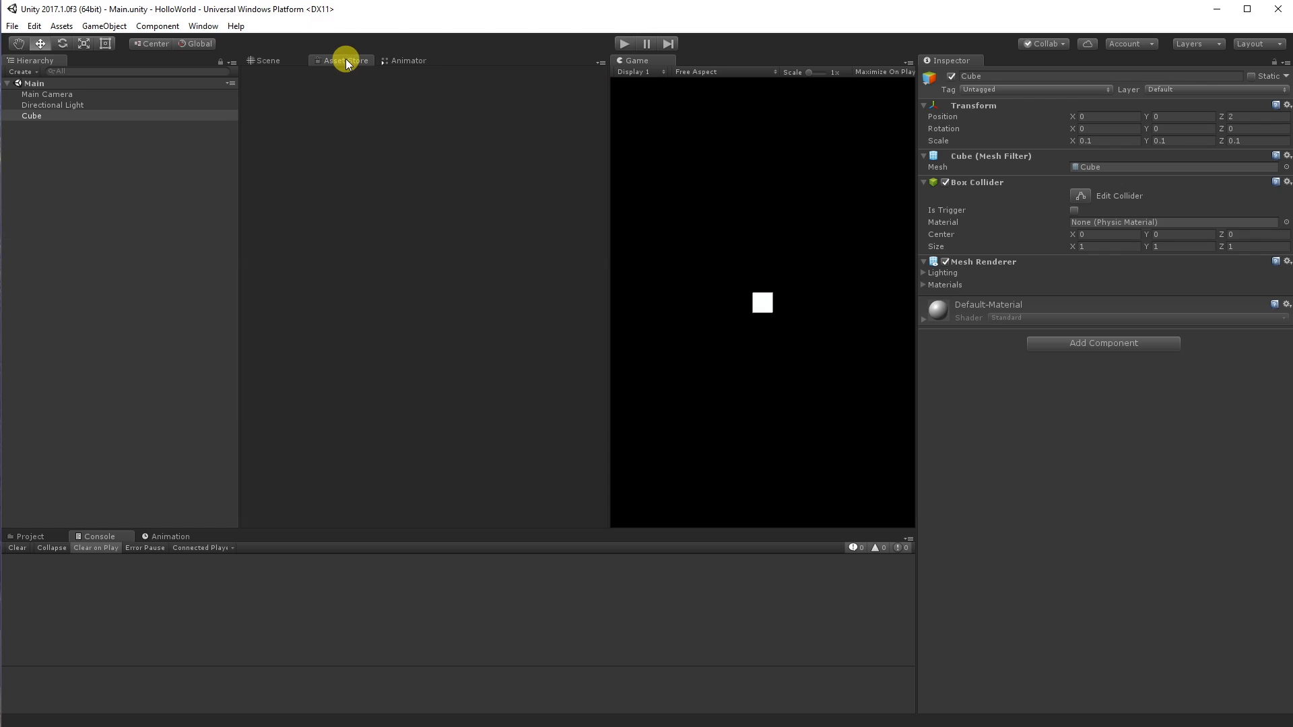
Filter the Asset Store downloads list for 'jet'
click(339, 60)
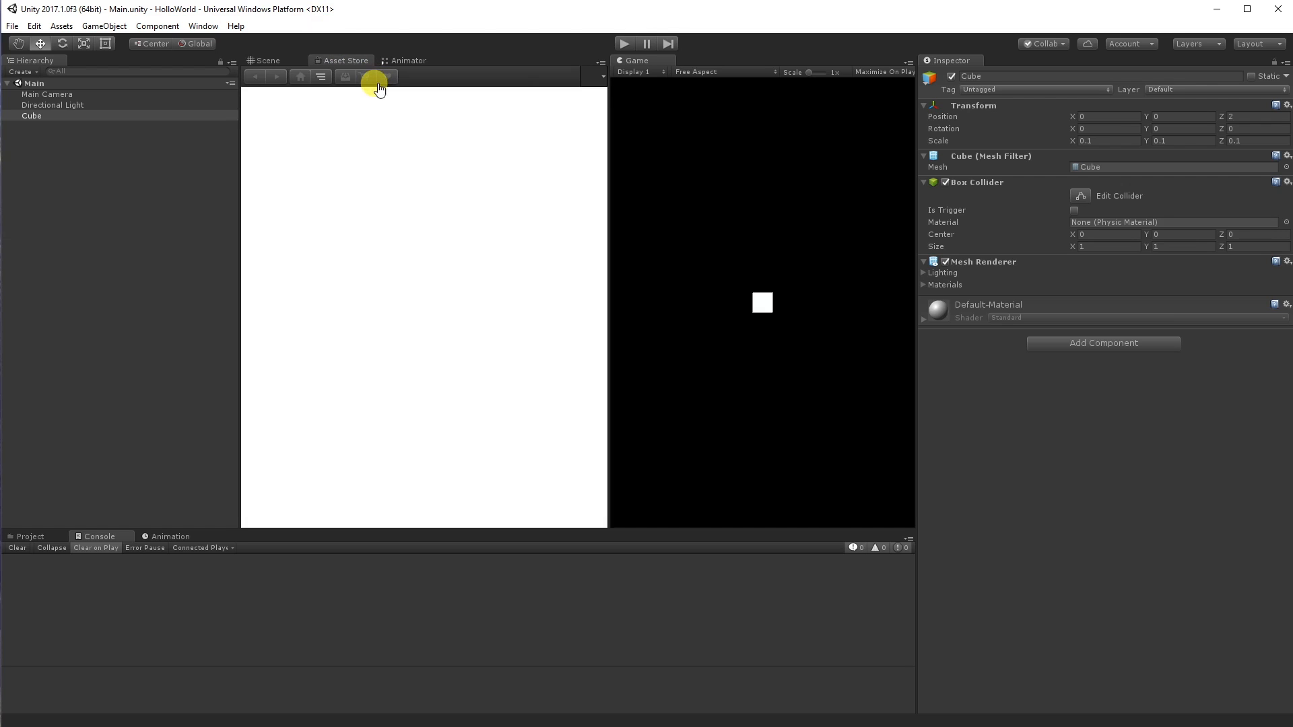
click(339, 76)
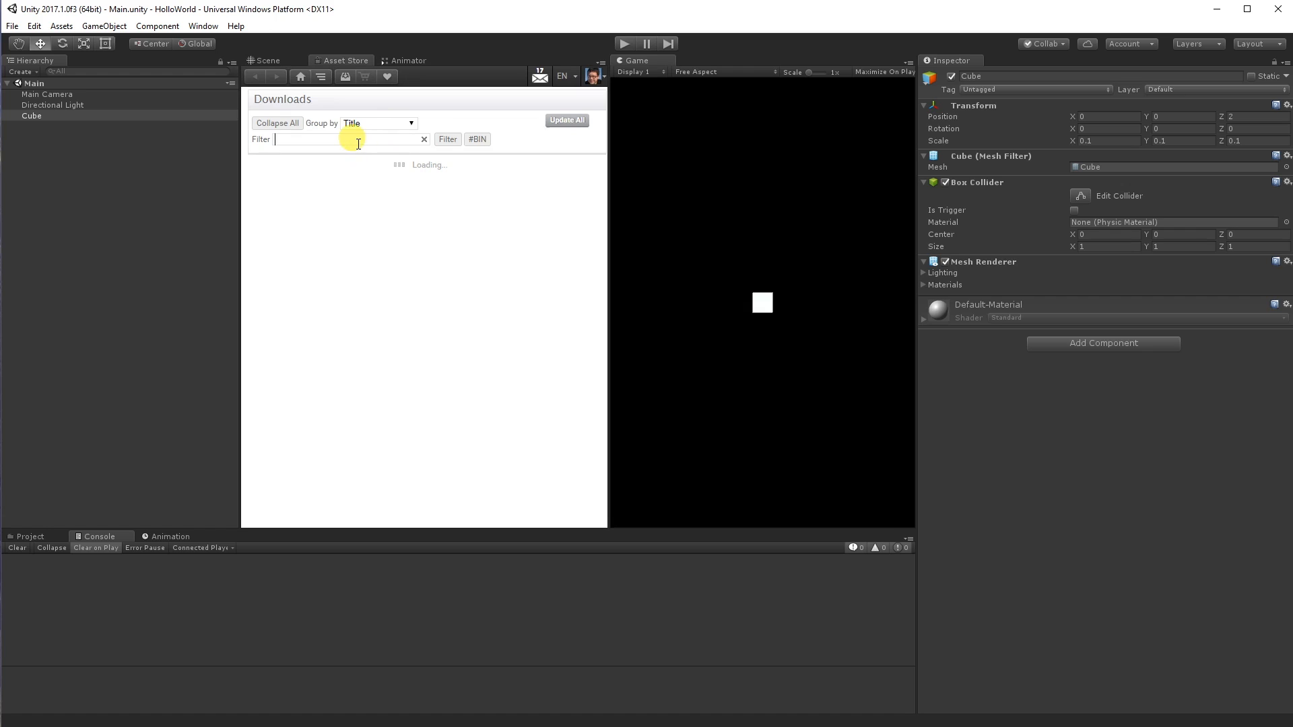
text(jet)
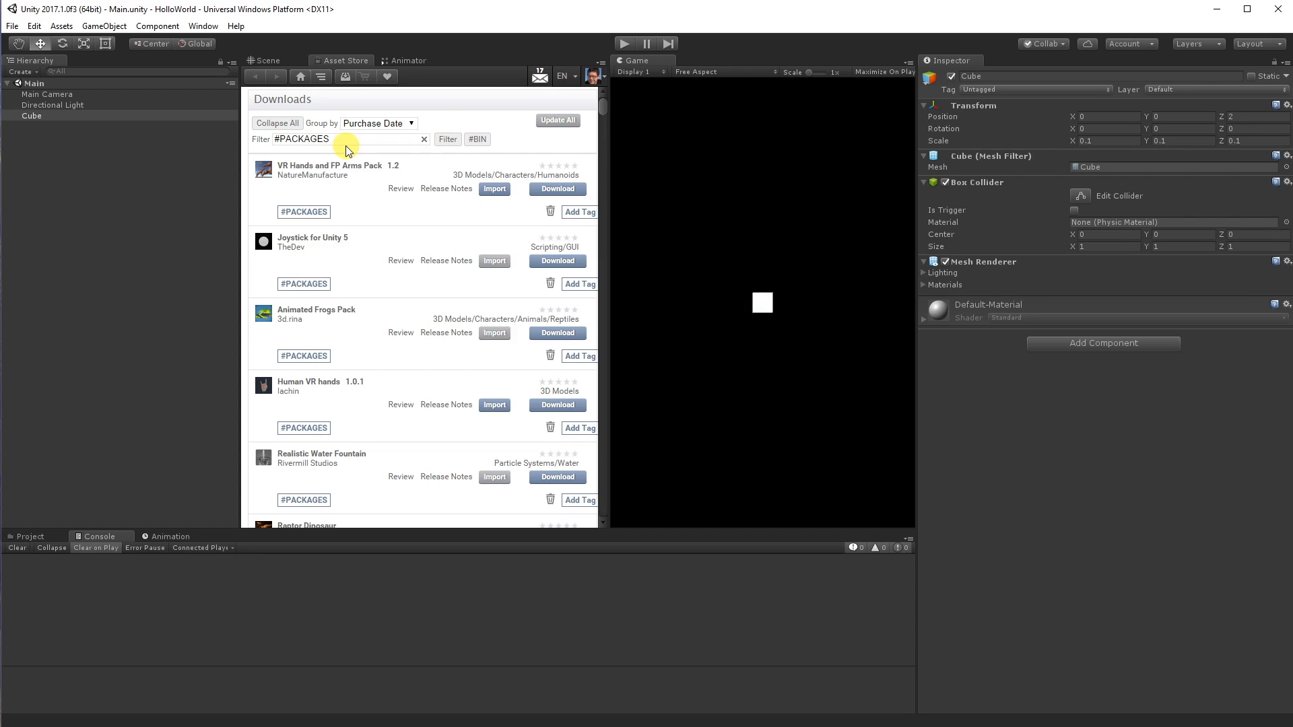
click(346, 139)
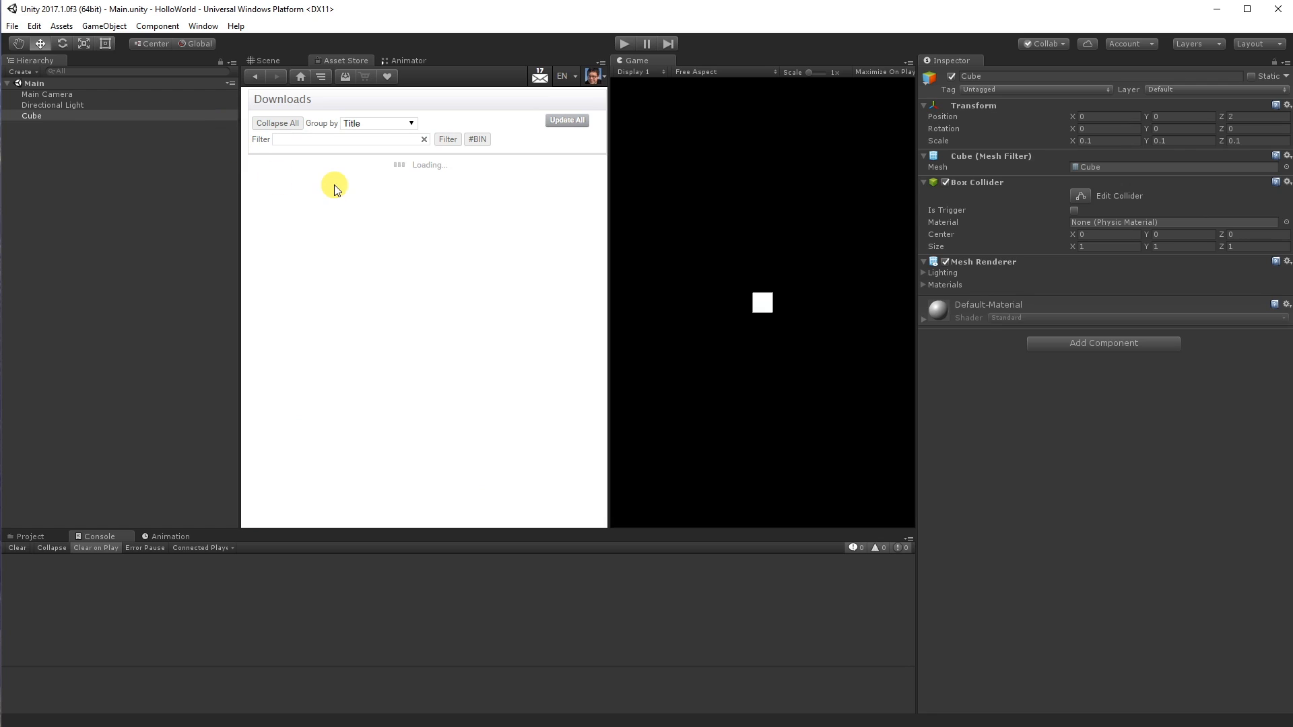
mouse_move(401, 205)
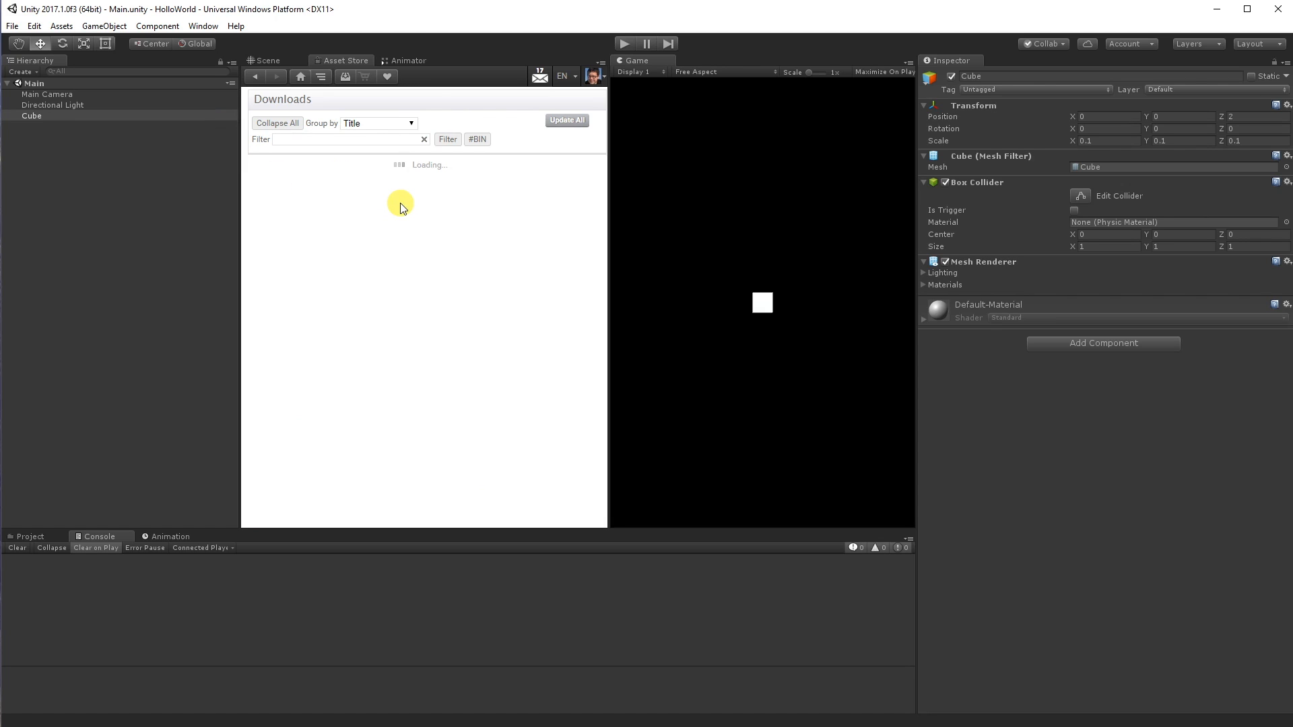
mouse_move(350, 150)
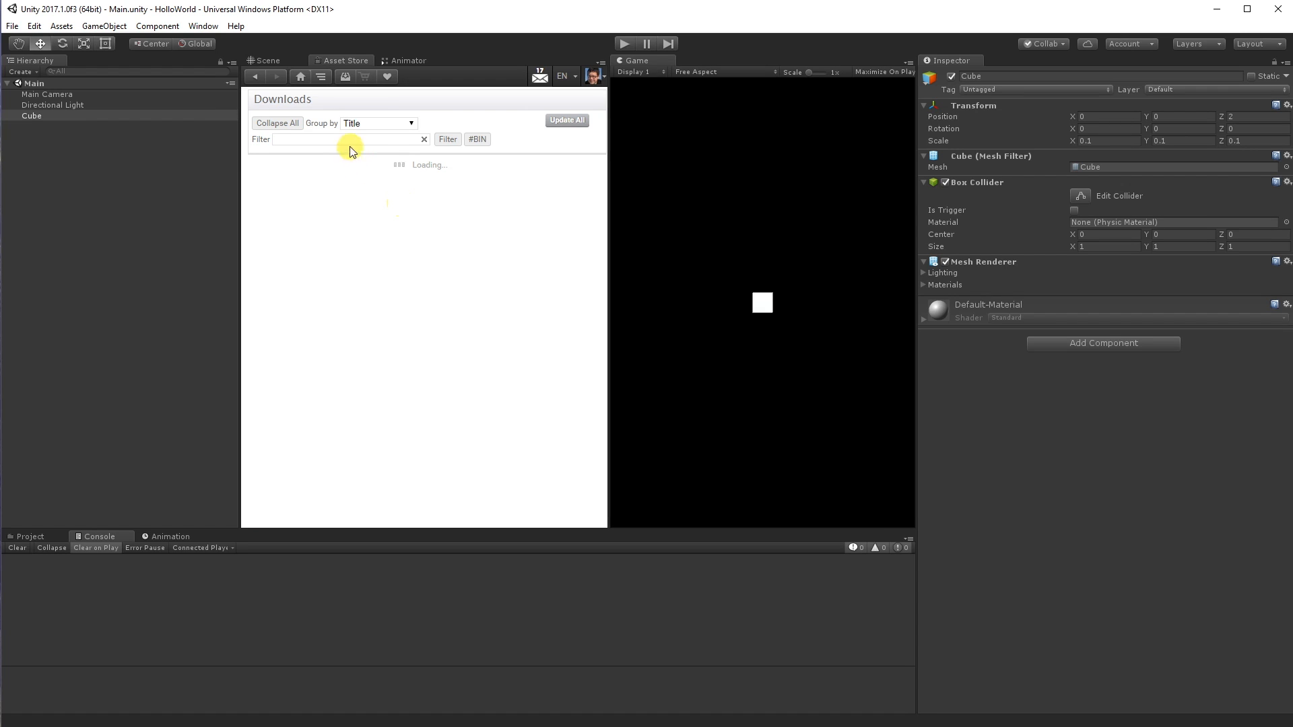
text(jet)
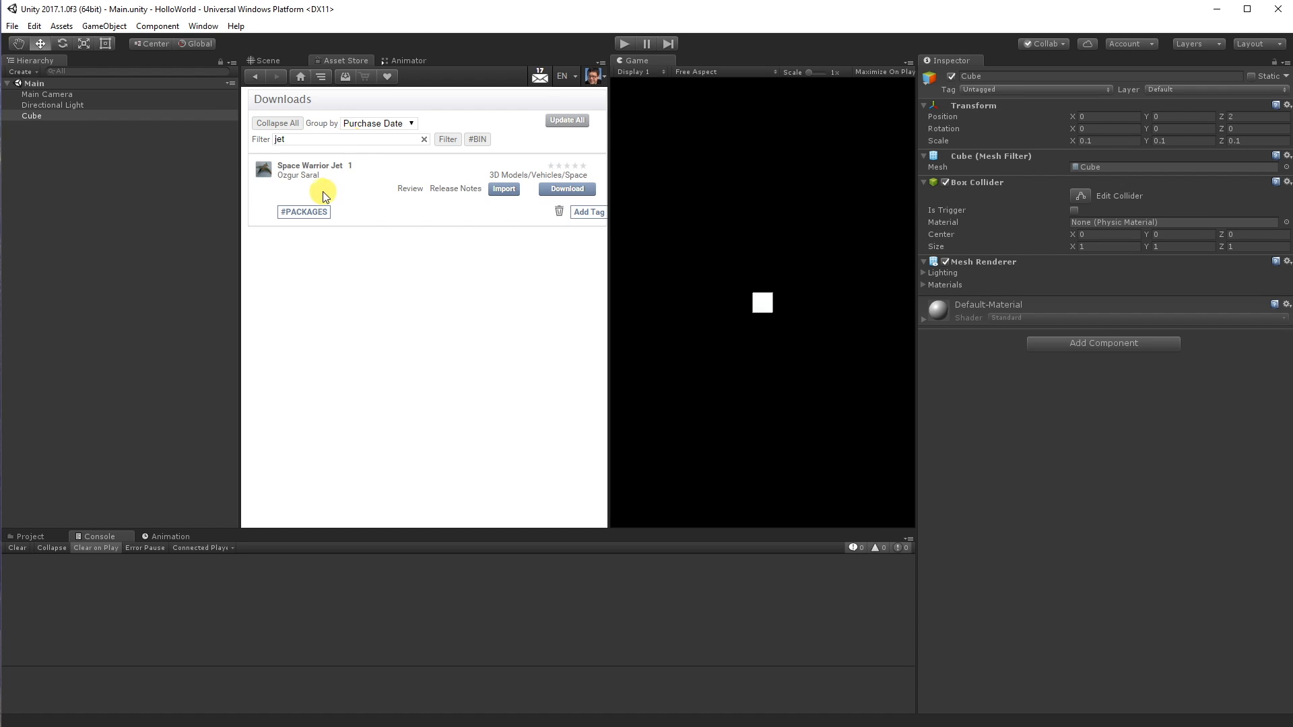
Import all files of the Space Warrior Jet package into the project
click(503, 189)
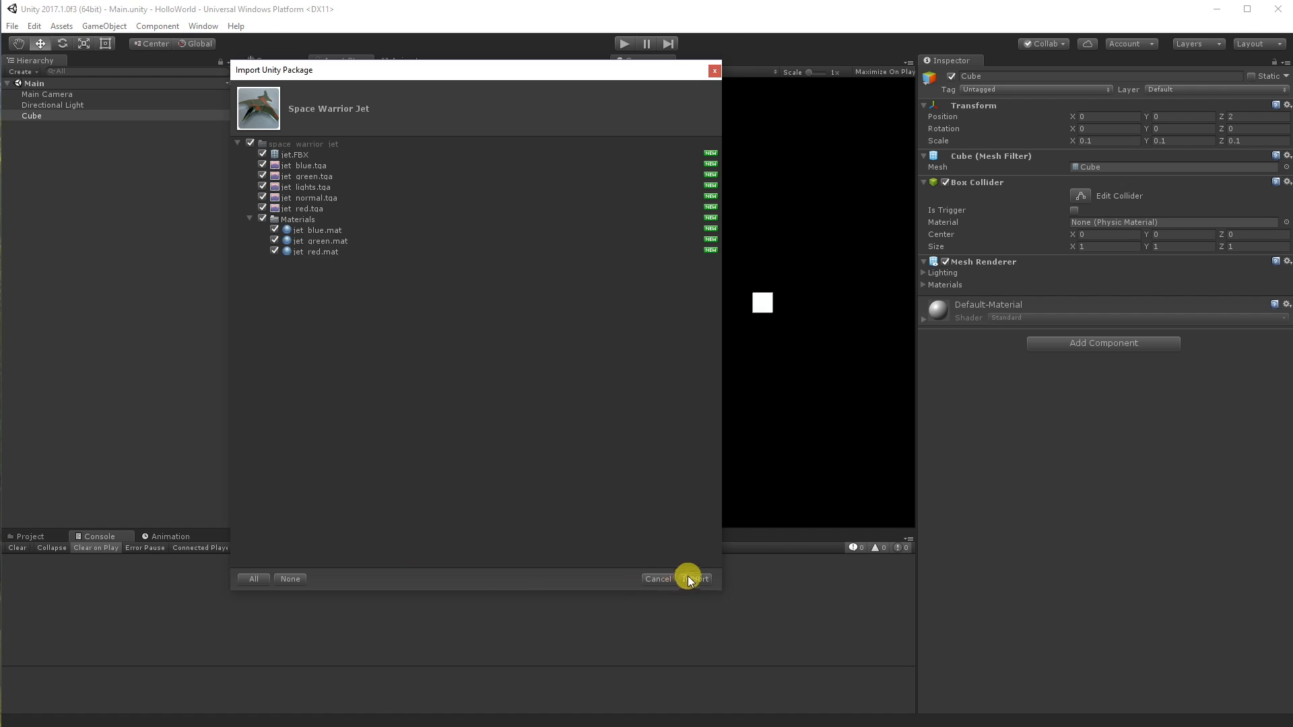
click(701, 578)
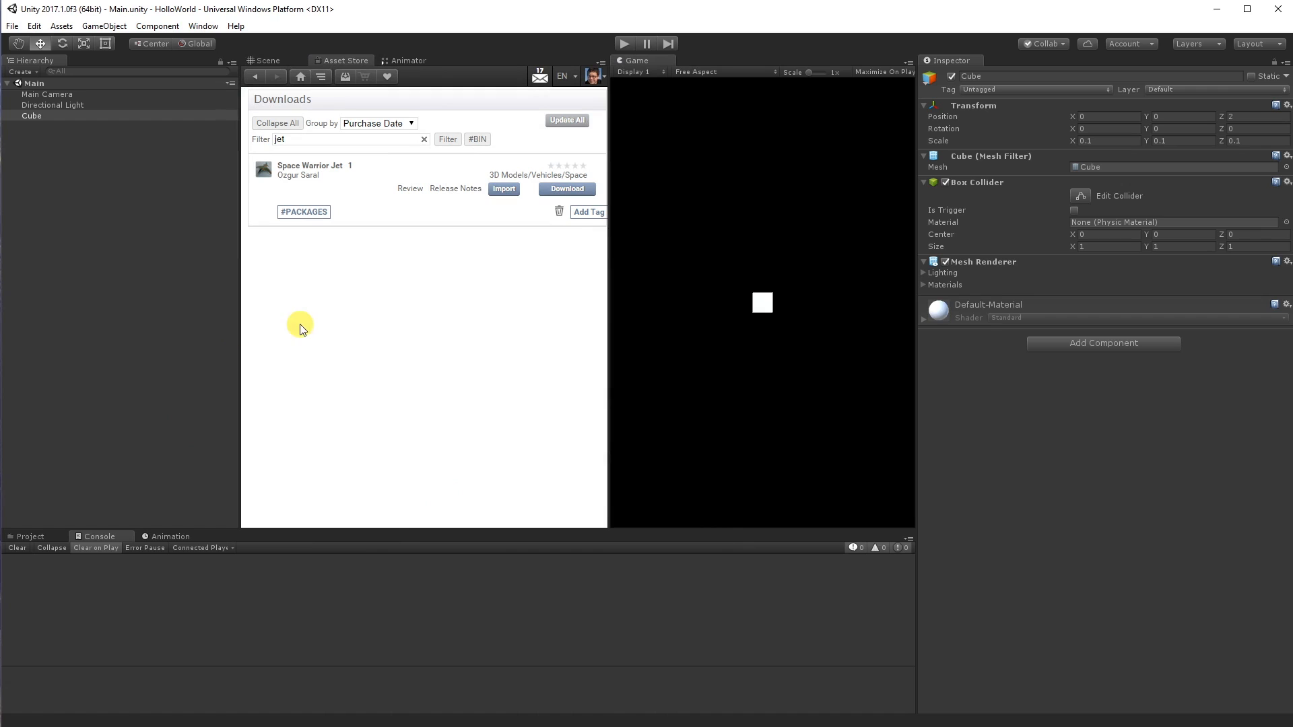
mouse_move(151, 253)
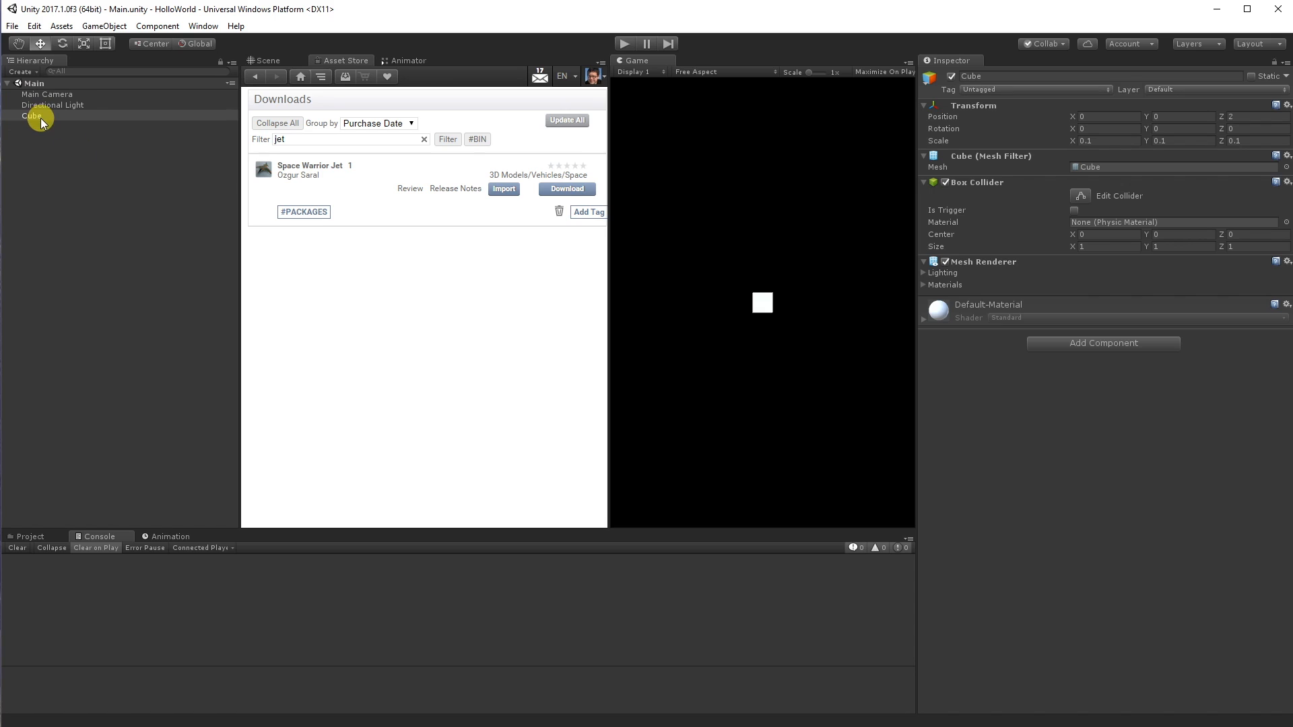
Drop the jet model into the scene at 0,0,2 with scale 2 on every axis
click(31, 537)
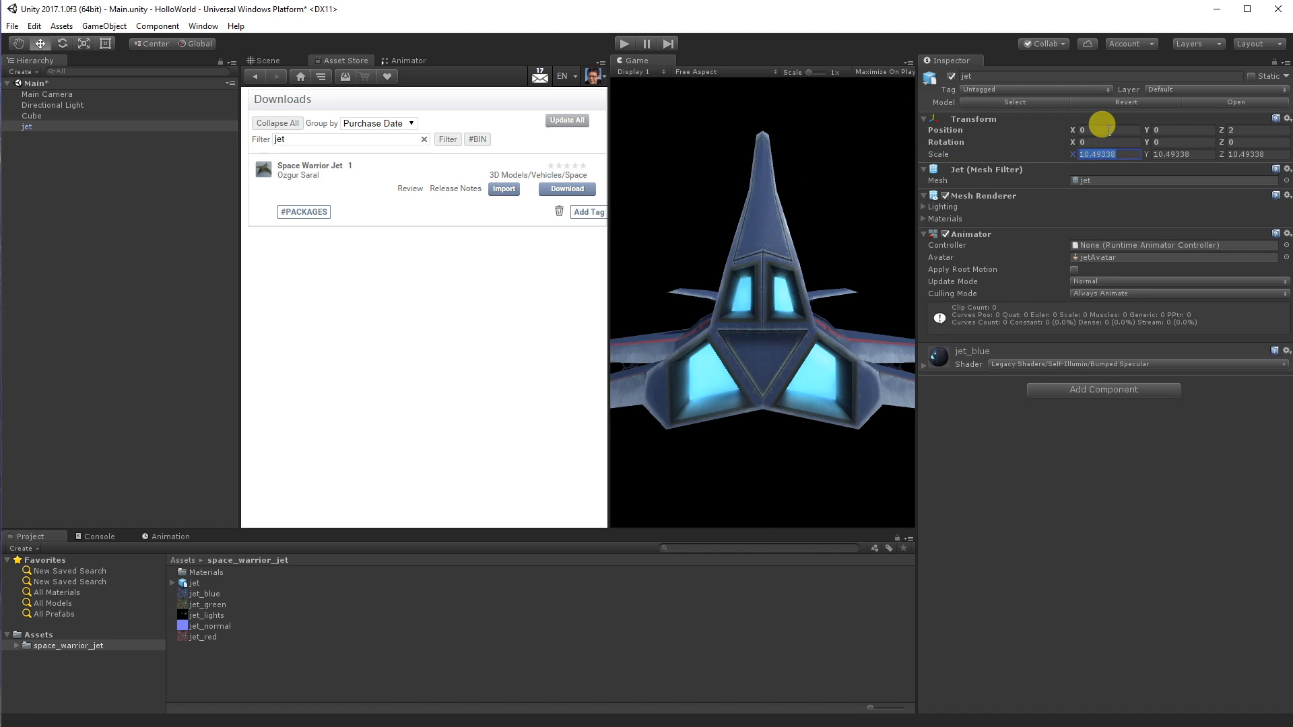
text(1)
click(1258, 154)
text(1)
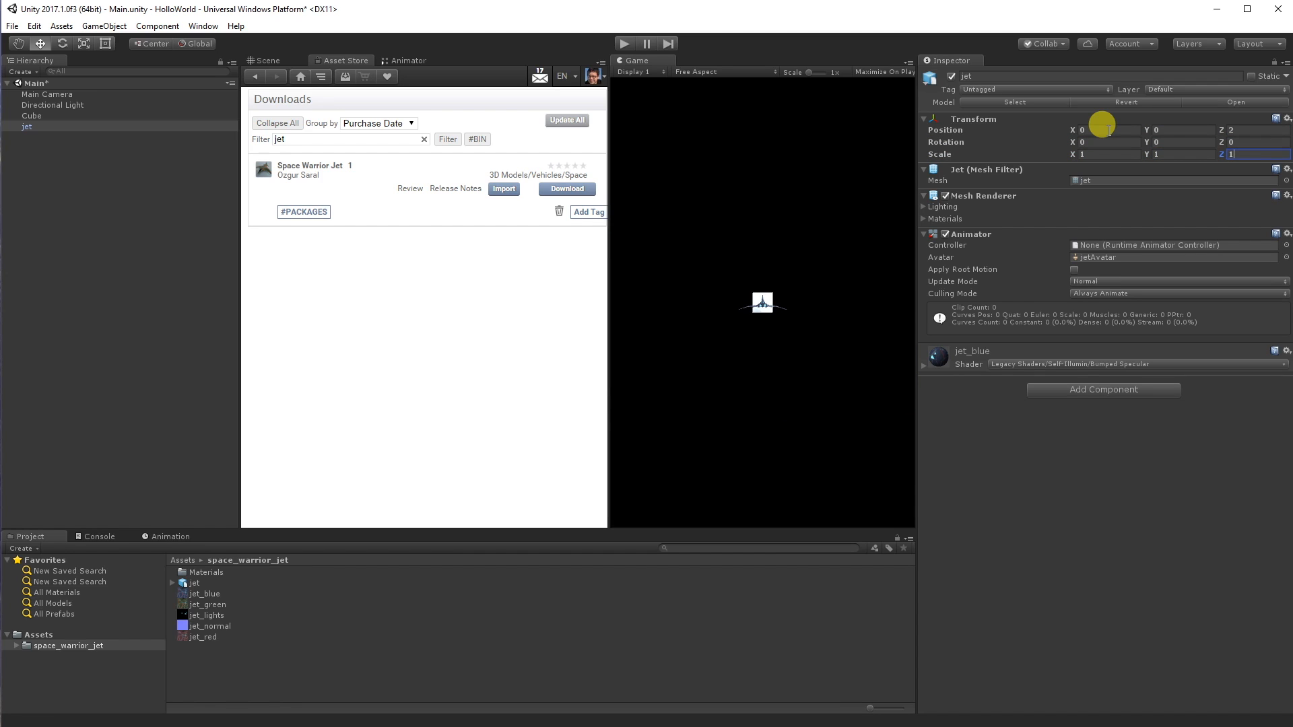
text(2)
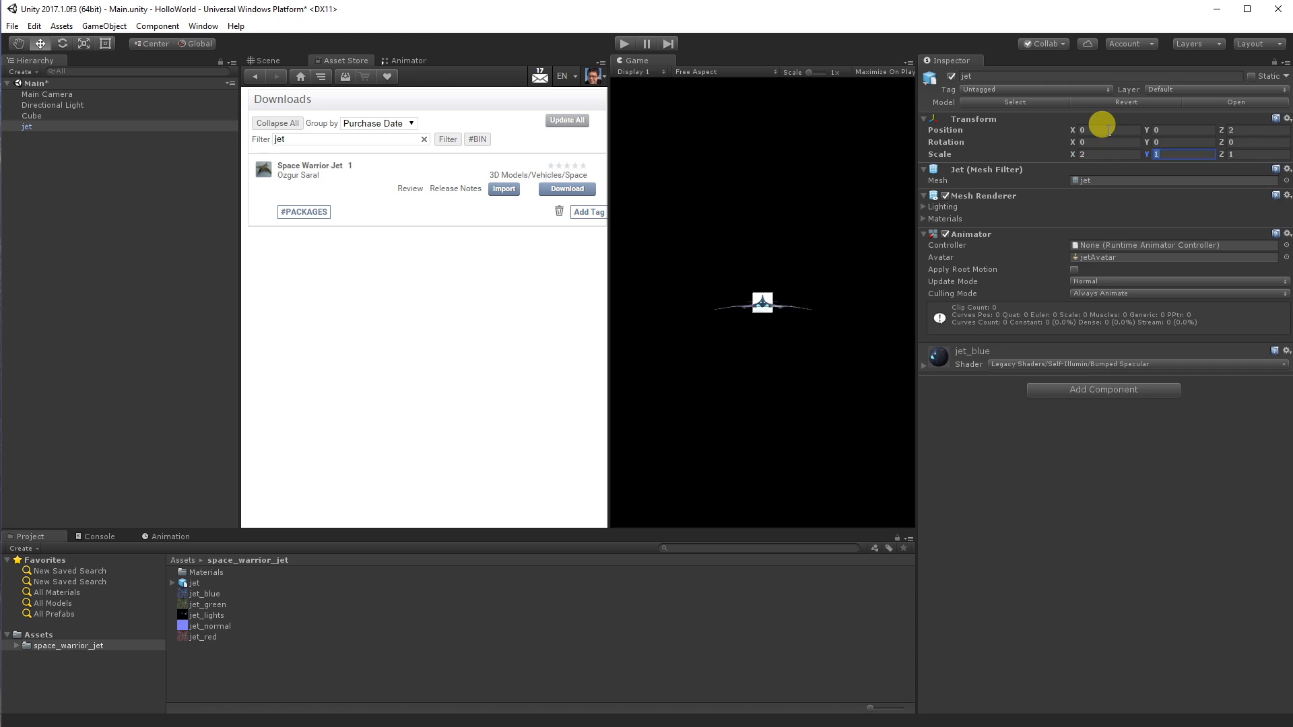
text(2)
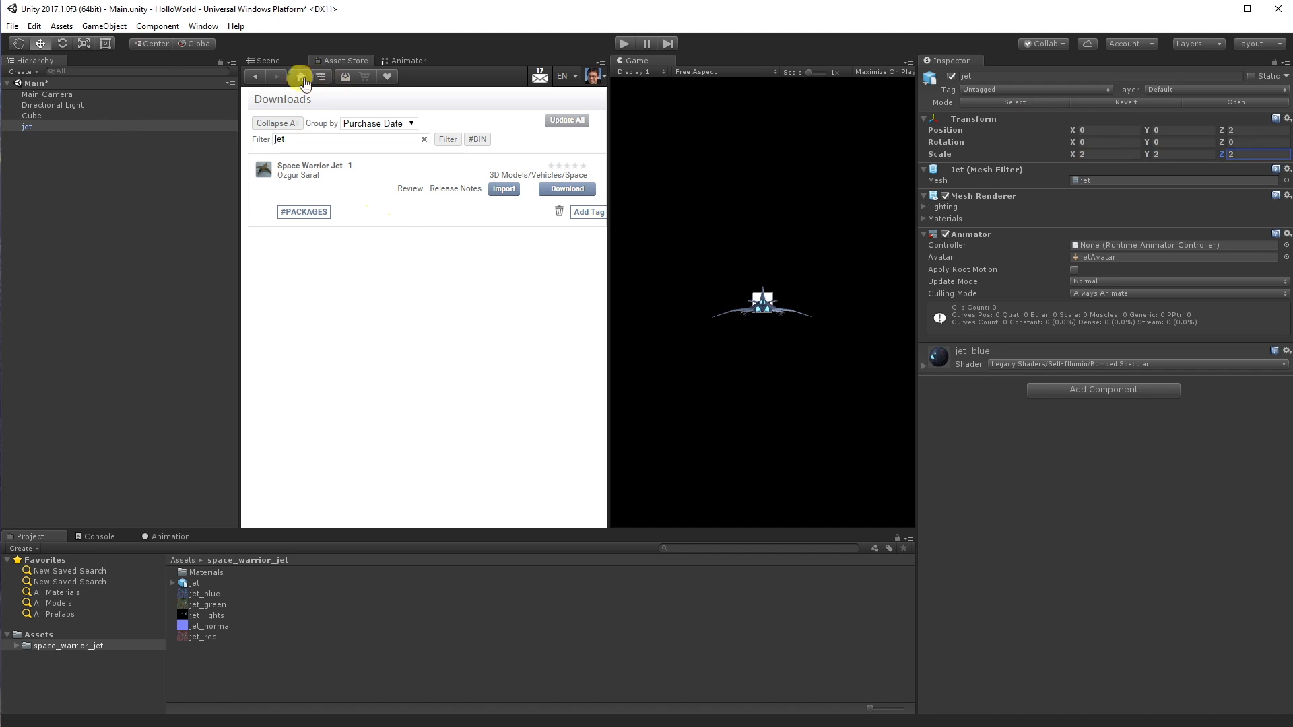
click(264, 59)
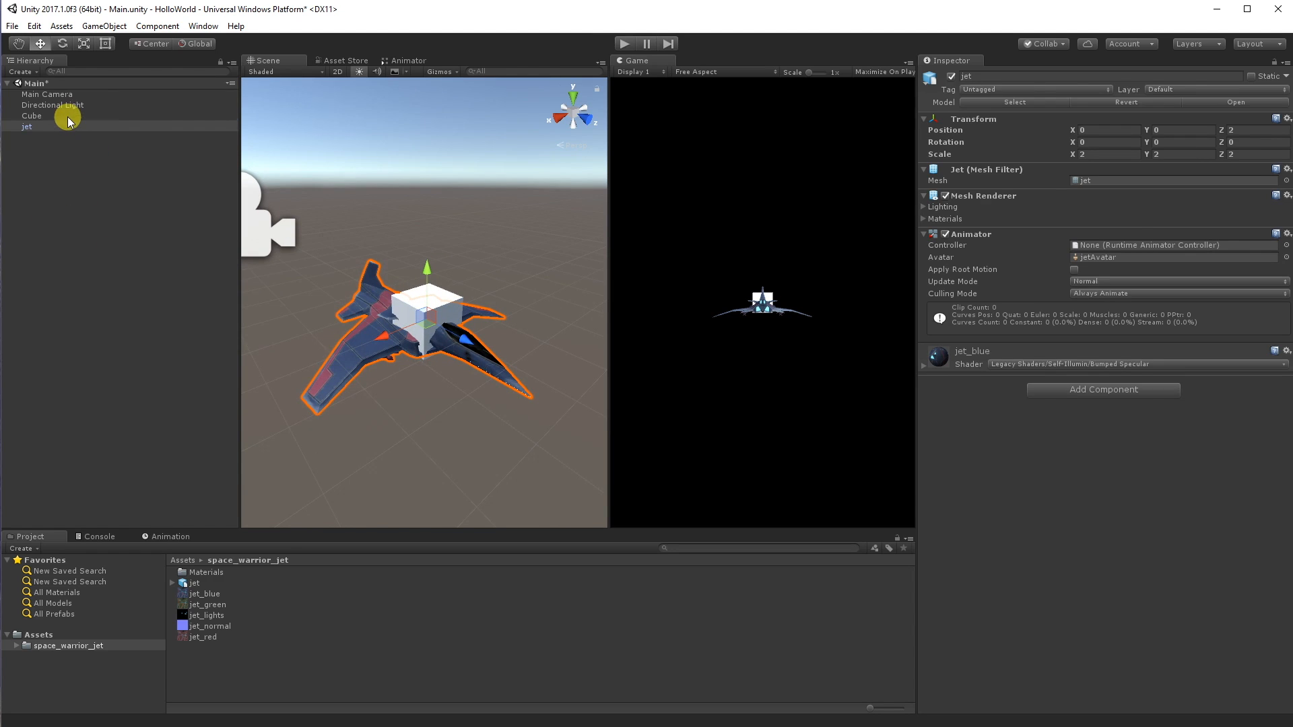
Add a UI Panel with its Canvas set to World Space render mode
click(32, 115)
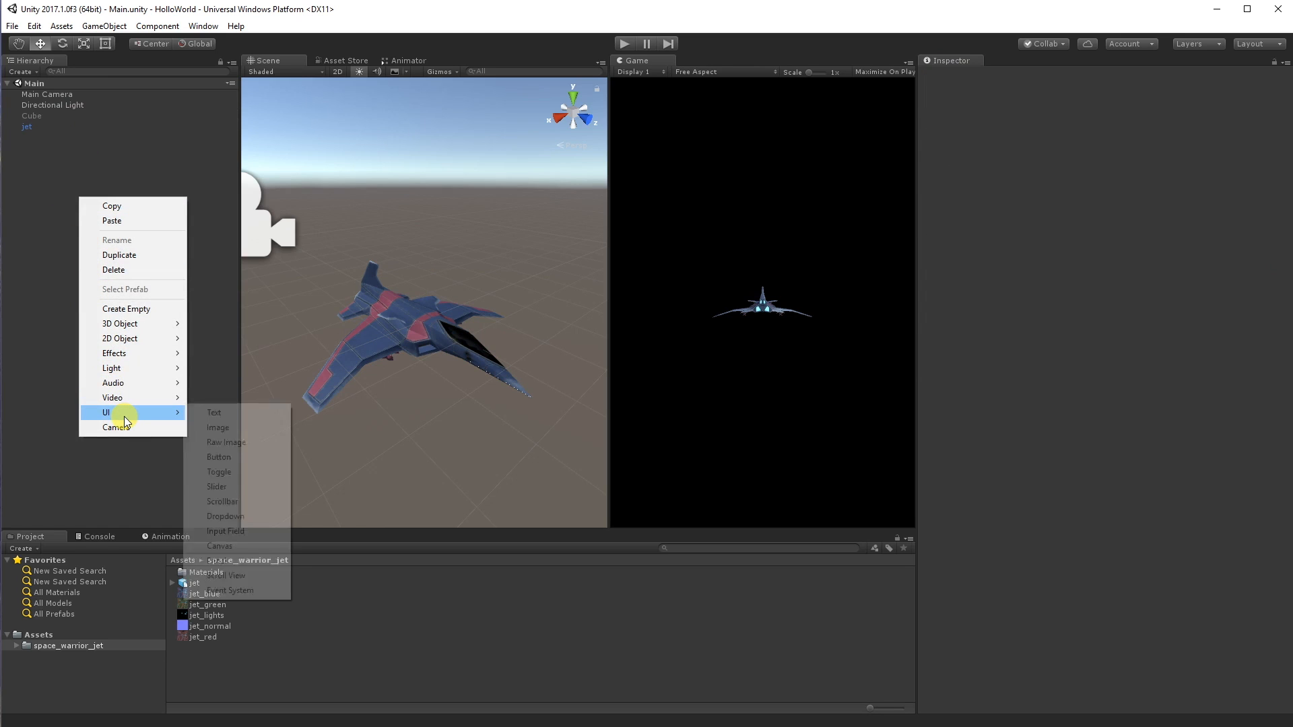
mouse_move(106, 412)
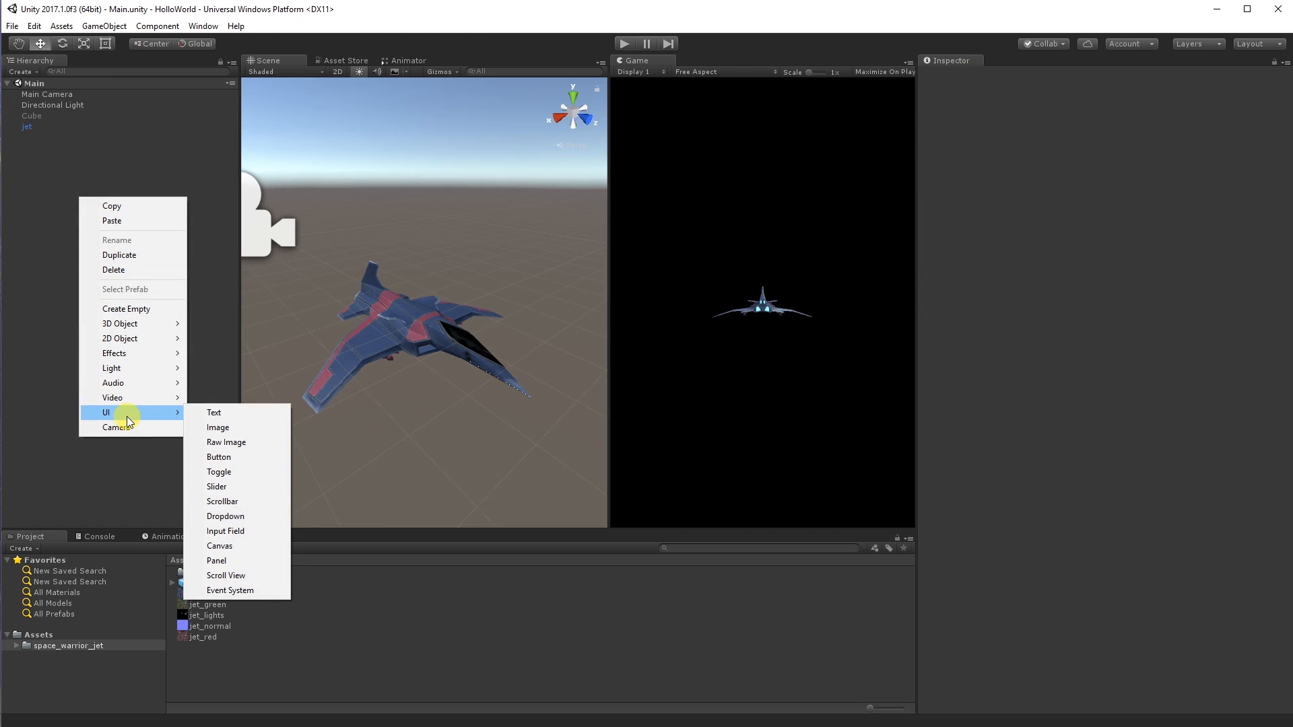
mouse_move(240, 561)
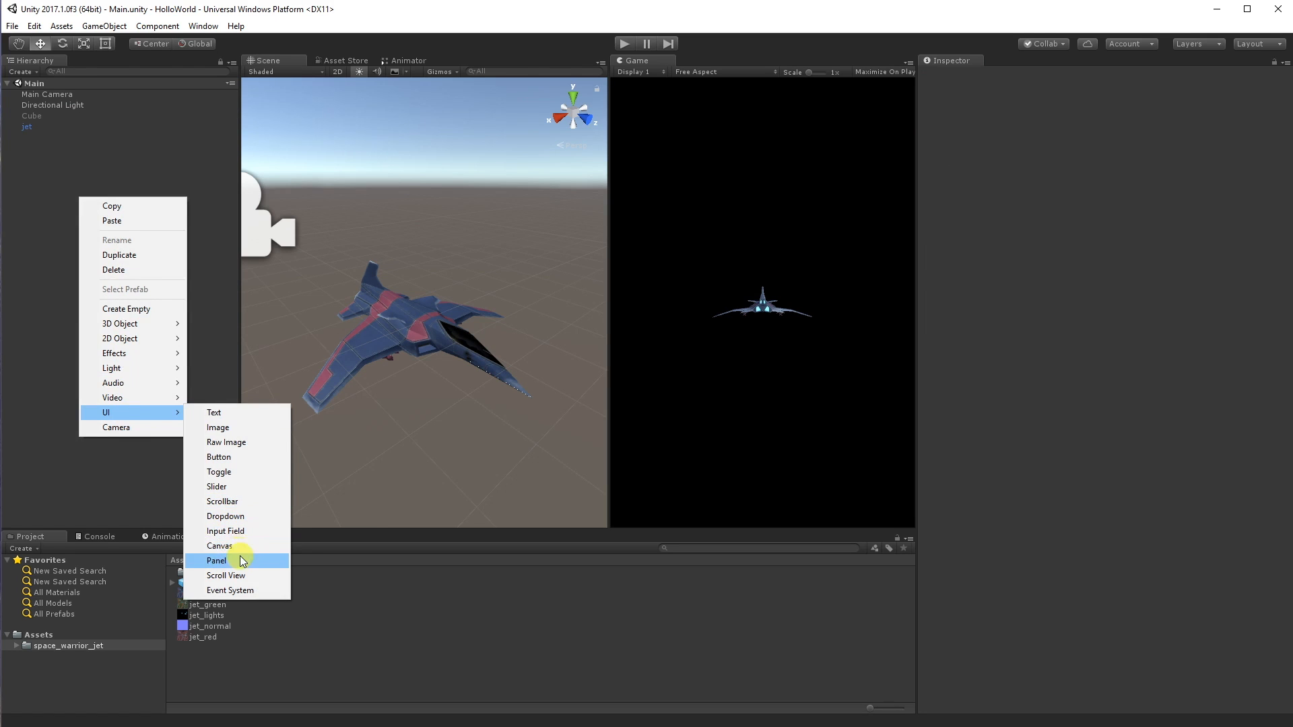
click(217, 561)
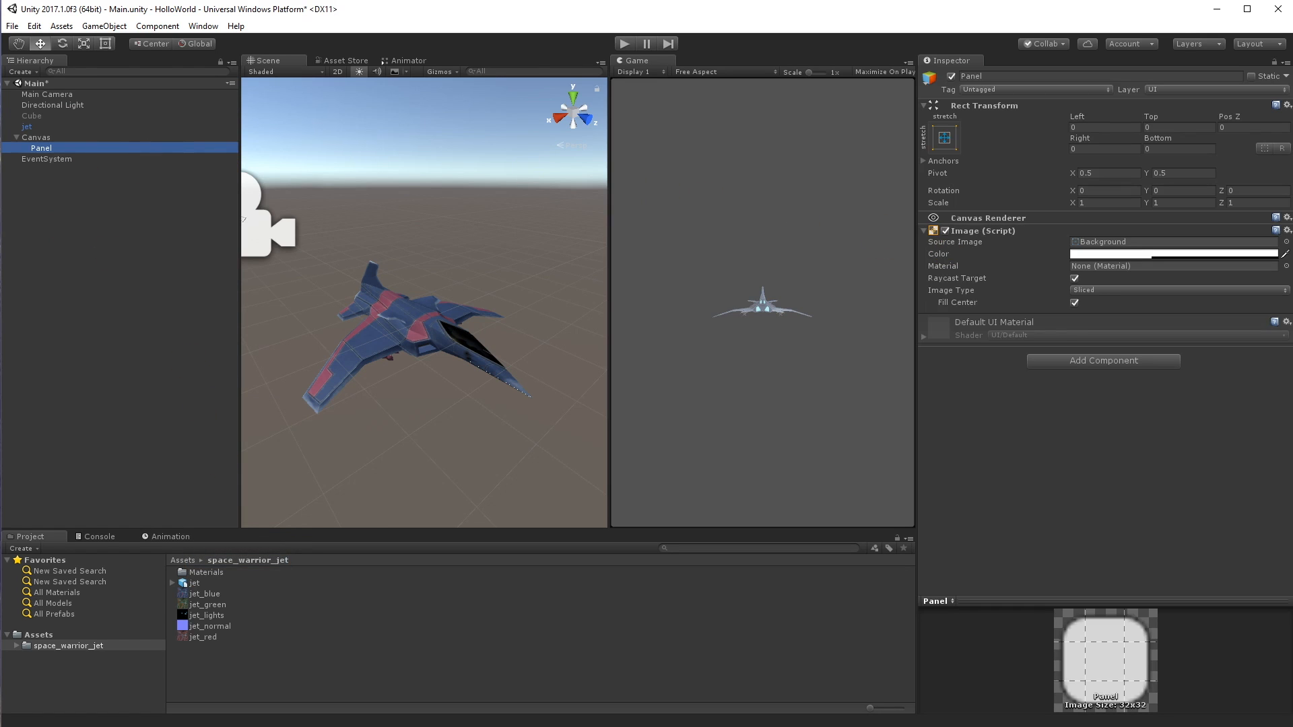
click(36, 136)
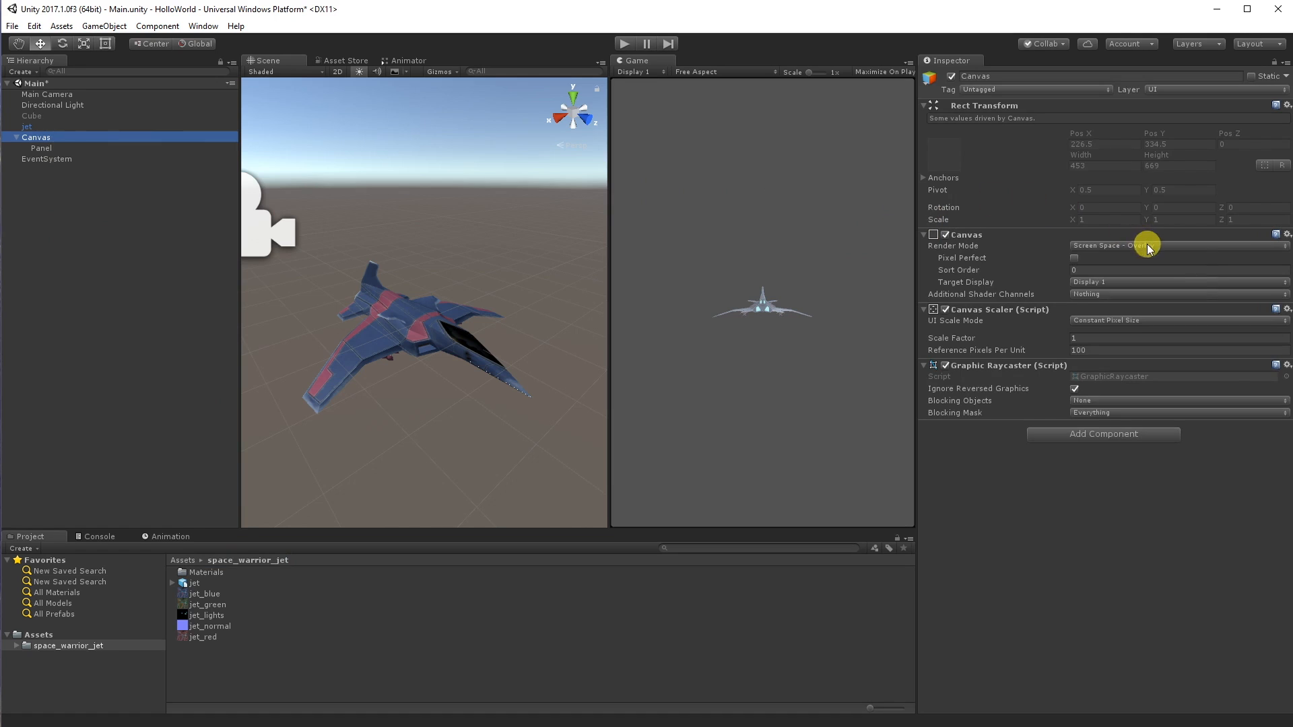
click(1174, 228)
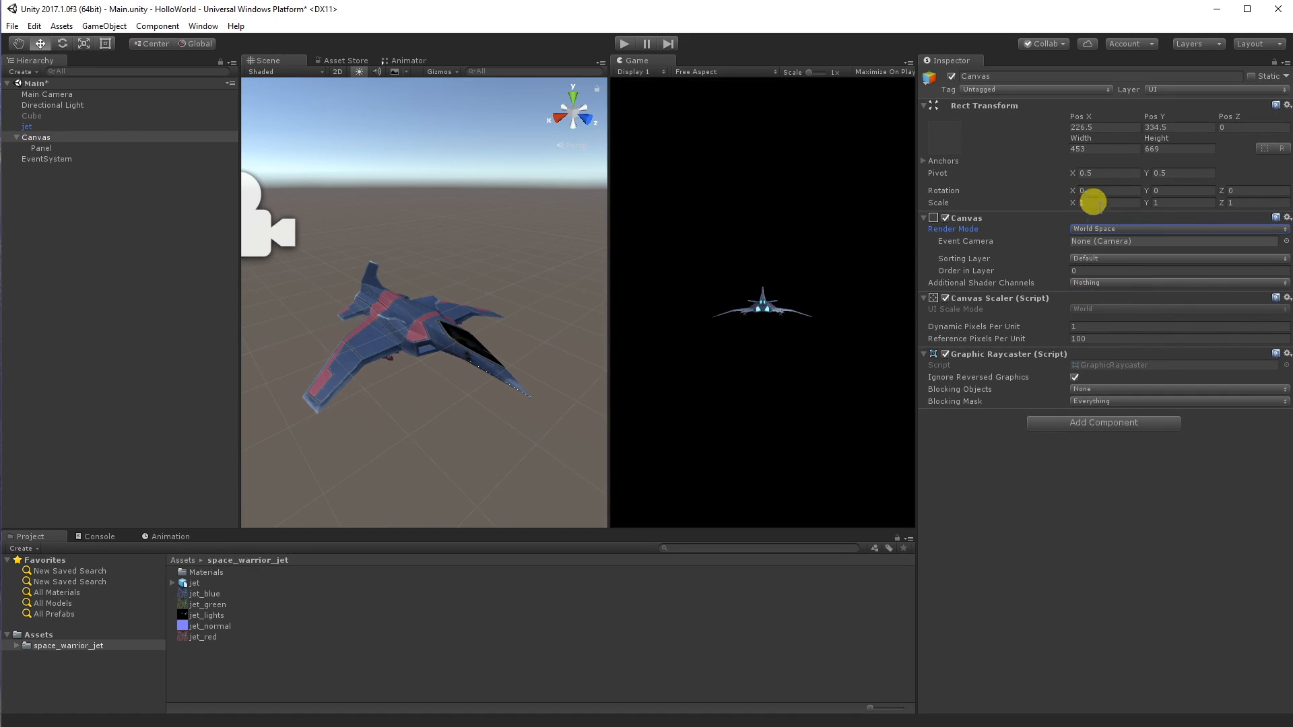
Set the Canvas to position 0,0, size 1024 by 768 and scale 0.005
click(1103, 202)
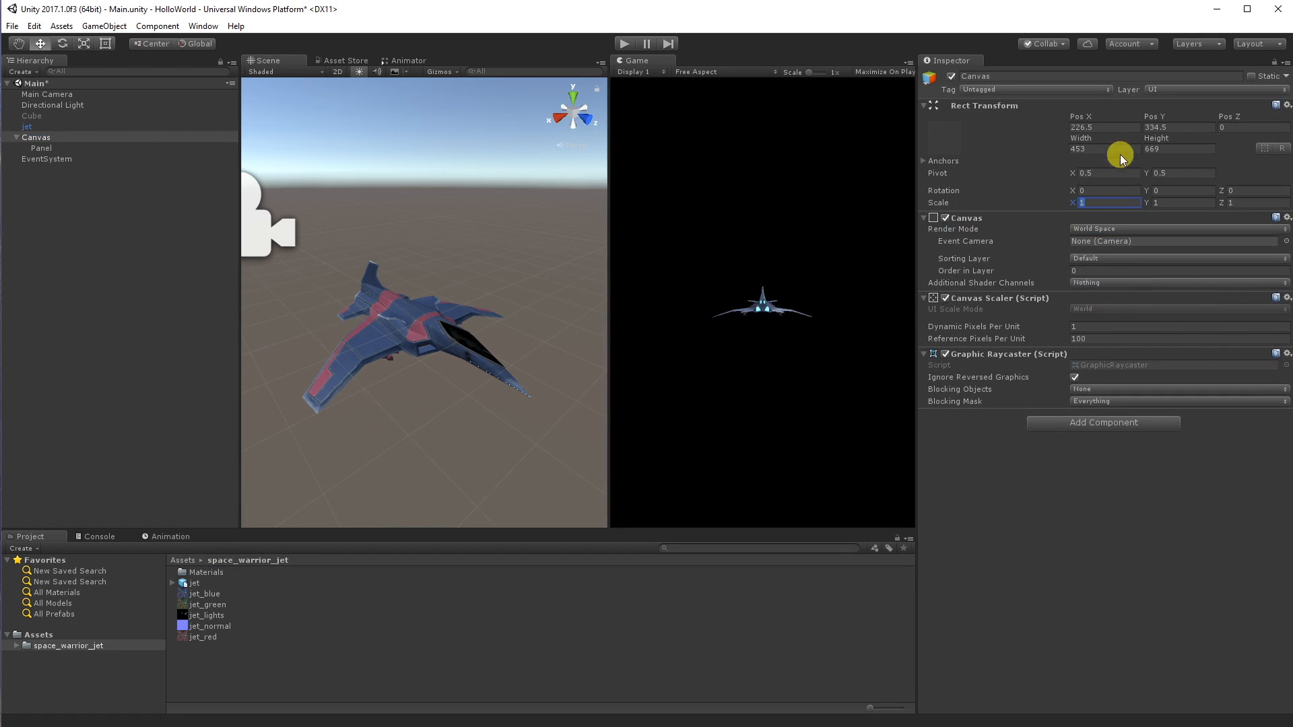
click(1103, 127)
text(0)
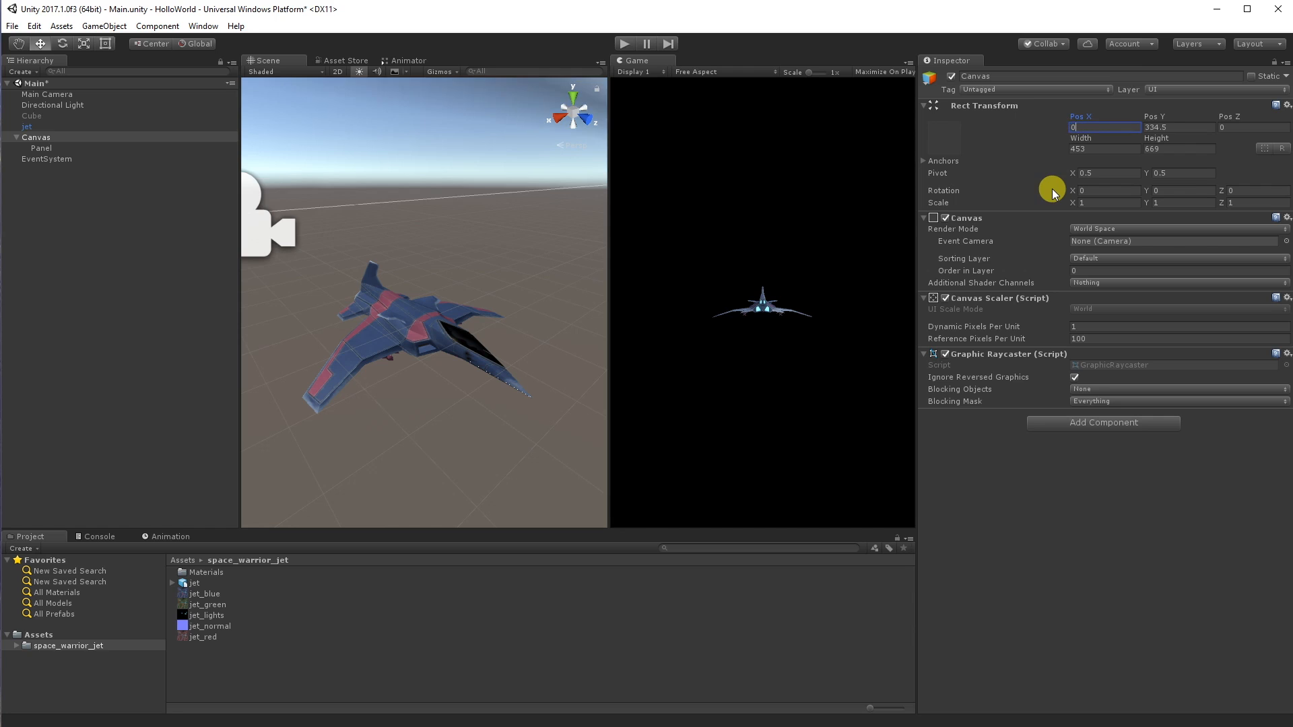
key(tab)
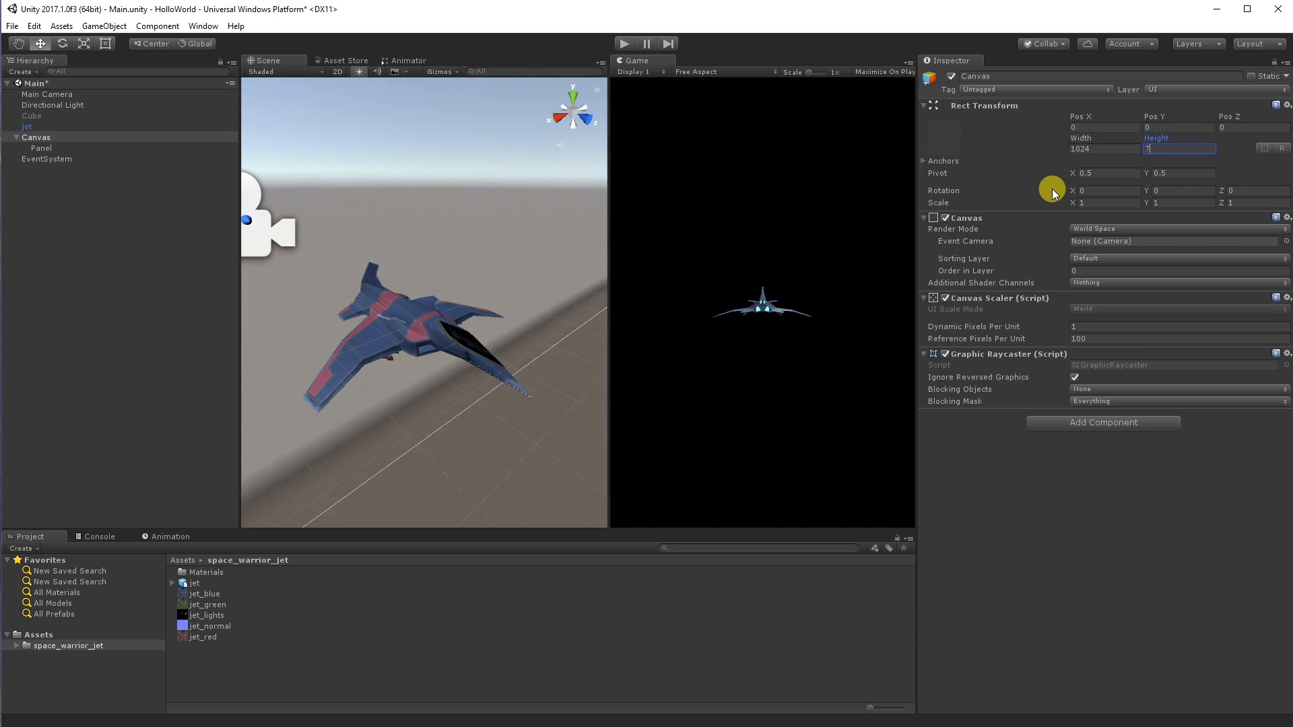
text(768)
click(1257, 203)
text(.01)
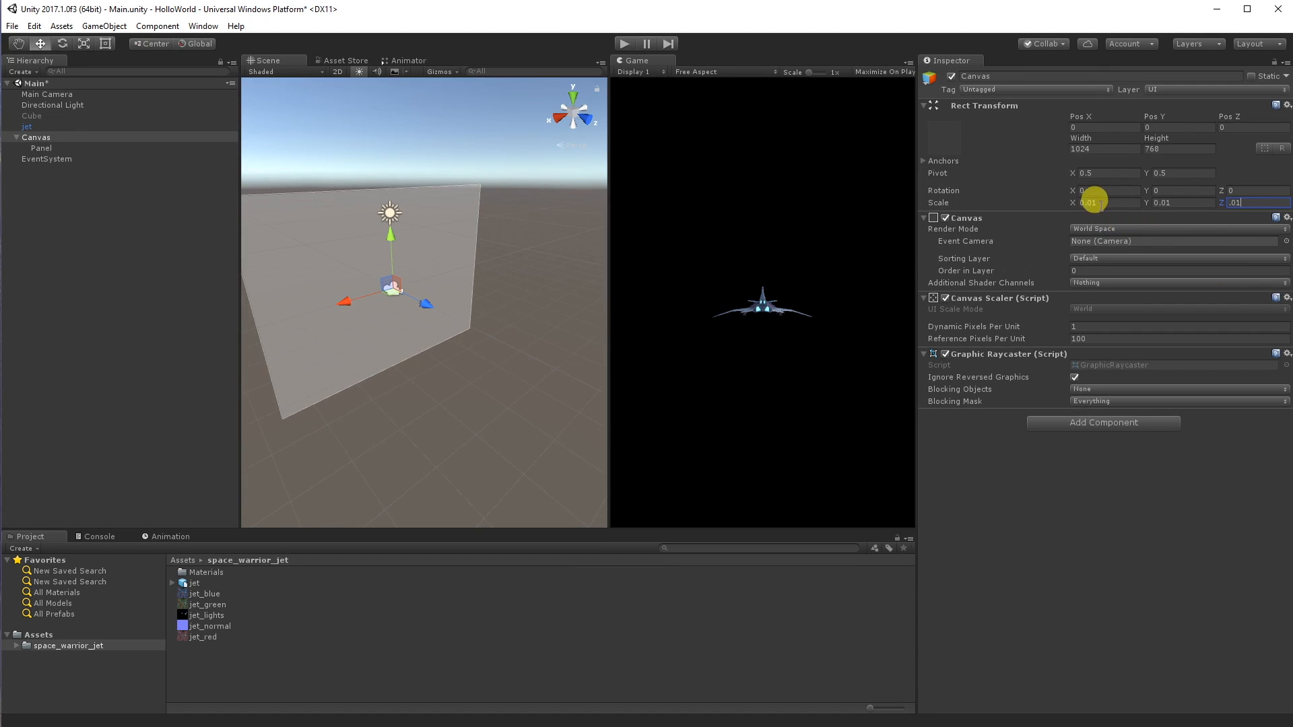
click(1096, 203)
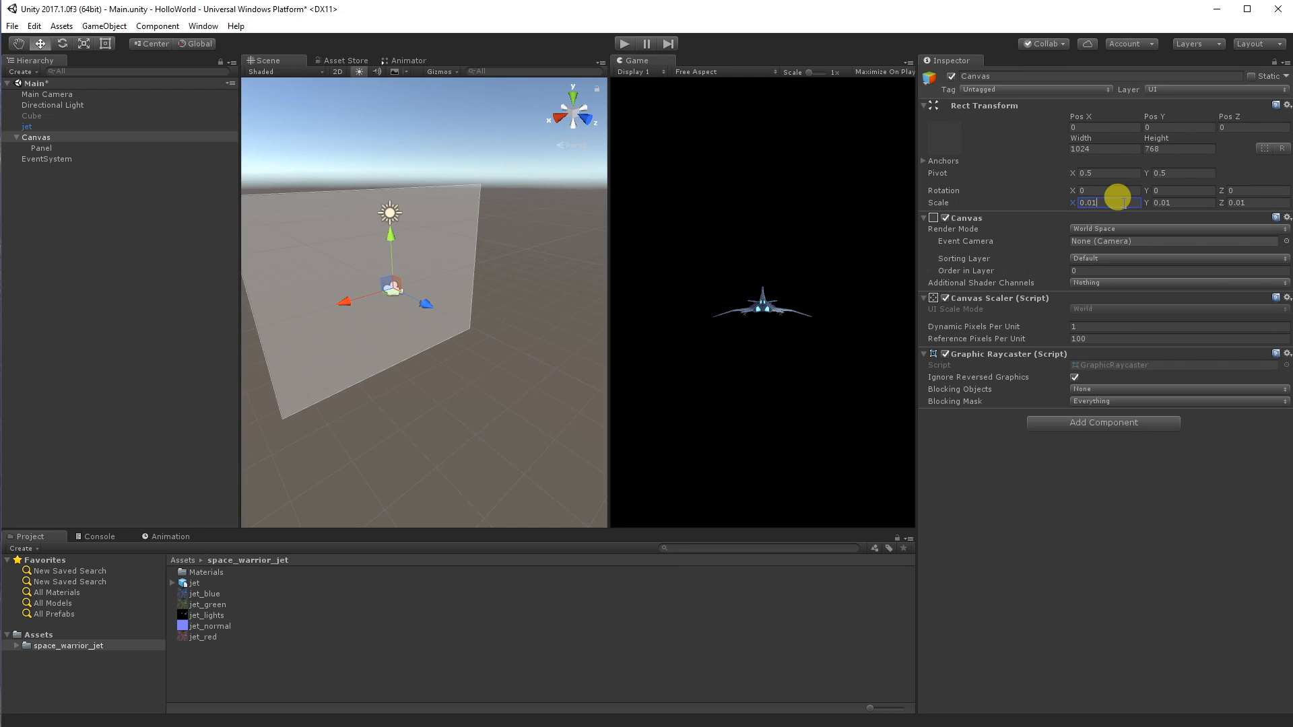
text(0.0)
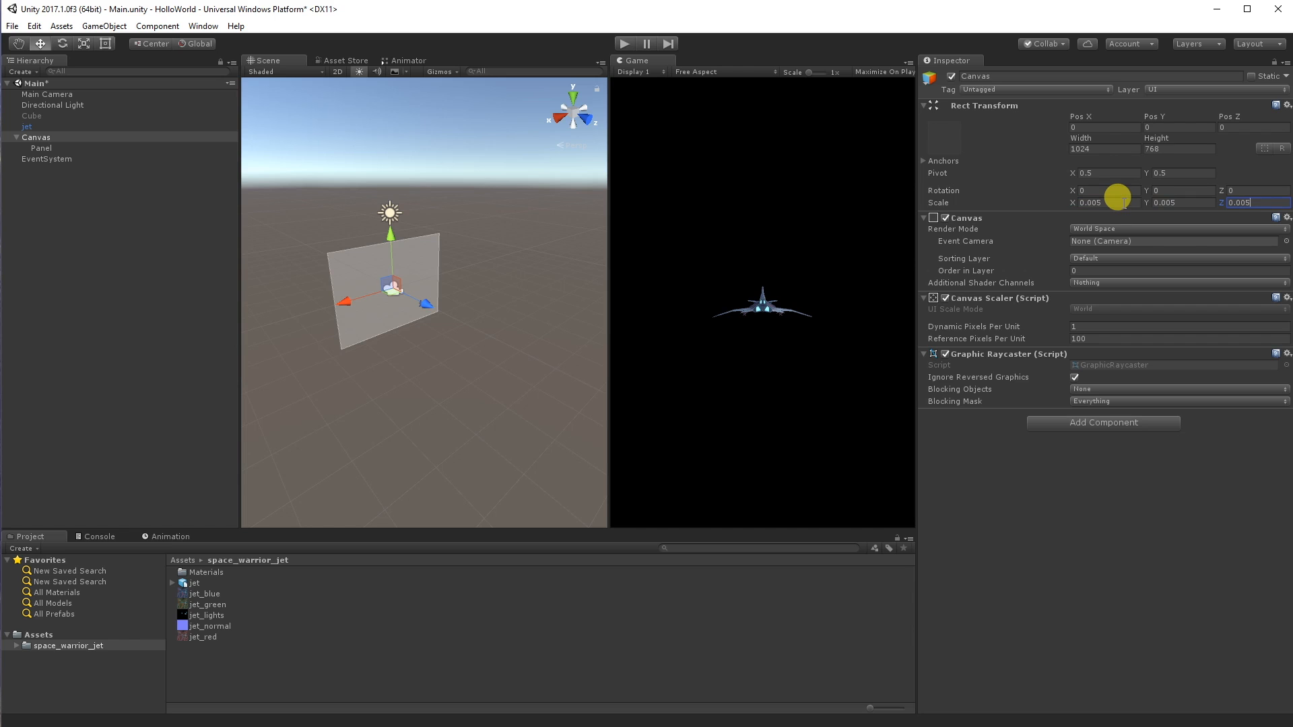
right_click(41, 147)
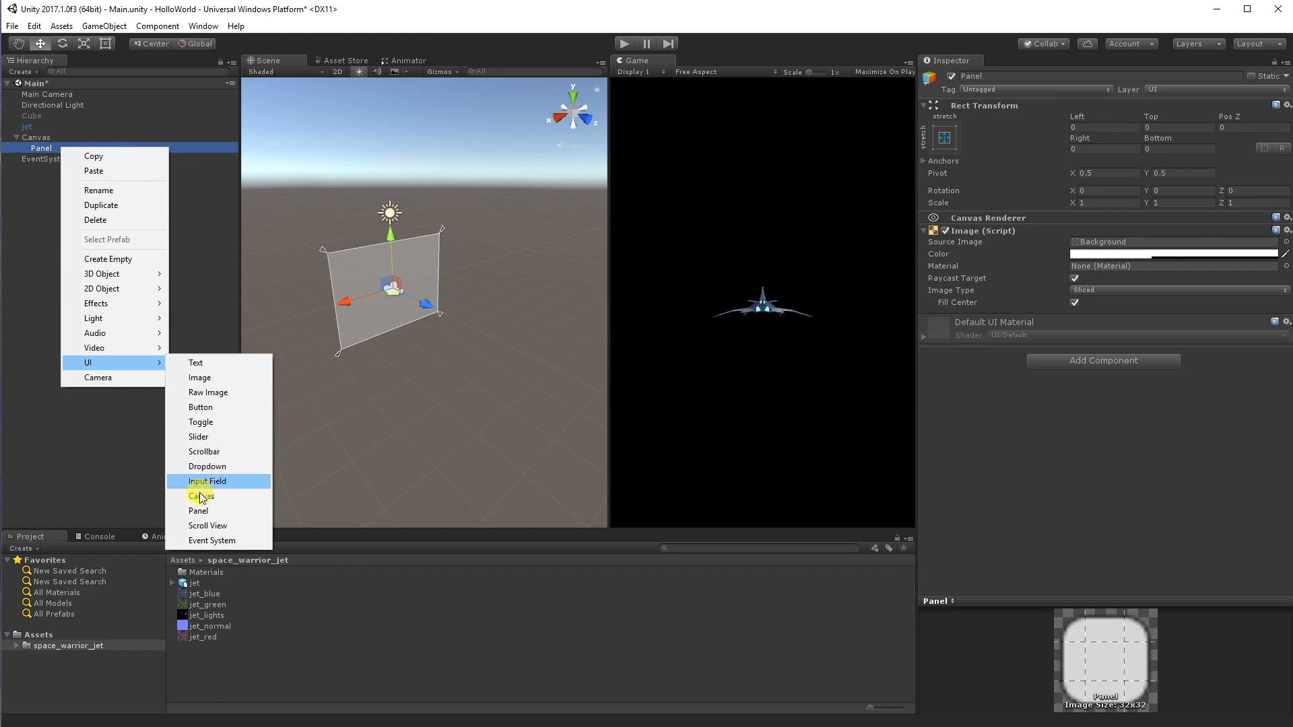
Add centred Text in the Panel, 800 by 400, font size 75, reading 'Hollo World'
click(196, 362)
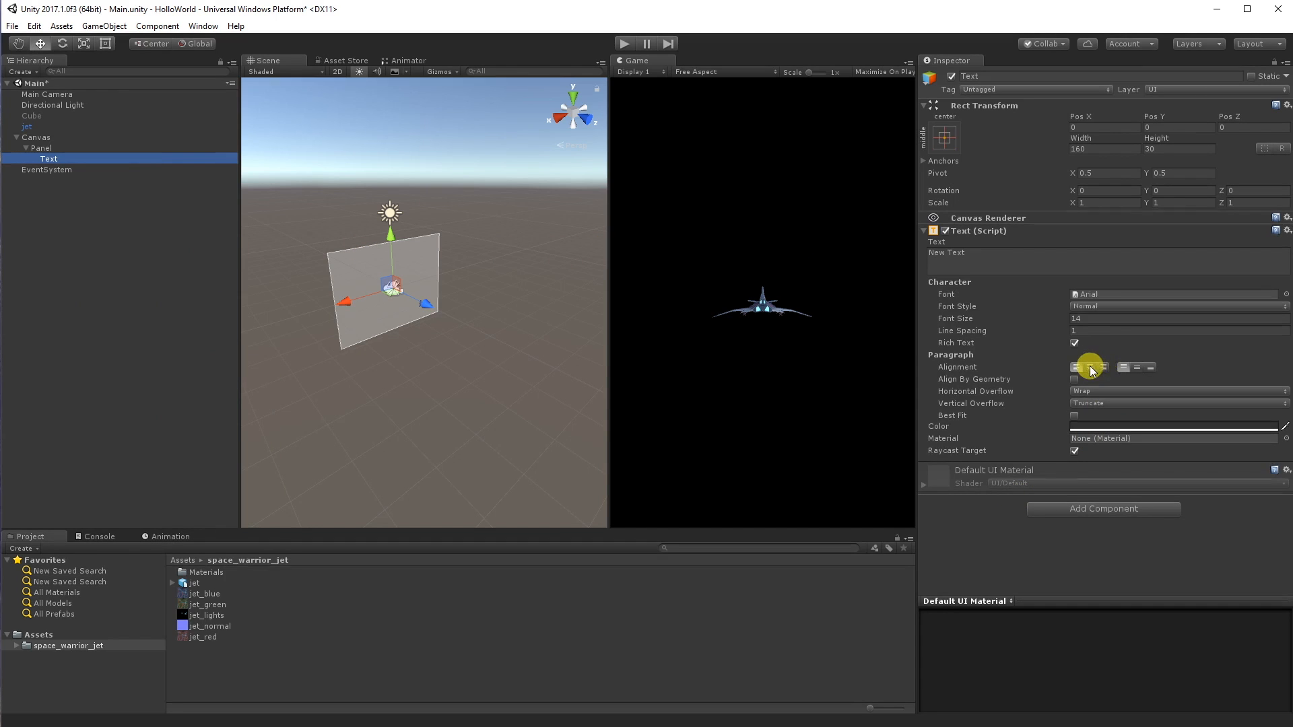
click(1088, 367)
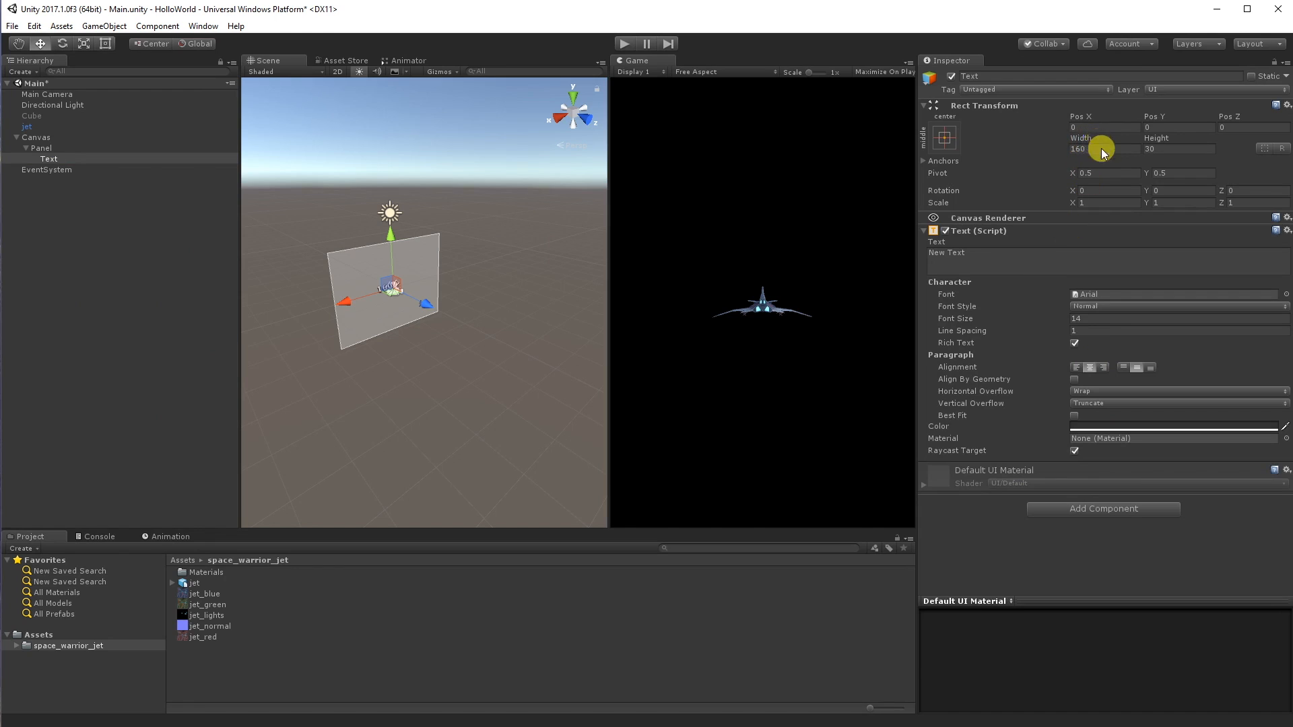
click(1101, 149)
text(800)
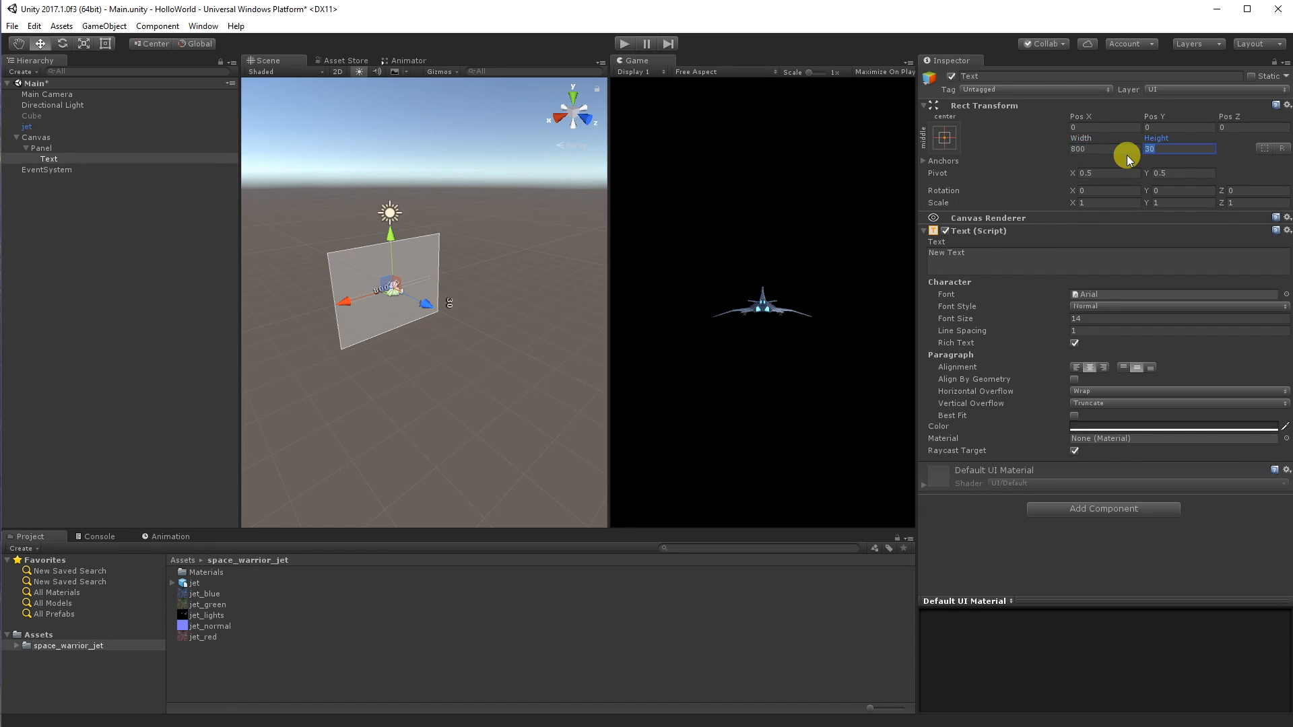
text(400)
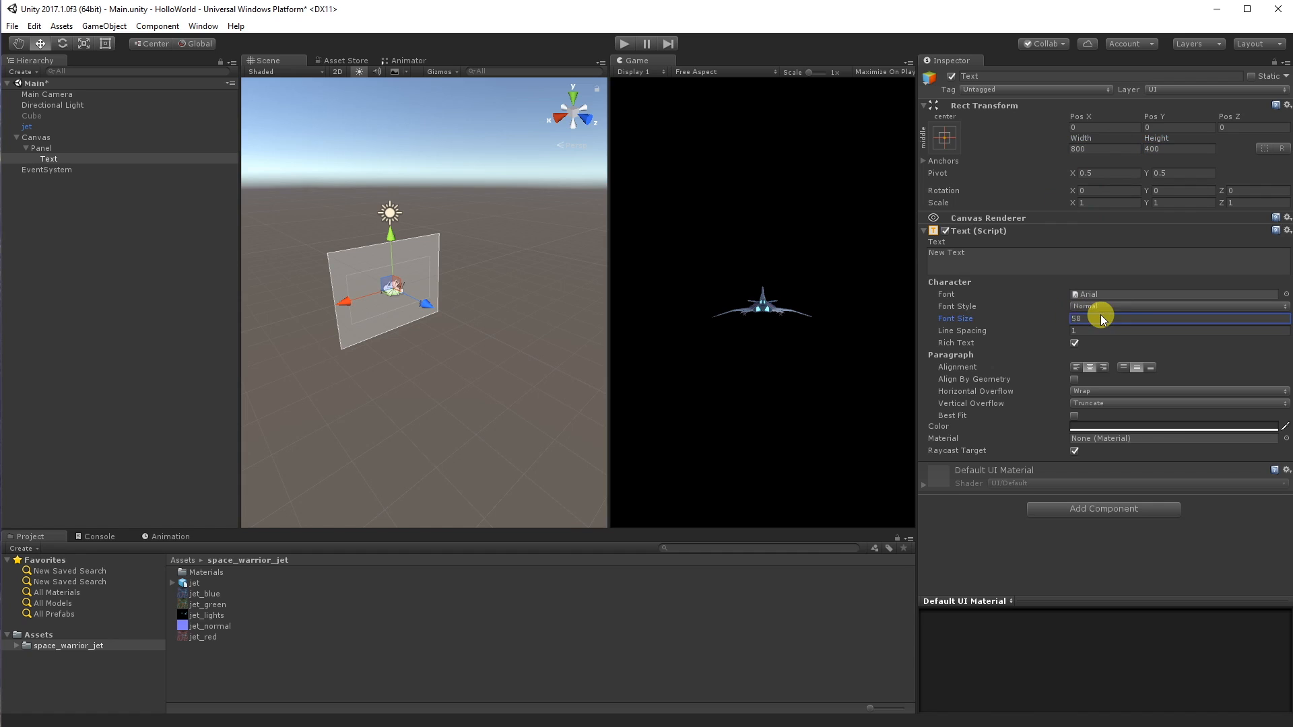
text(75)
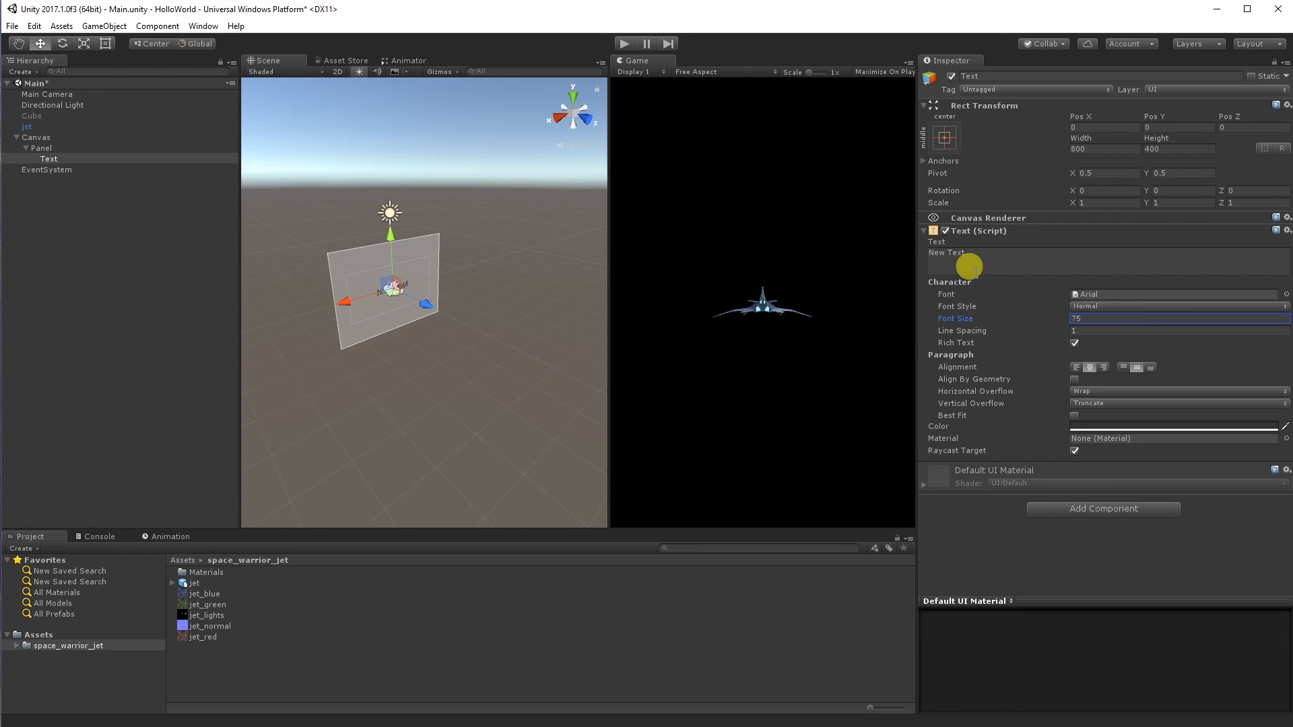
text(Hollo World)
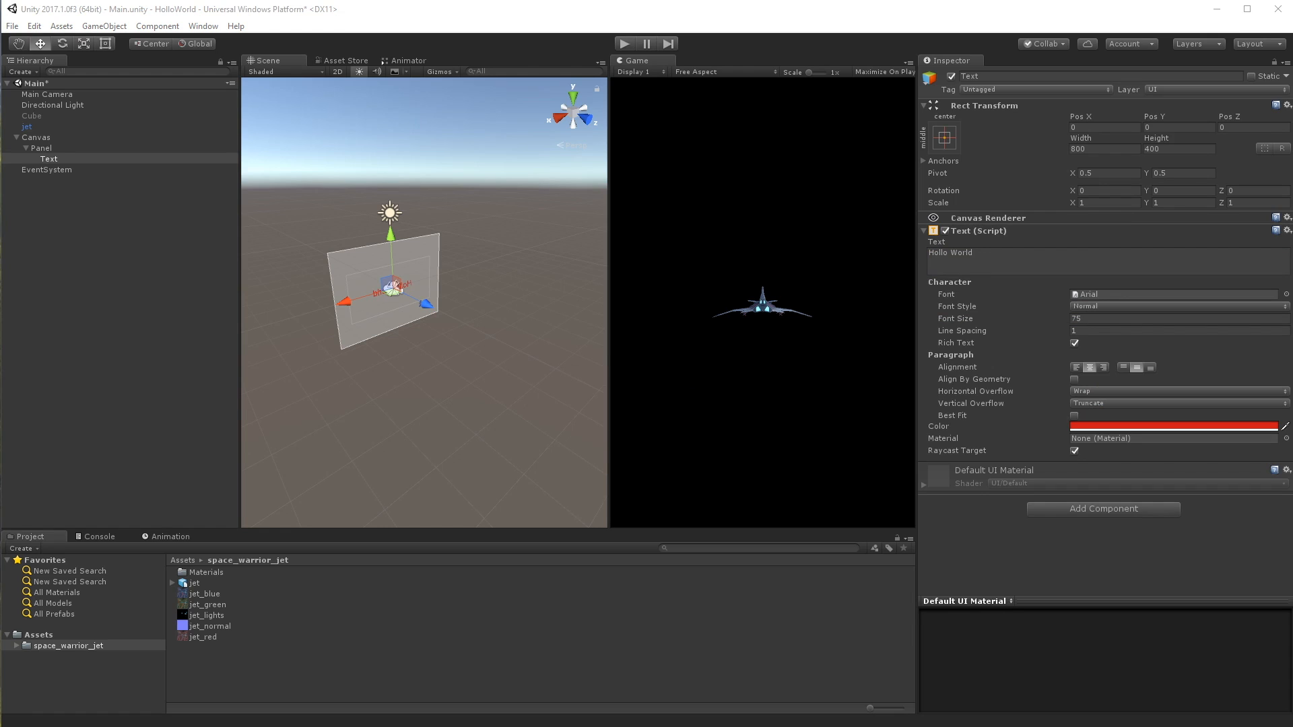
Colour the text purple
click(1172, 425)
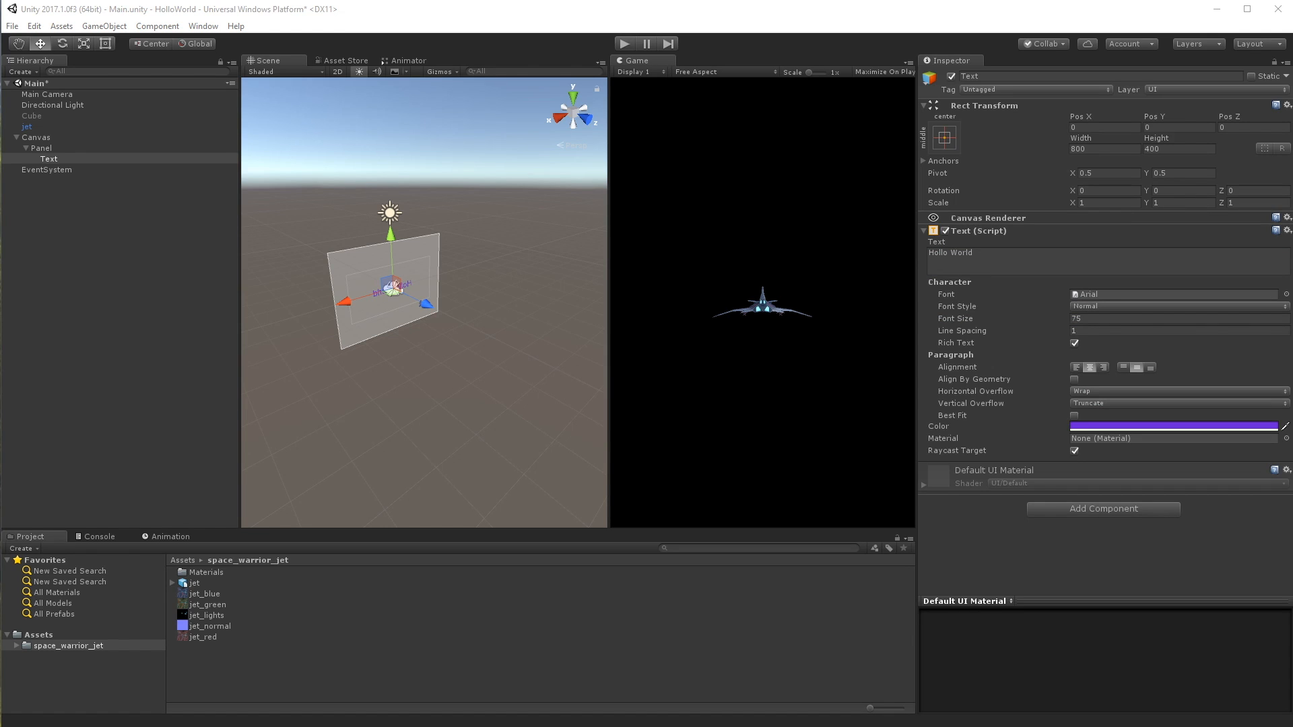
click(1172, 425)
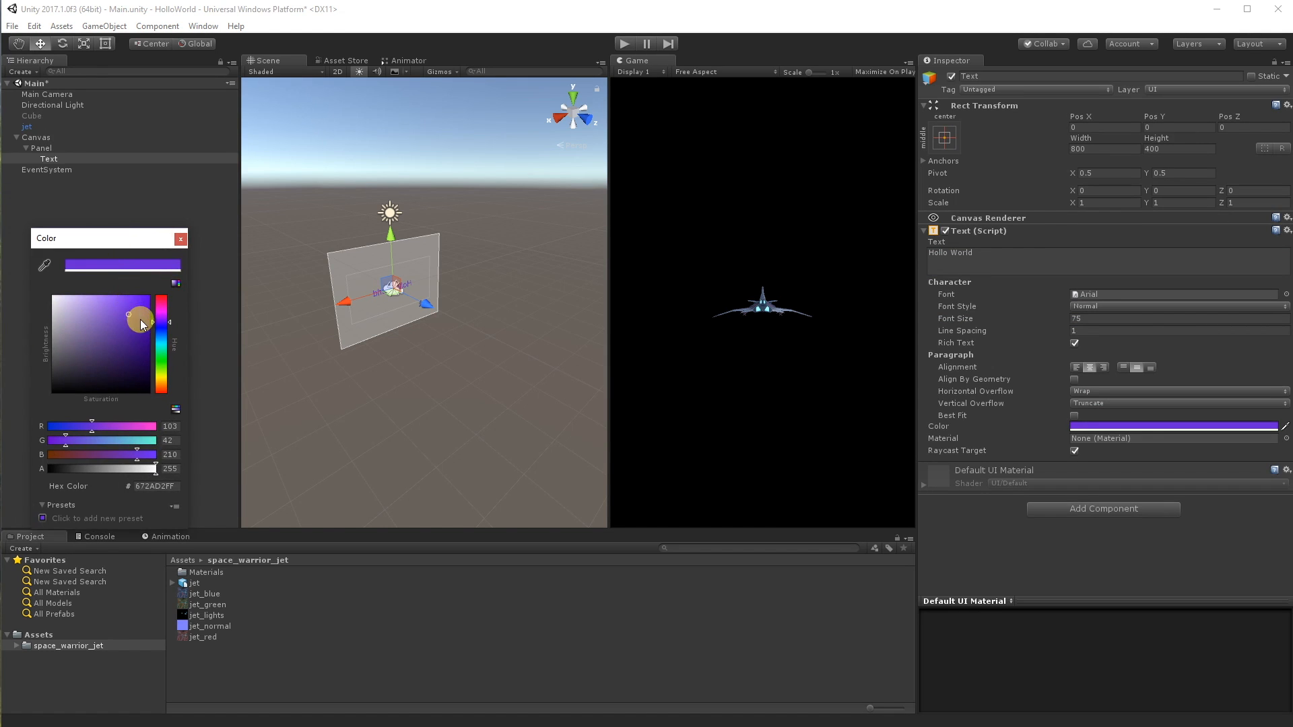
click(180, 238)
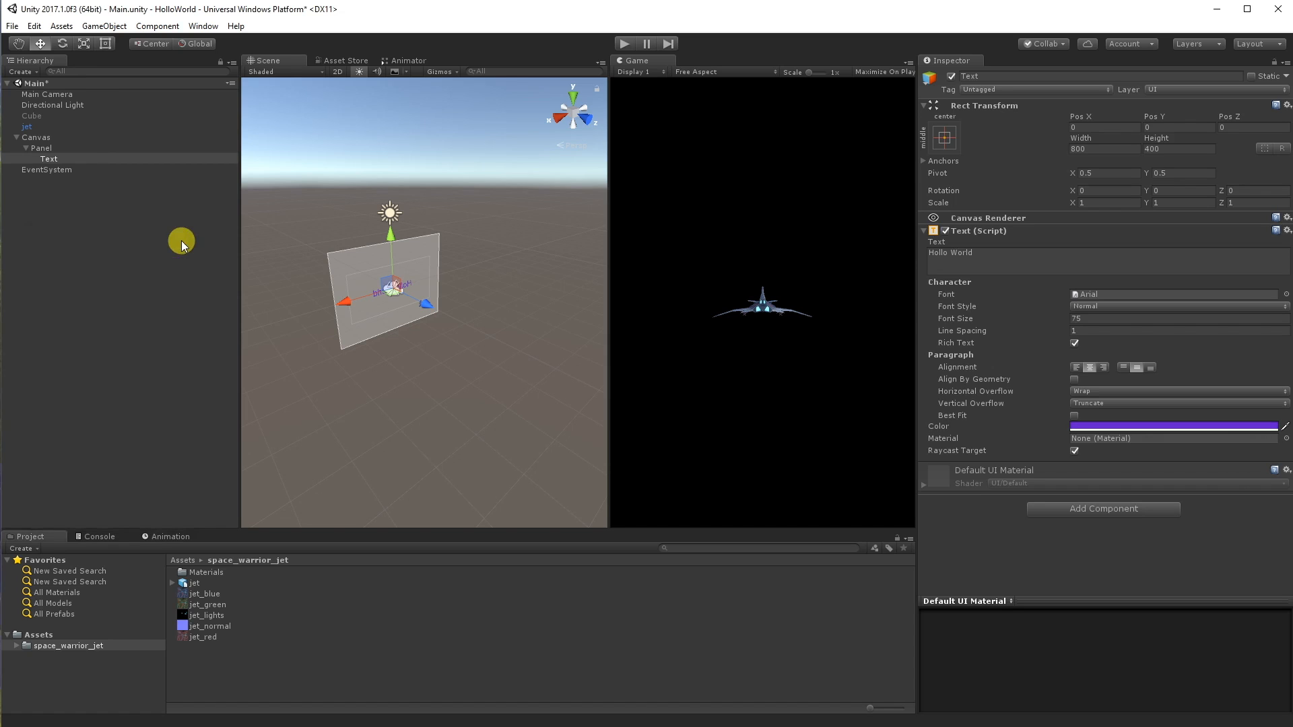
click(1102, 507)
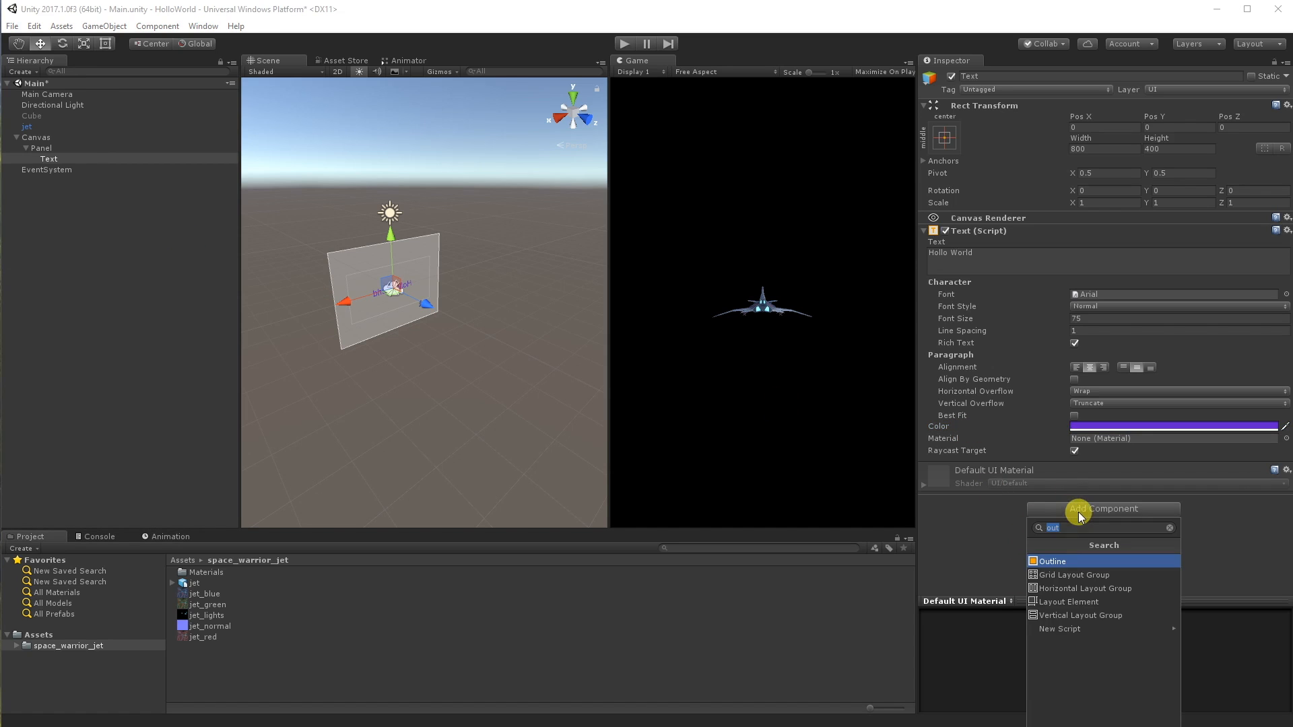
Add an Outline effect to the text and rotate the jet to Y 180
click(1051, 561)
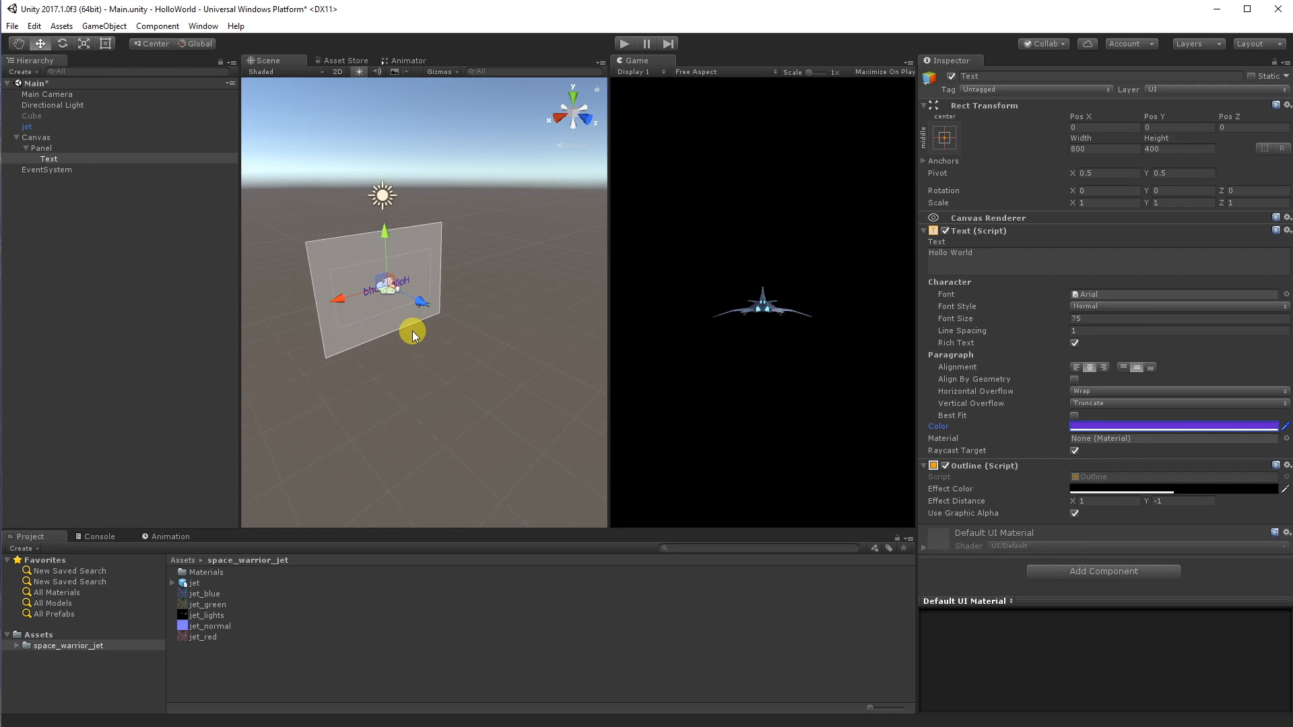
drag(412, 334, 246, 271)
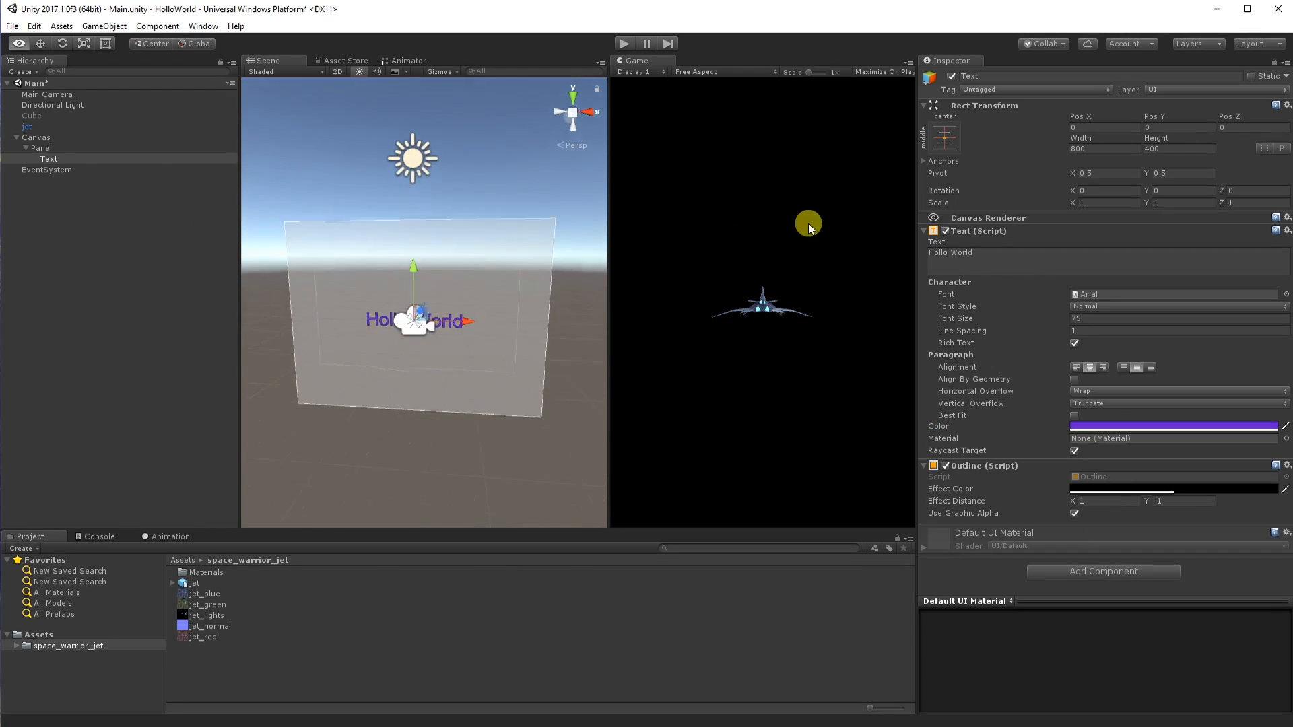
drag(808, 225, 204, 416)
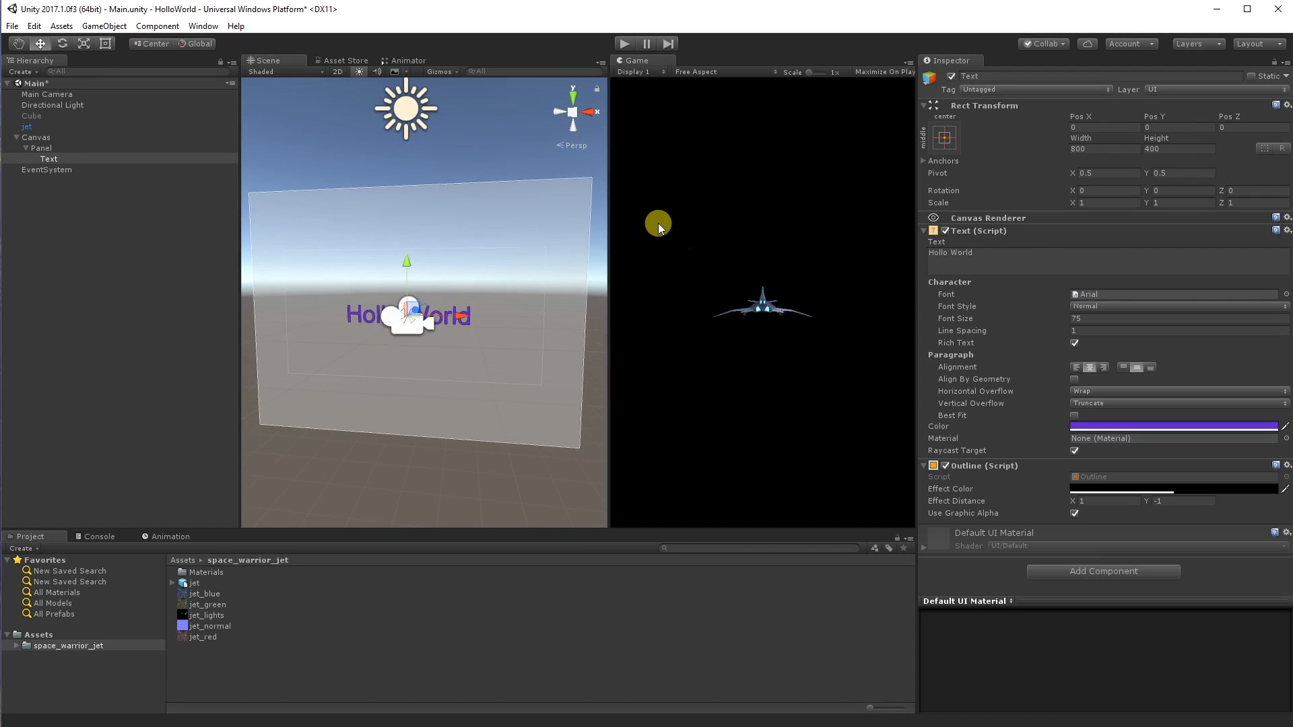
mouse_move(1206, 124)
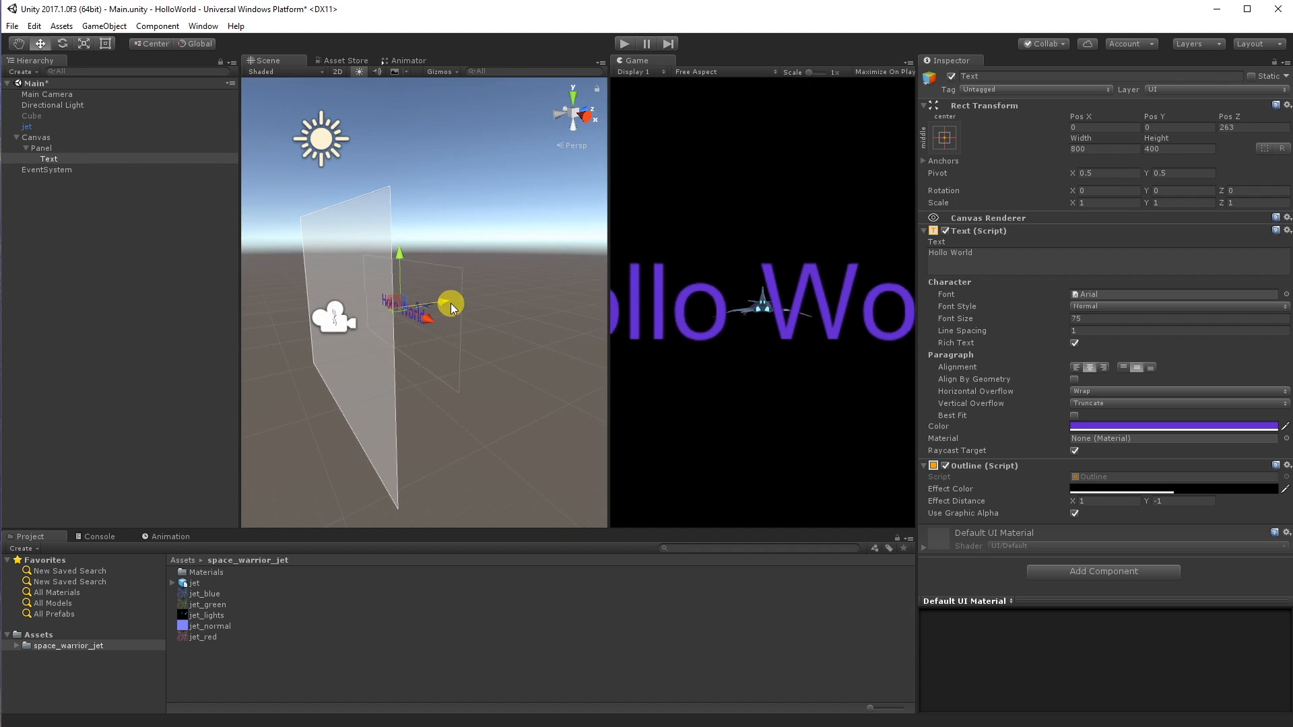
drag(451, 302, 501, 299)
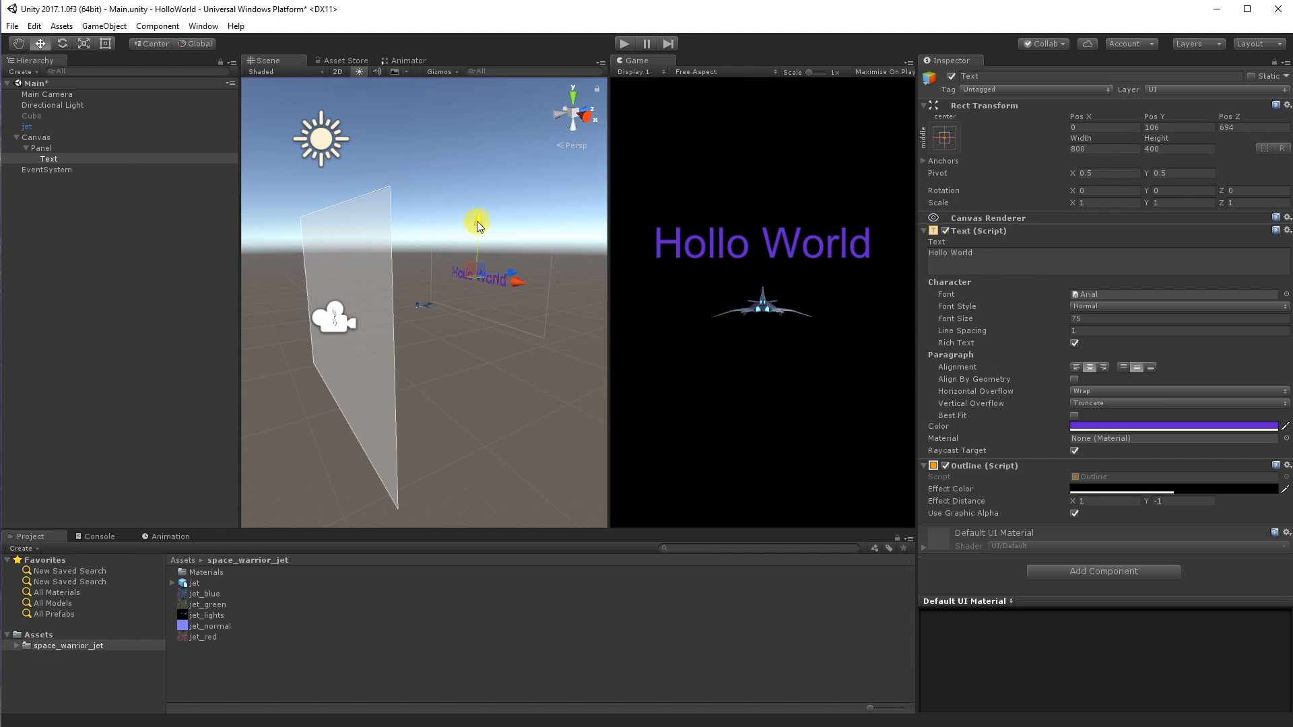
click(27, 126)
text(180)
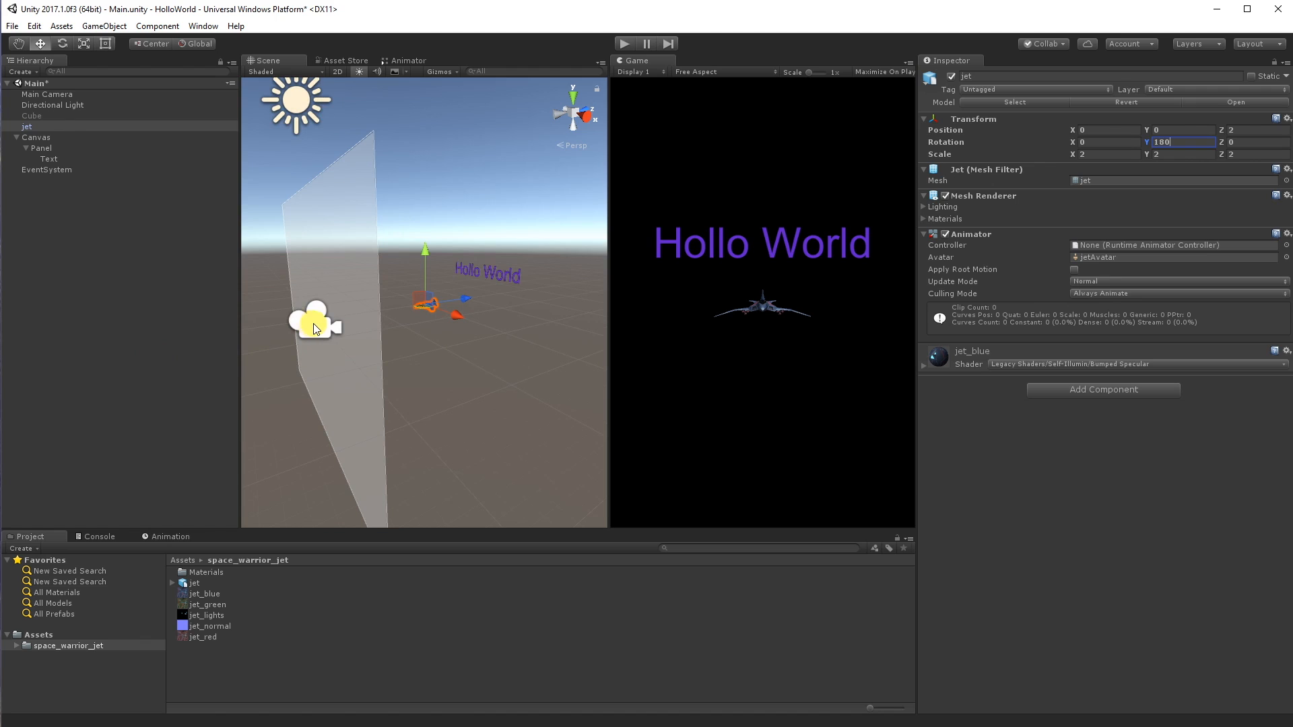
Select the Panel and bring up File > Build Settings for UWP HoloLens
click(41, 147)
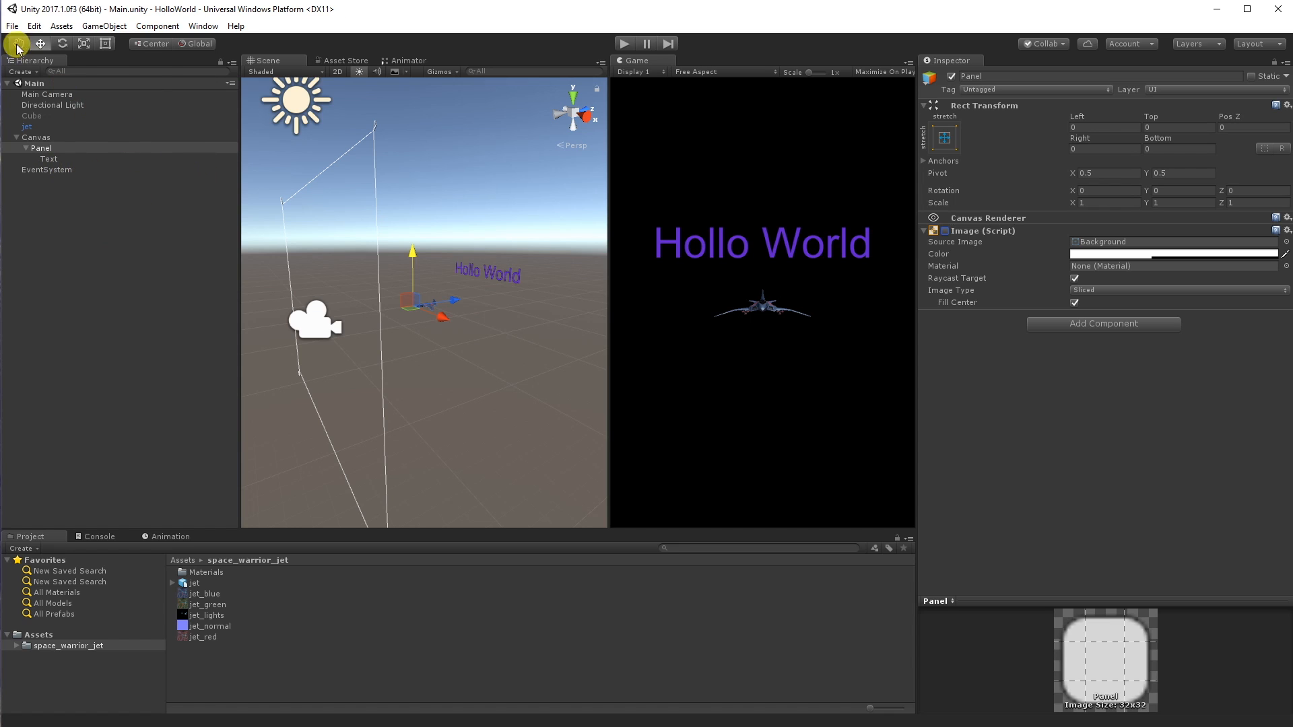
click(12, 25)
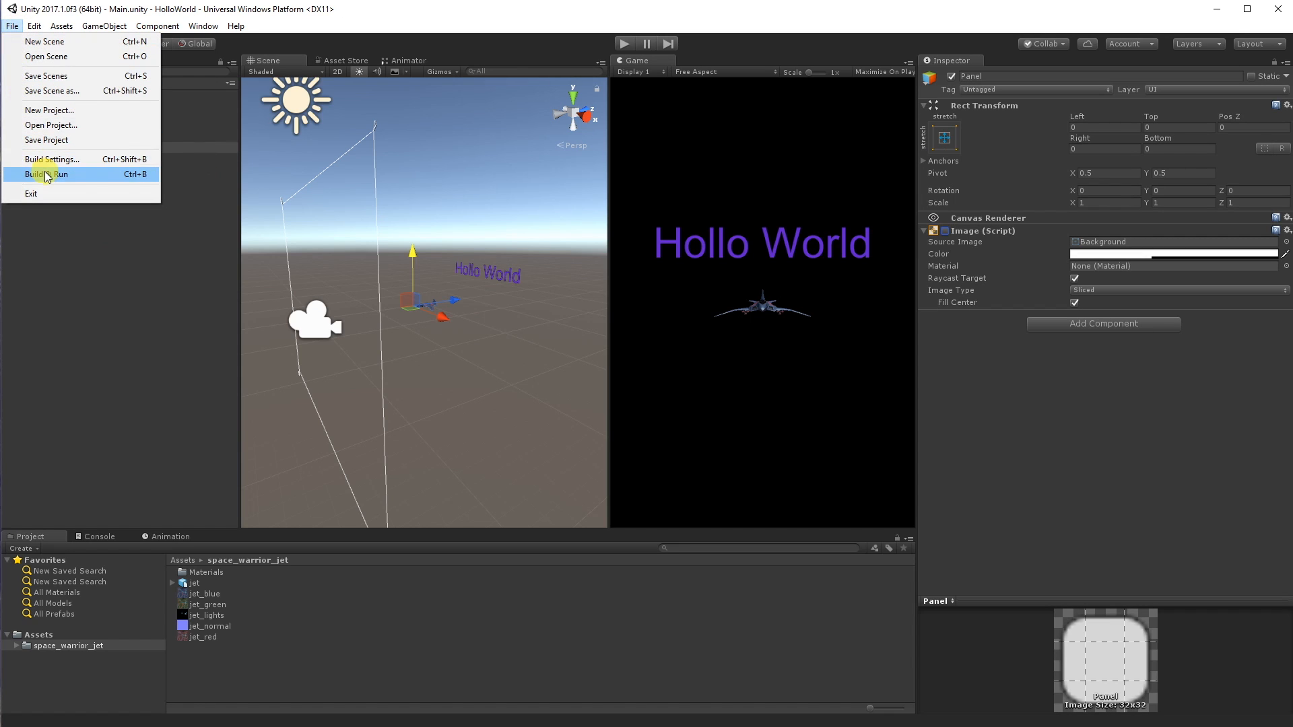
click(52, 159)
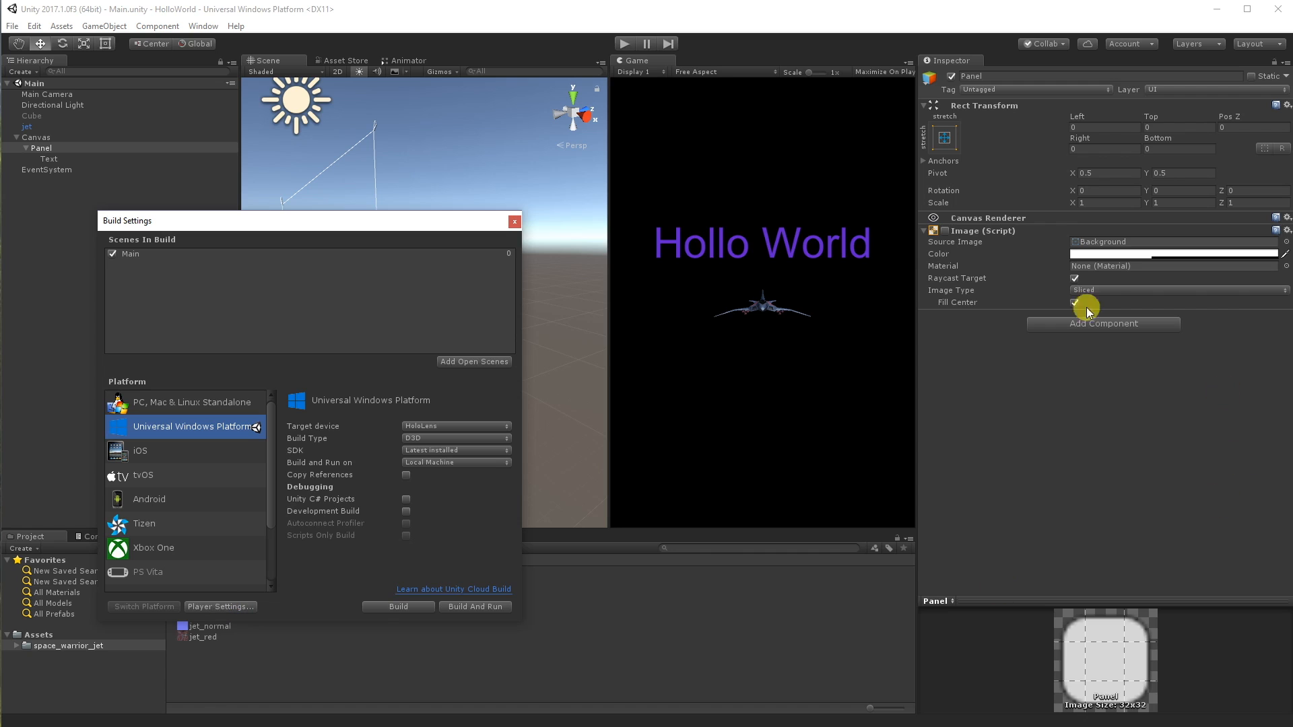
Show Player Settings and expand the UWP Publishing Settings section
click(220, 607)
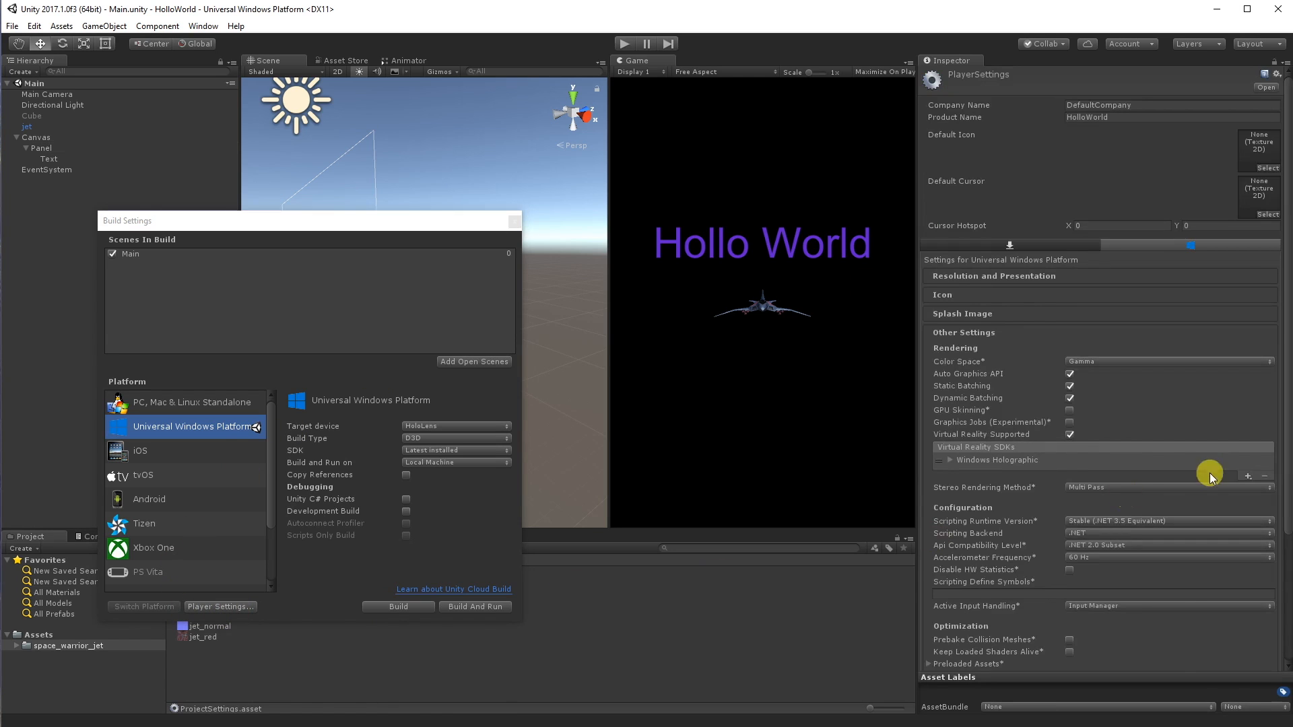
scroll(down, 3)
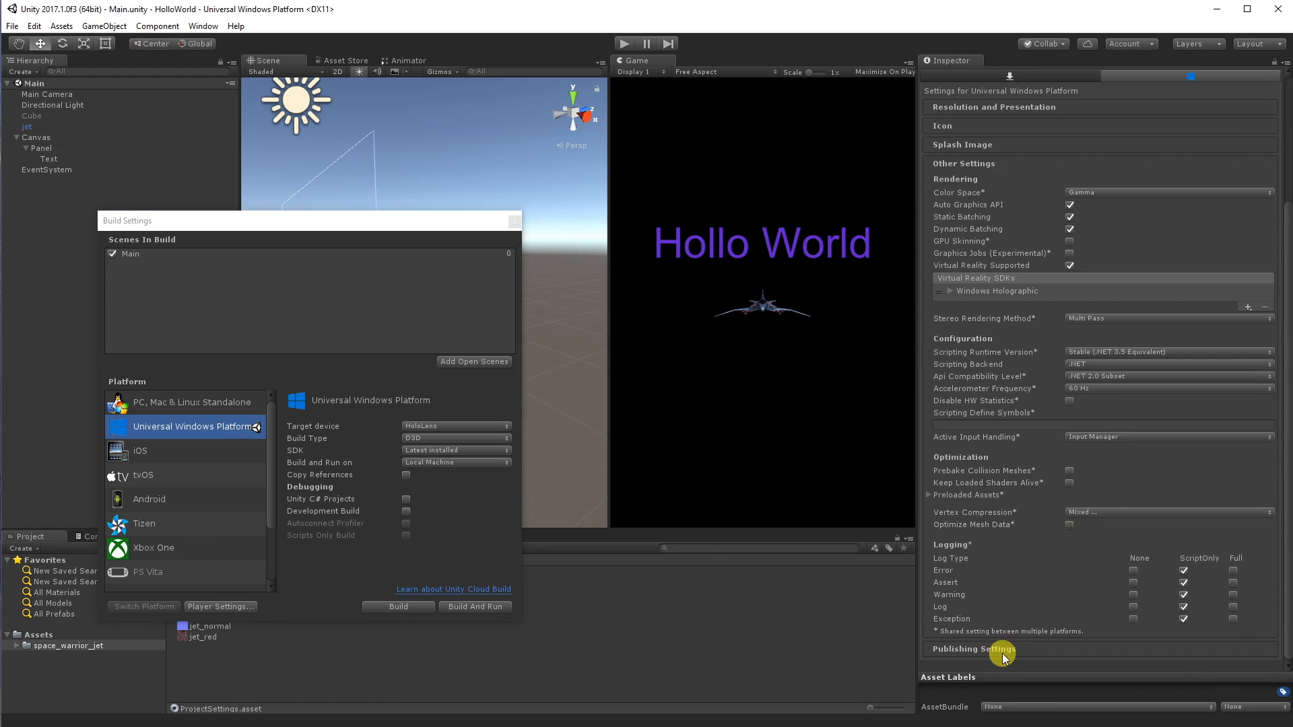
click(974, 649)
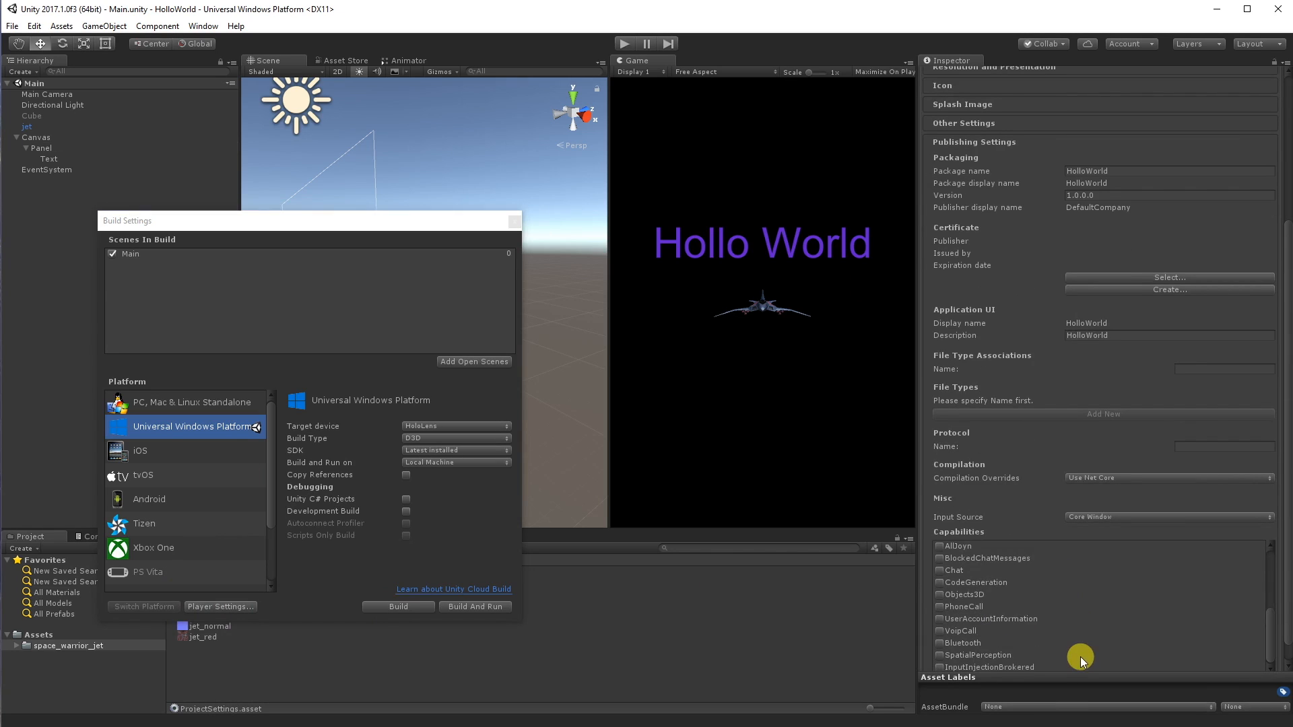
mouse_move(997, 622)
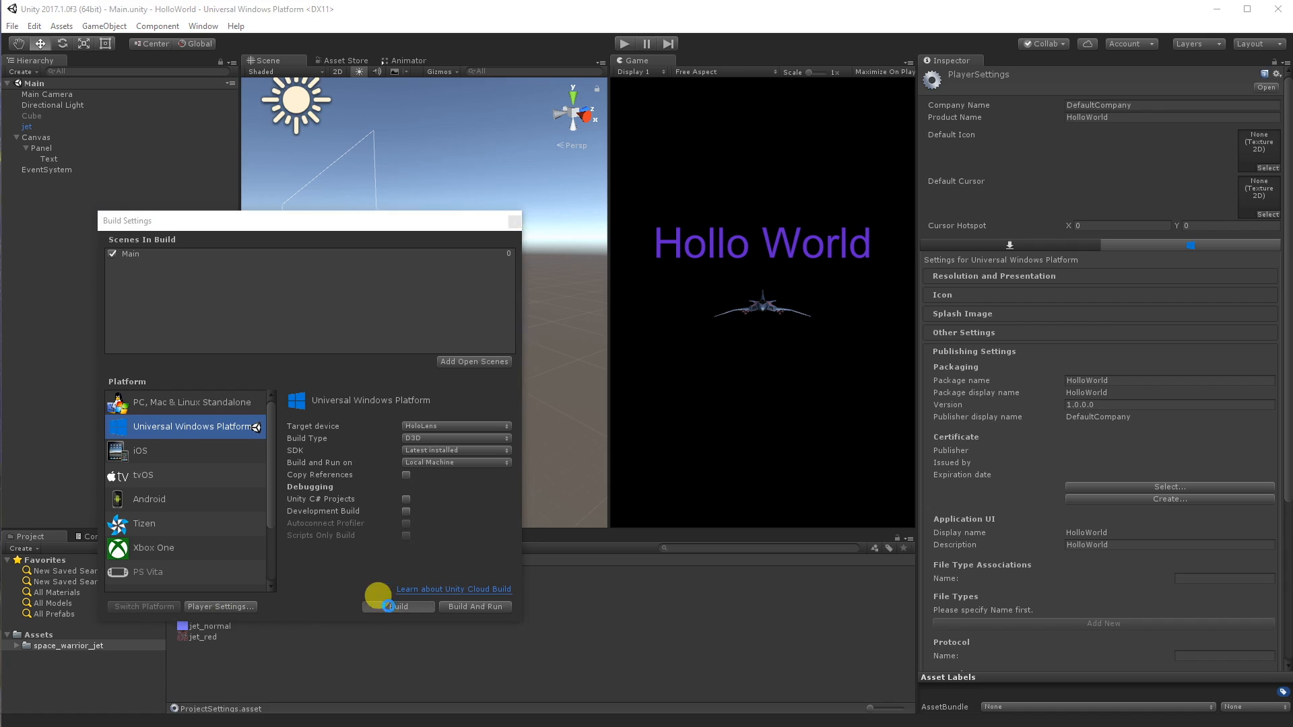
Build the UWP project into a new Builds folder in the project directory
click(397, 606)
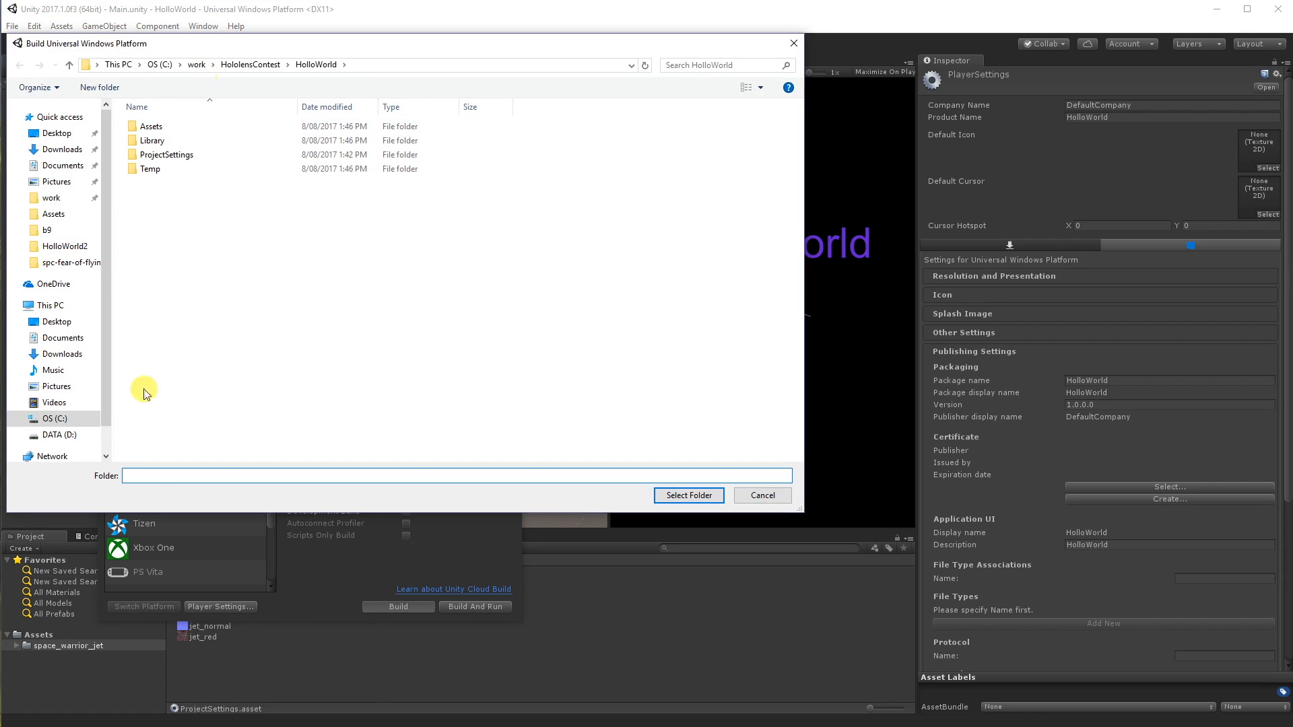
click(99, 87)
text(Builds)
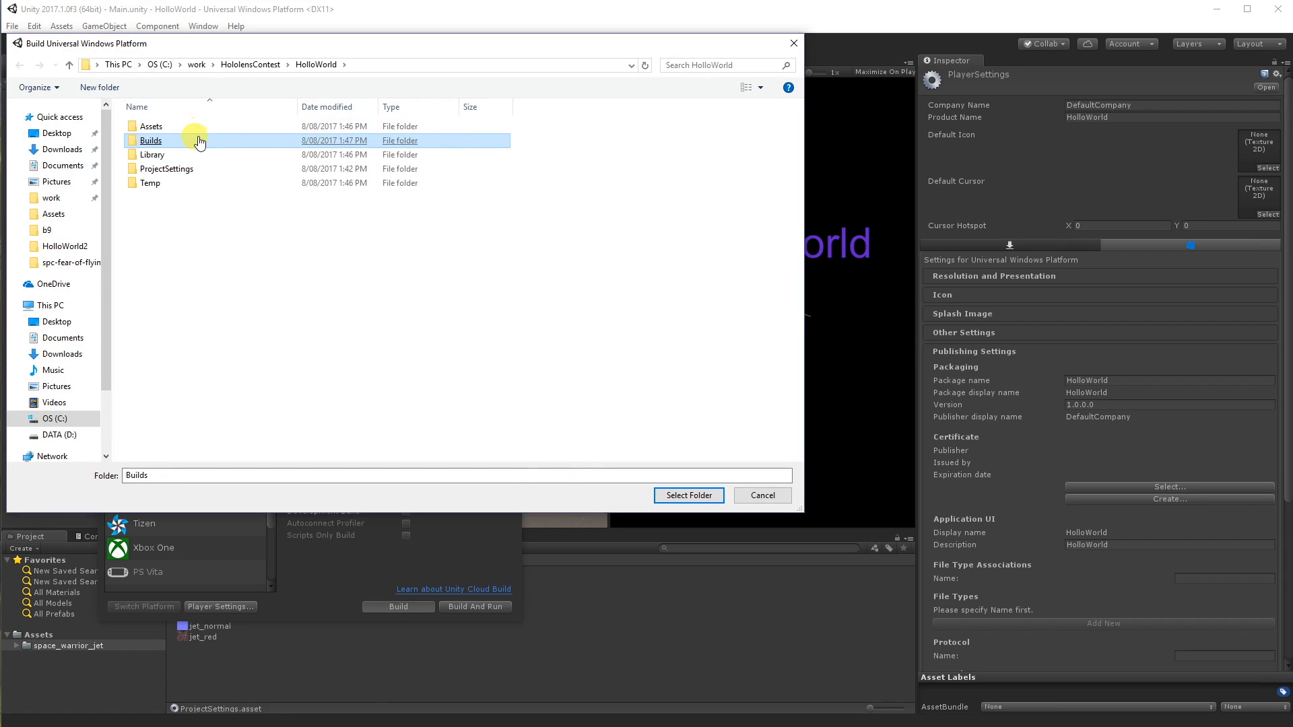
click(688, 496)
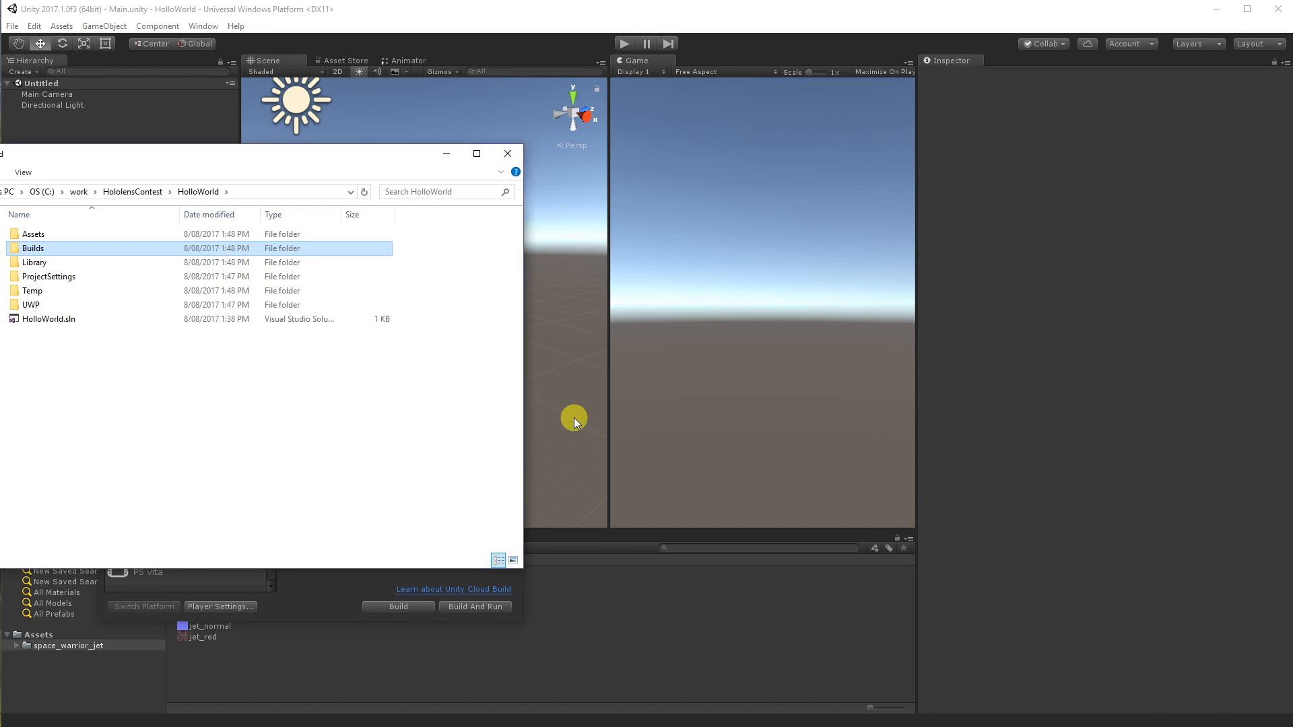
click(623, 44)
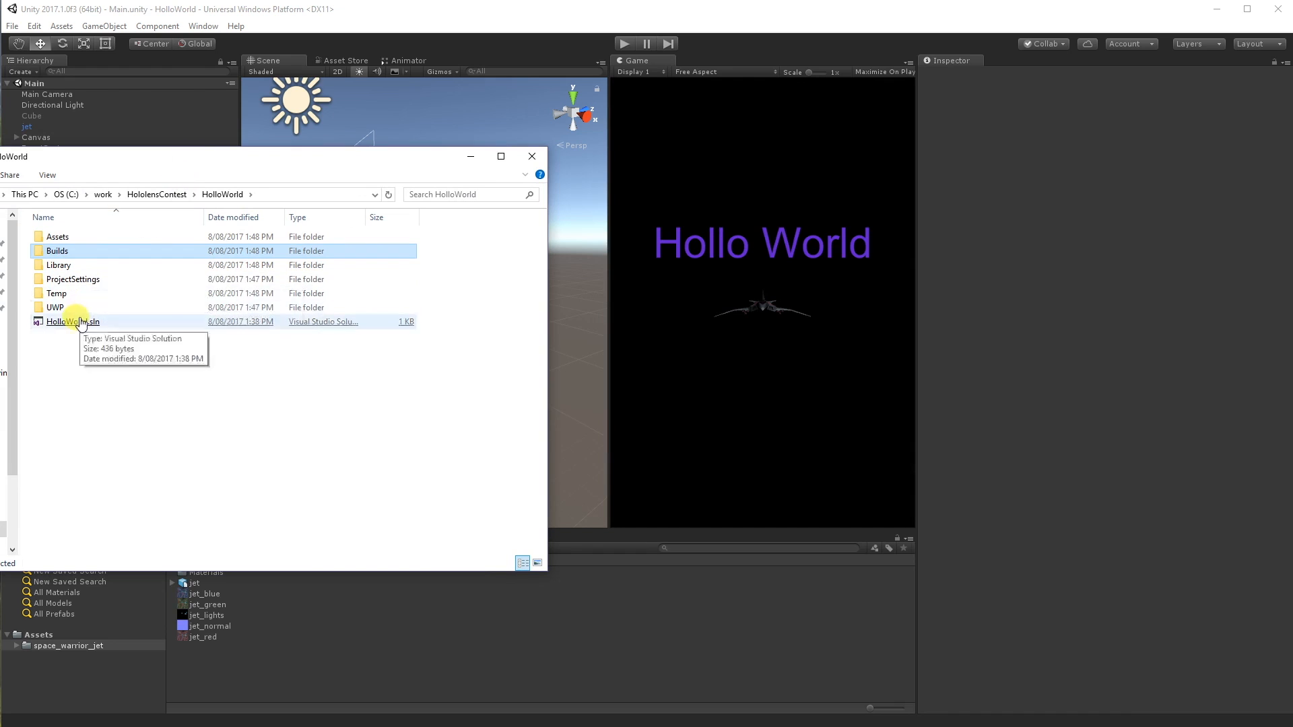
Launch HolloWorld.sln from the Builds folder in Visual Studio
double_click(57, 251)
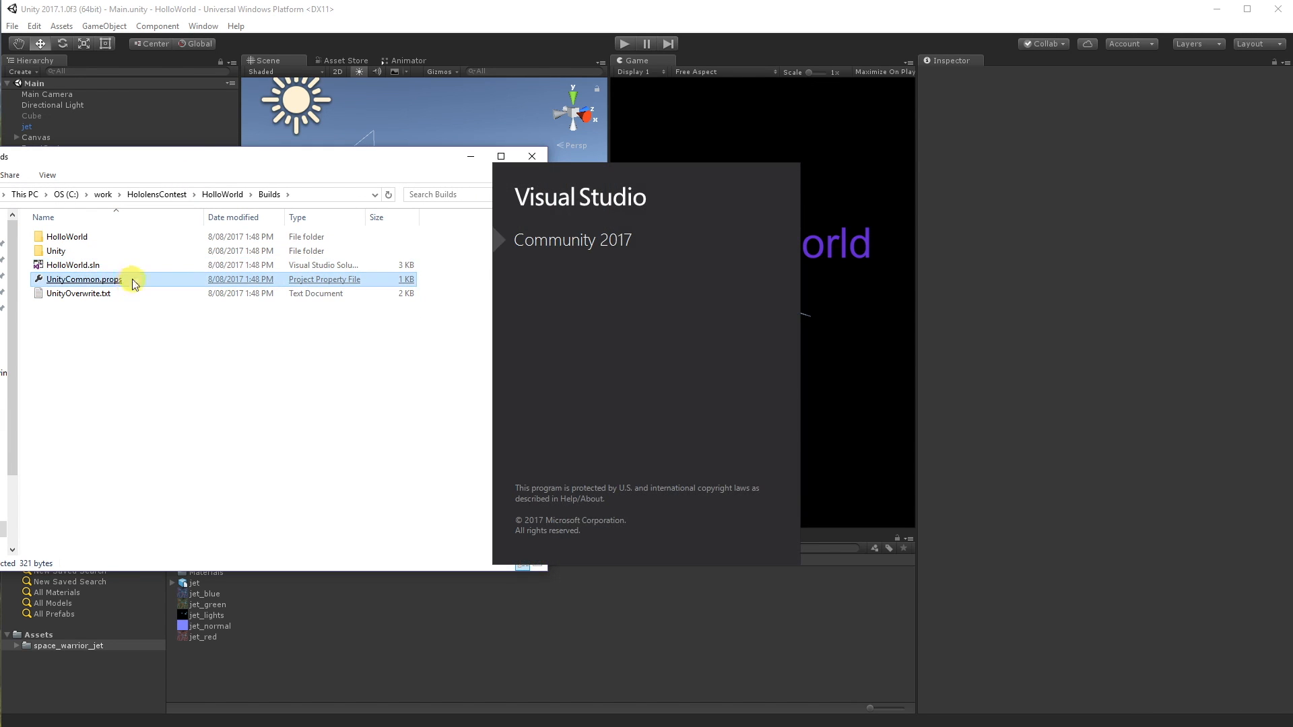
double_click(73, 265)
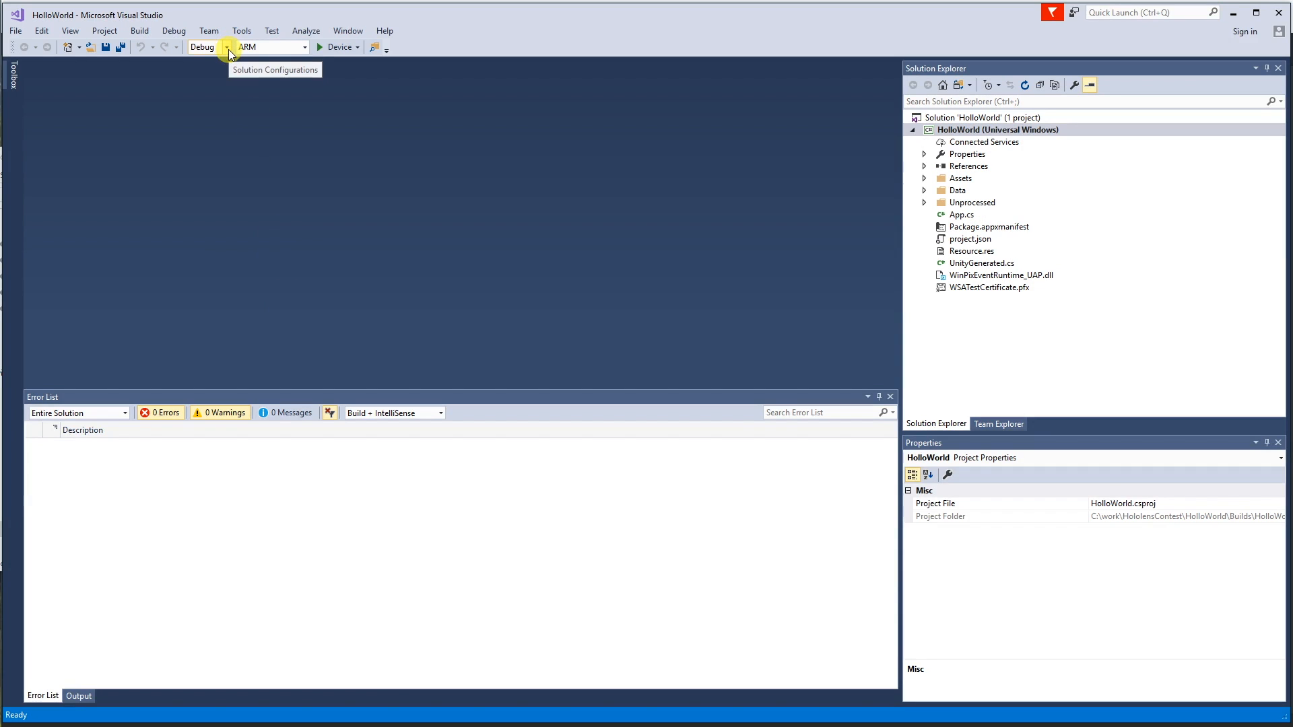
Set Solution Configuration to Release, Platform to x86, and the run target to Device
click(208, 46)
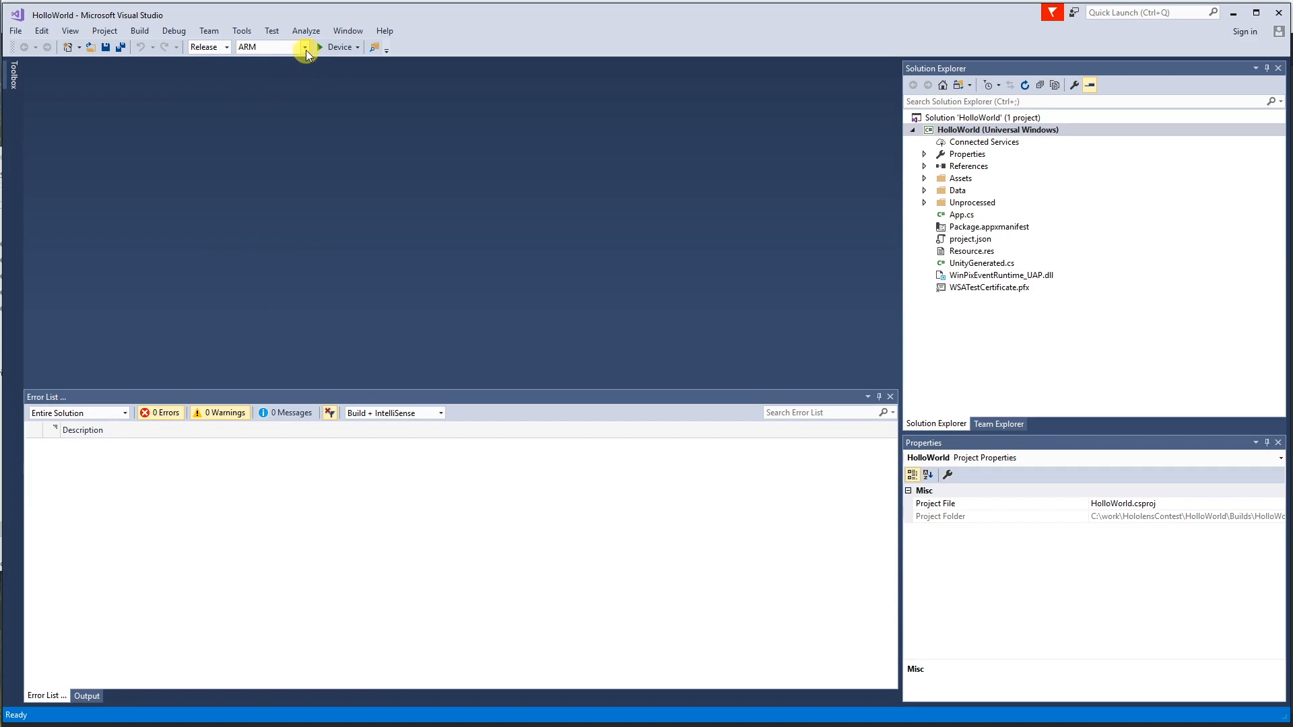
click(303, 47)
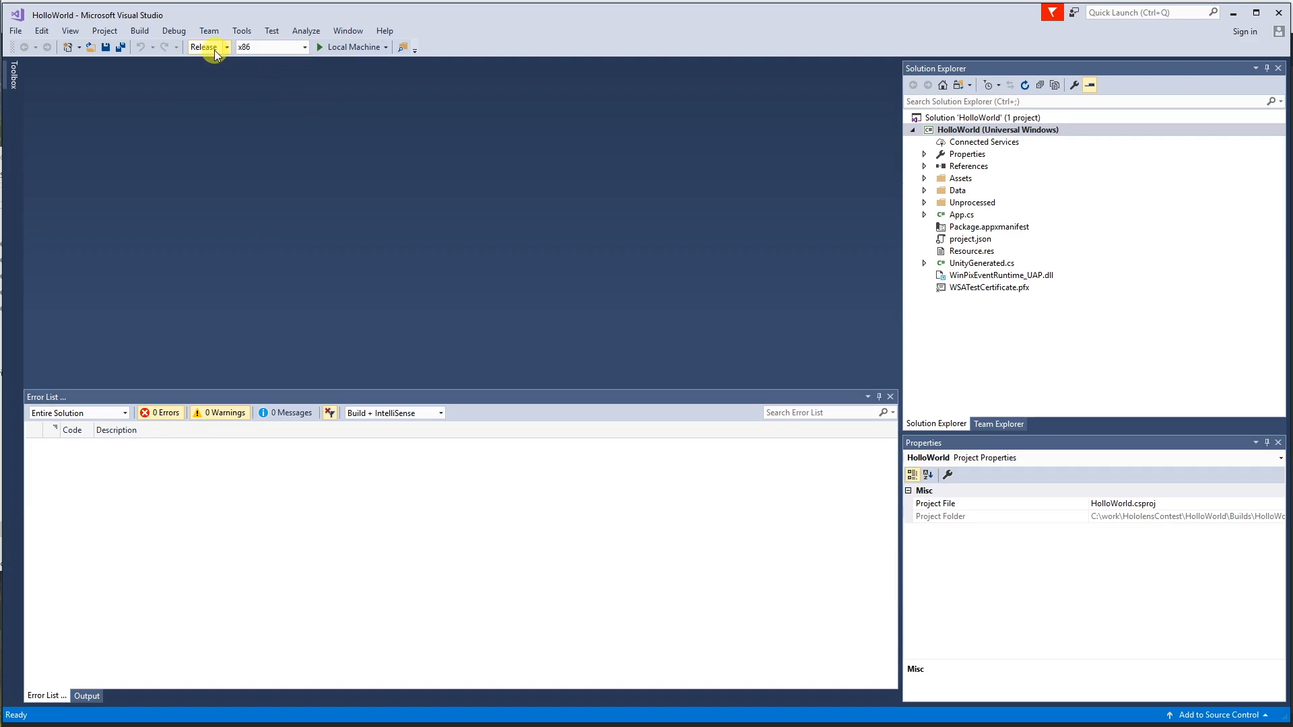
mouse_move(388, 47)
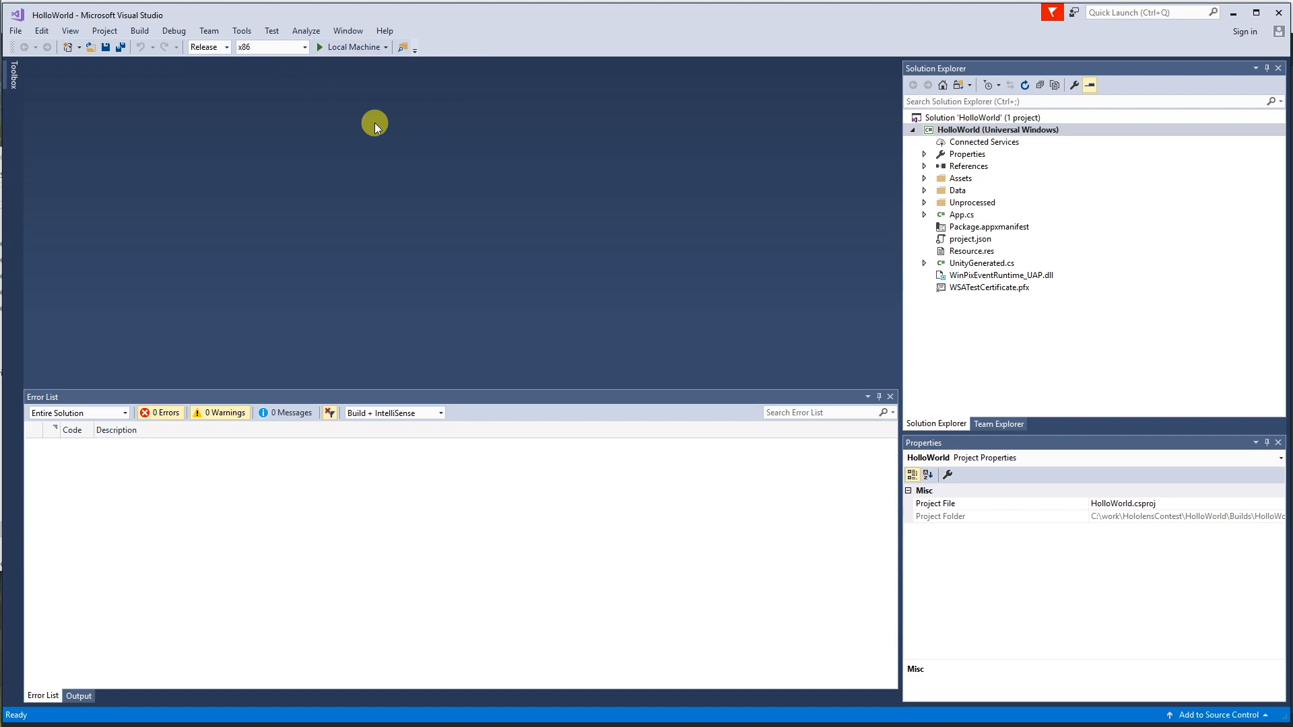
click(383, 46)
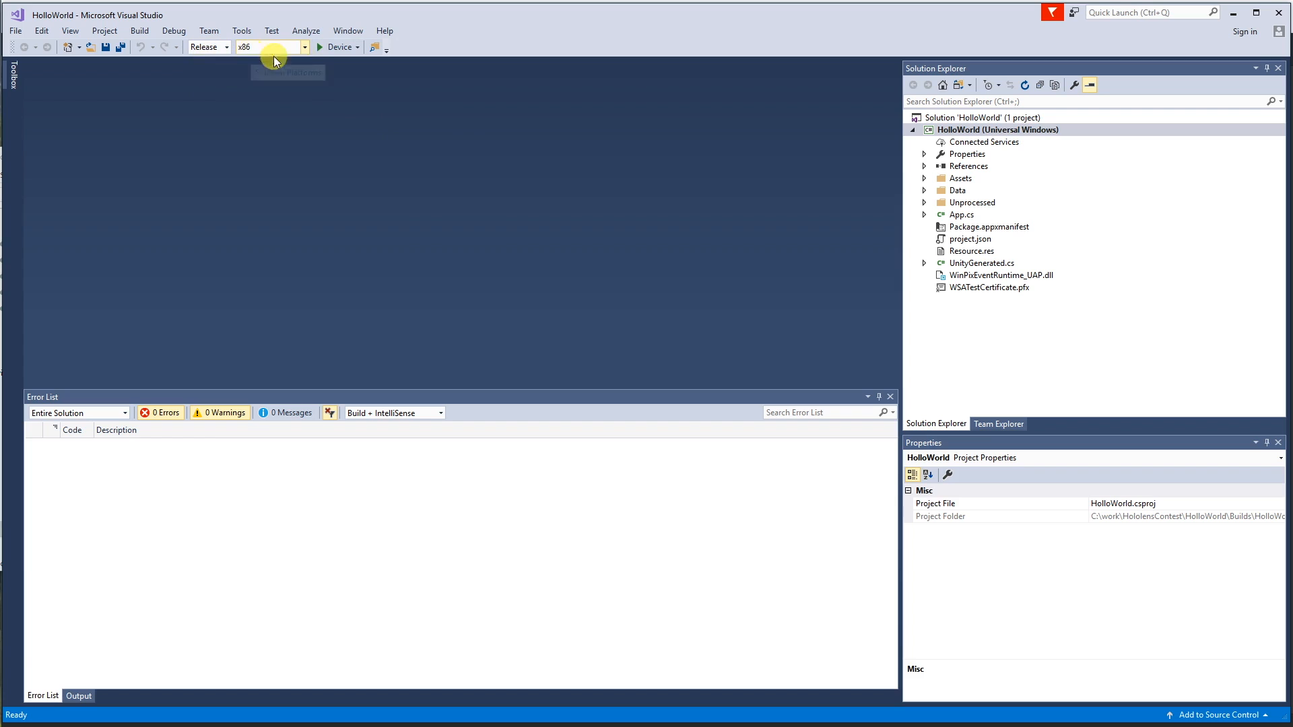
click(356, 46)
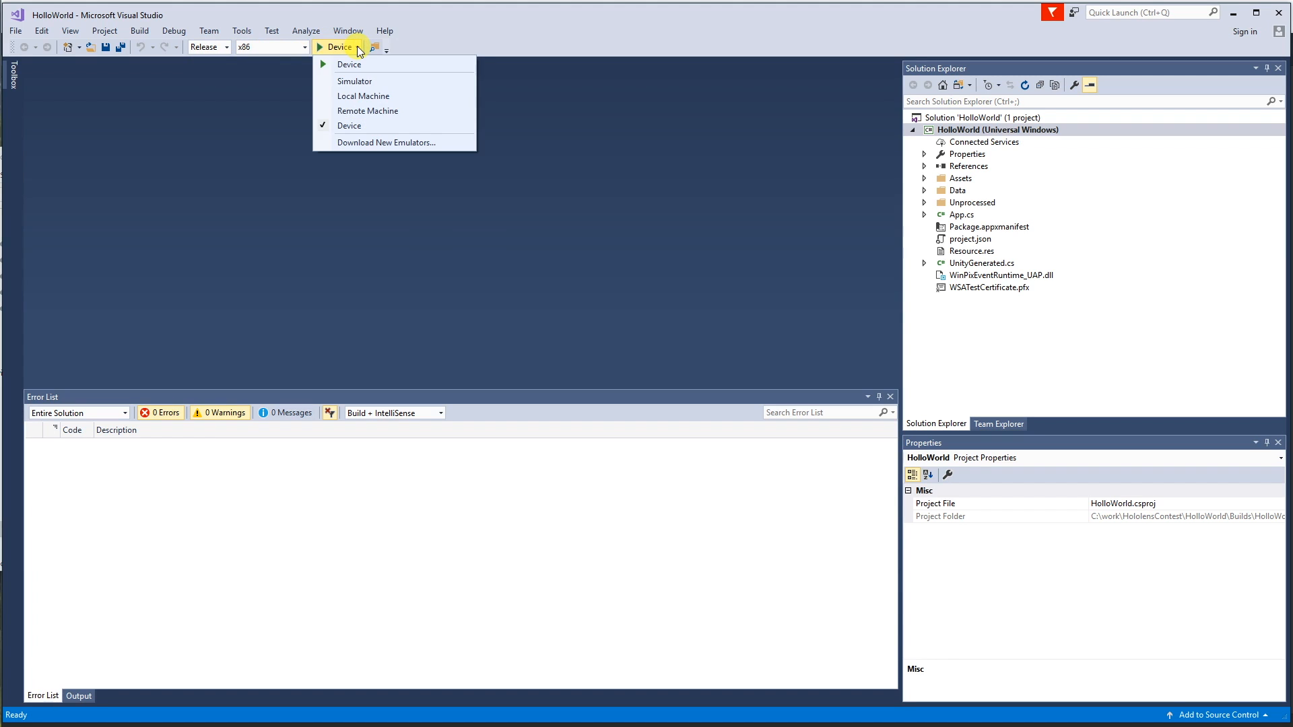
mouse_move(347, 126)
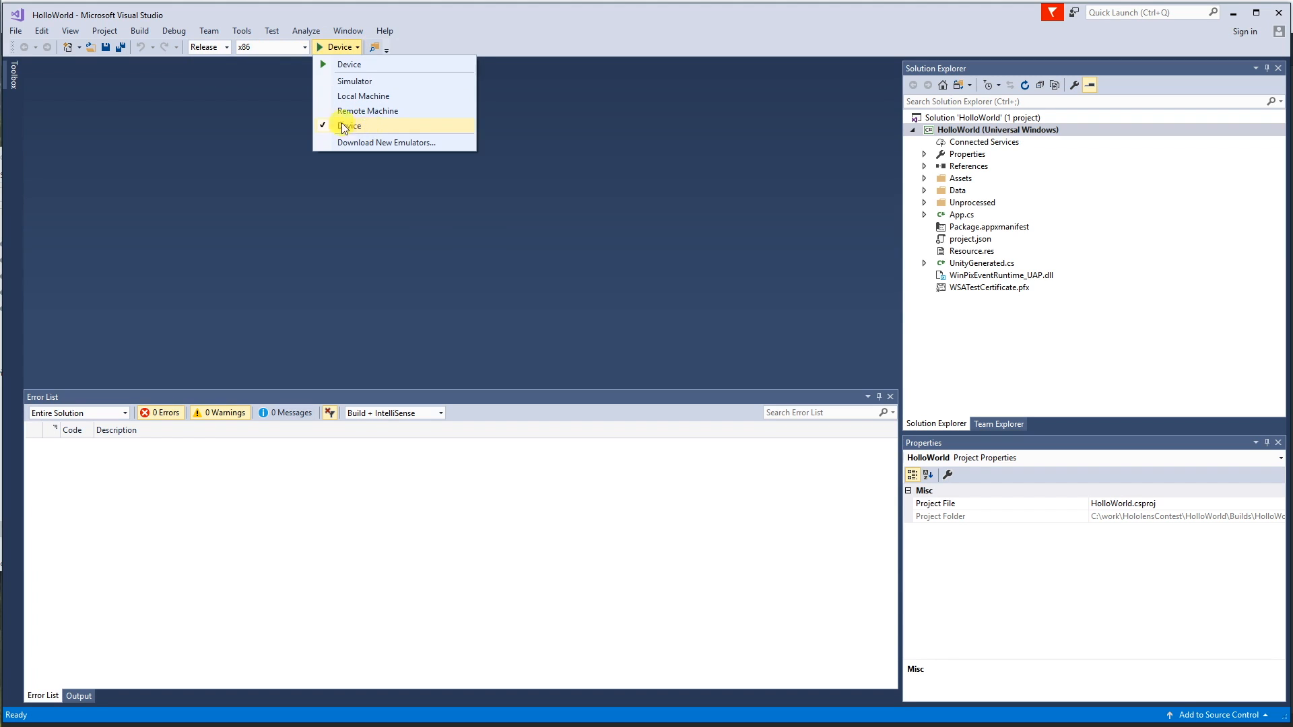
click(348, 125)
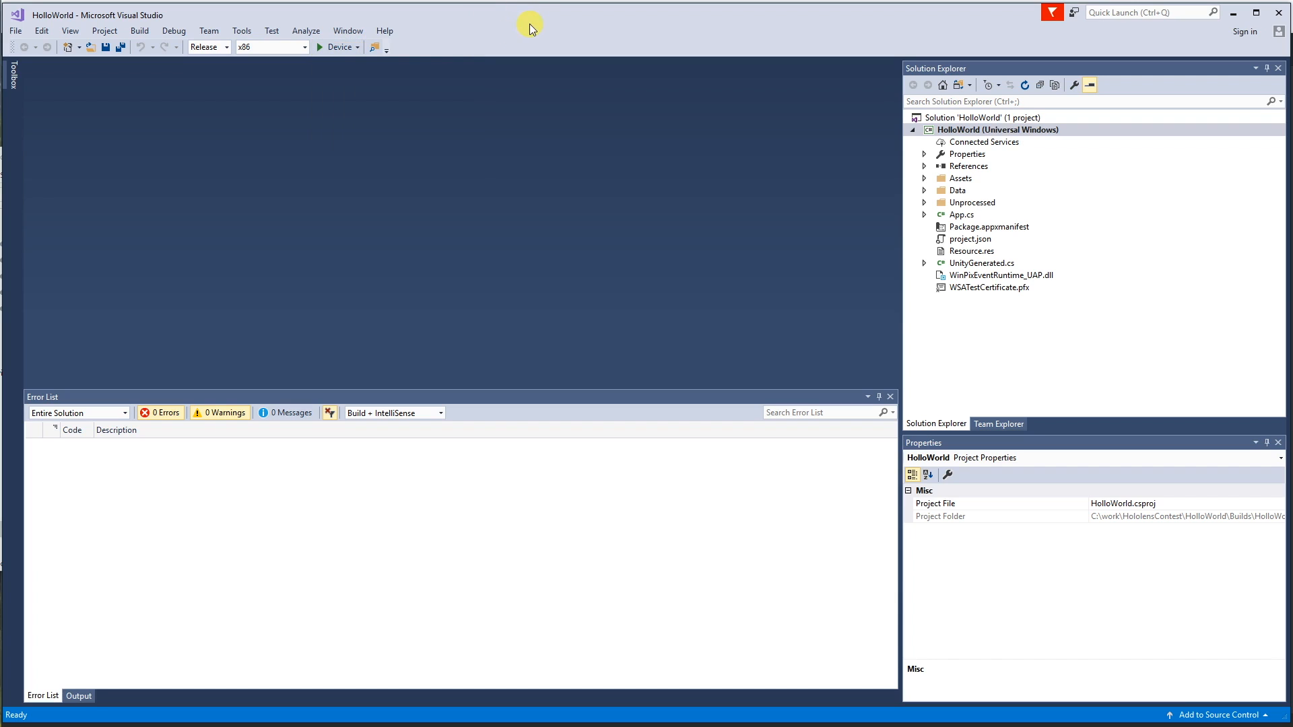
mouse_move(360, 295)
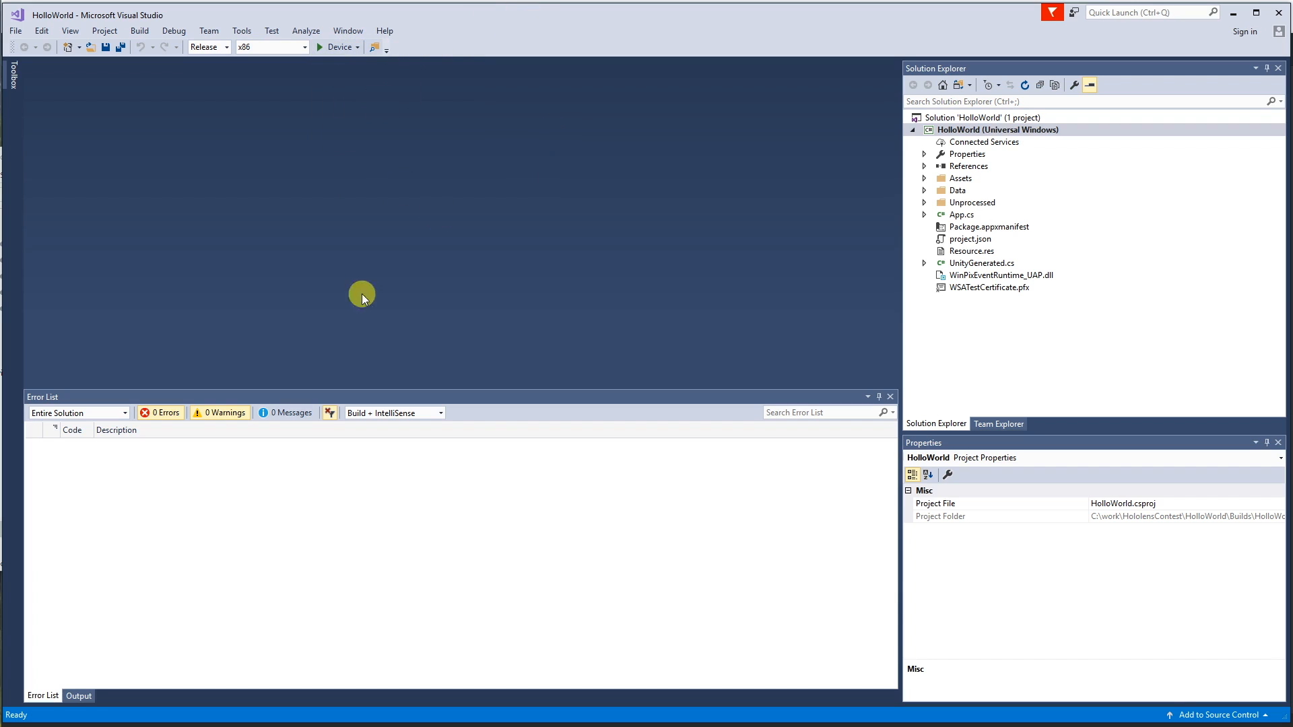
mouse_move(215, 106)
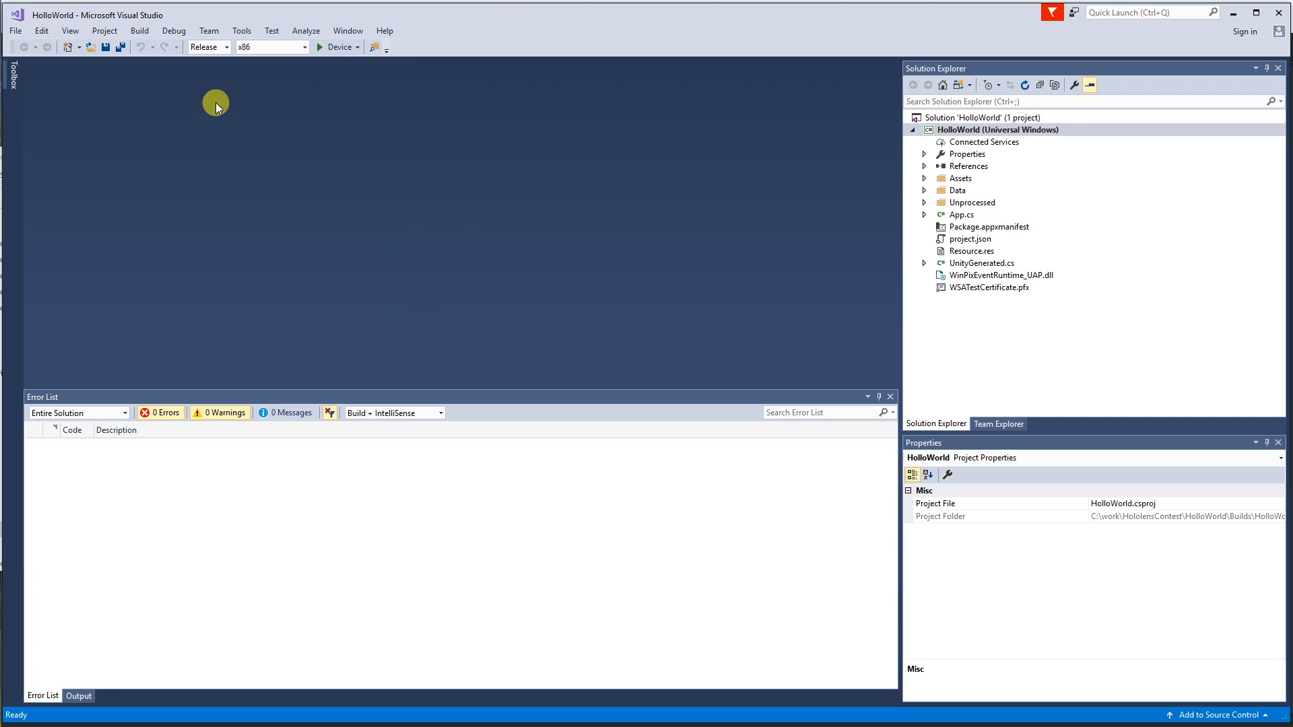
click(138, 31)
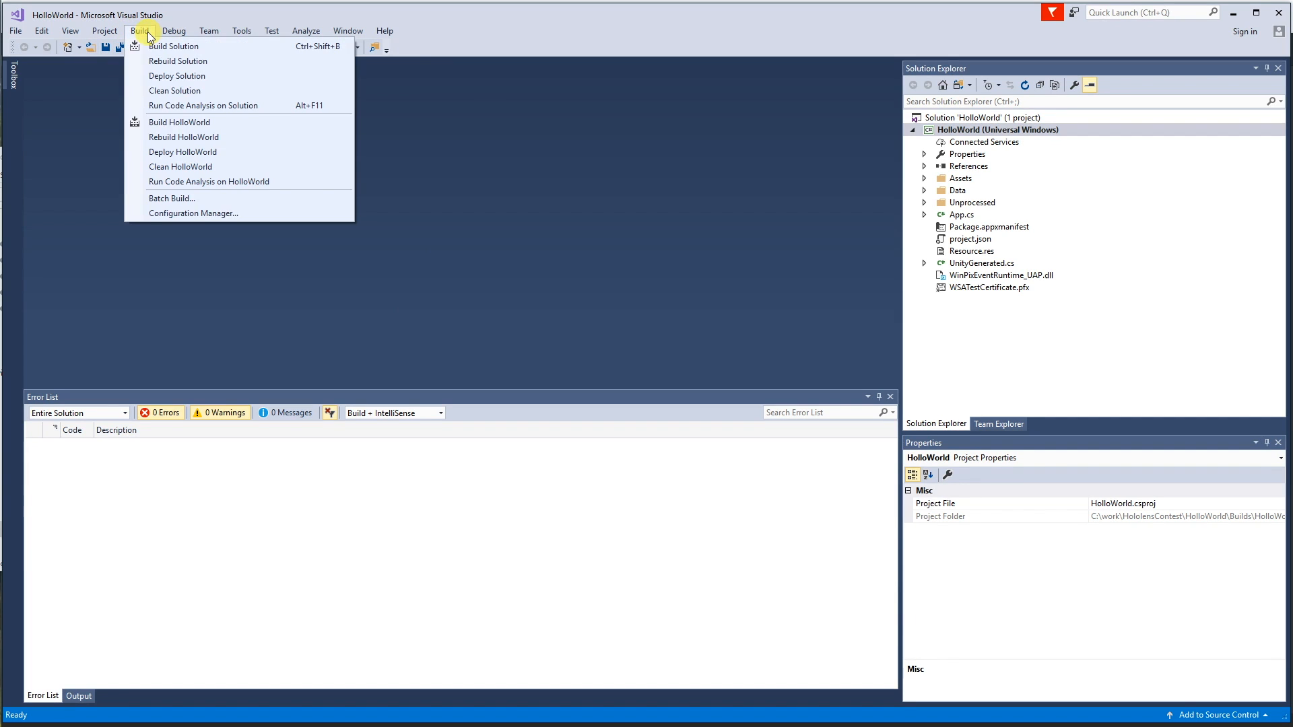
mouse_move(182, 151)
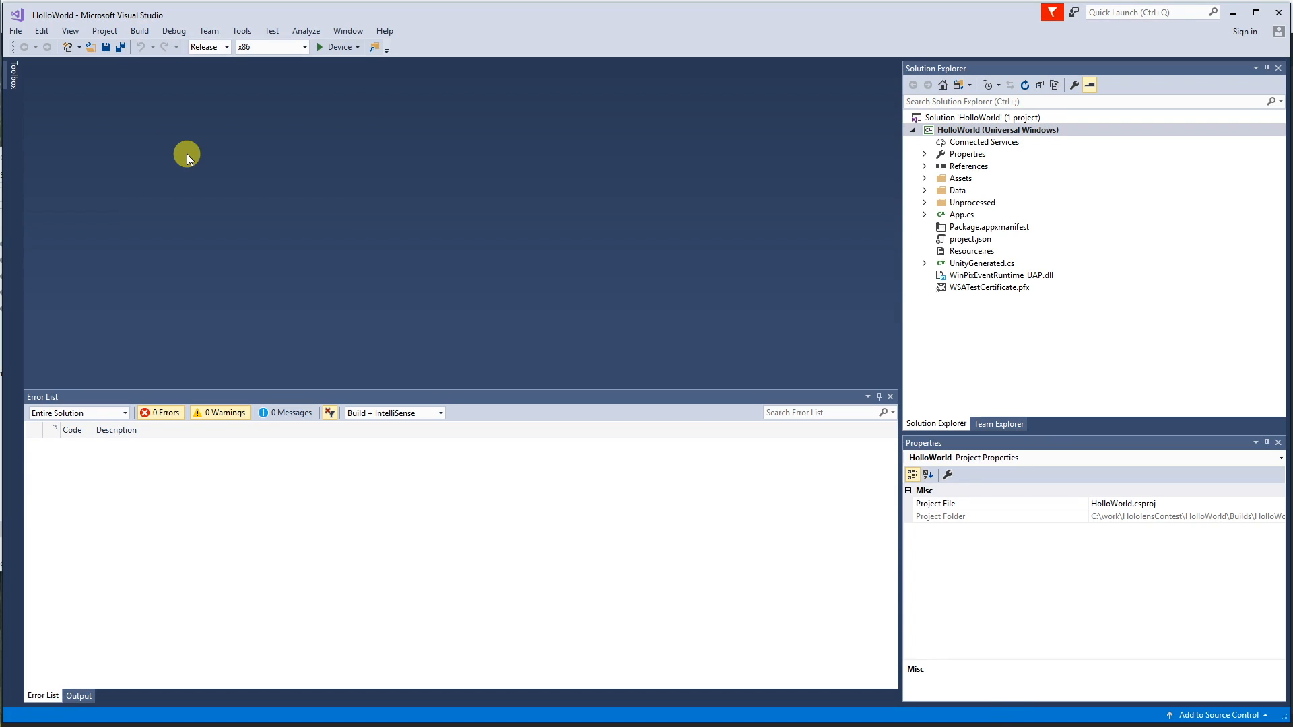
Build the whole HolloWorld solution in Release x86
click(139, 30)
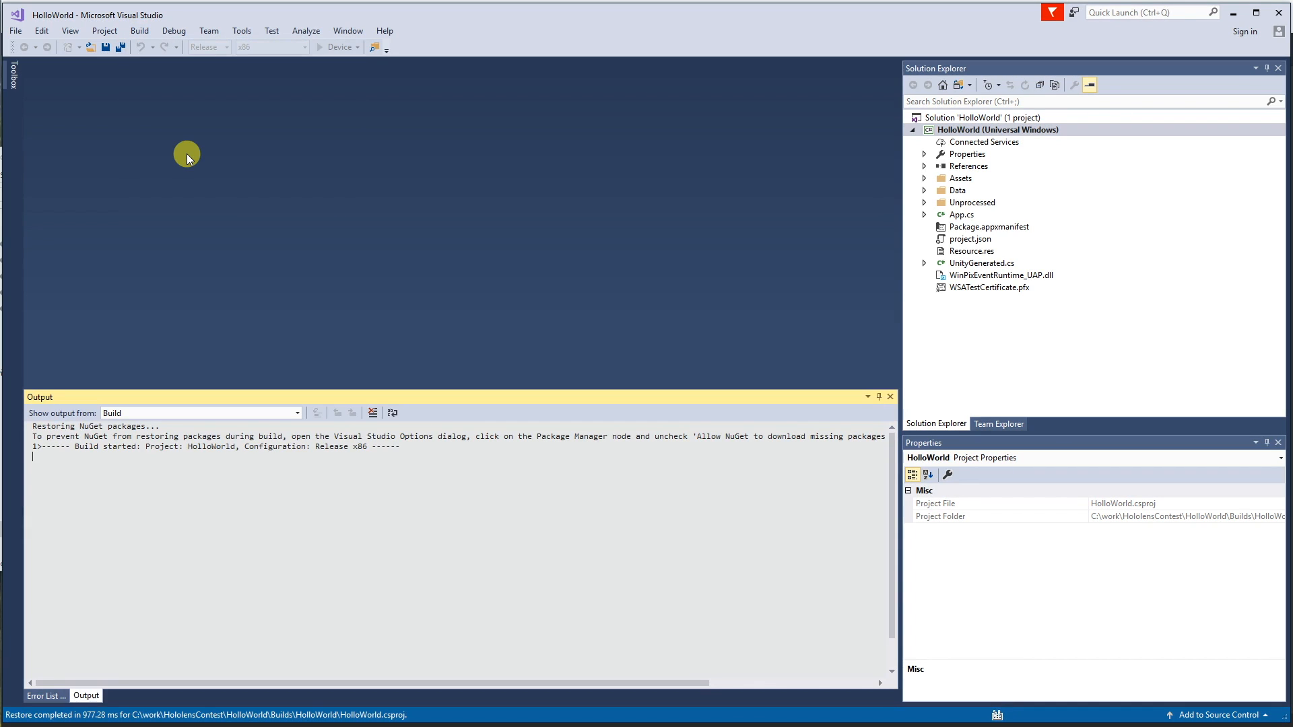